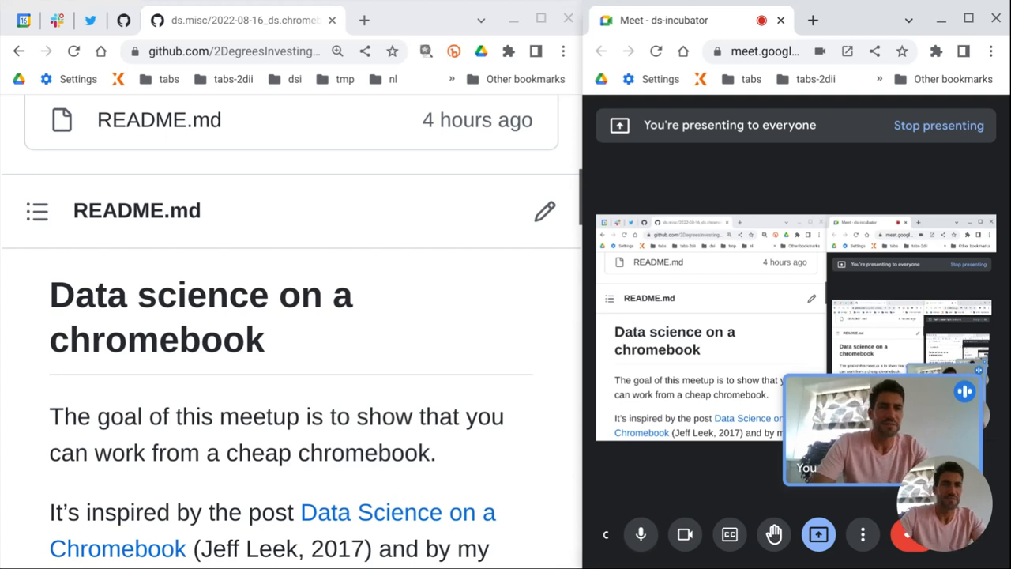
mouse_move(538, 19)
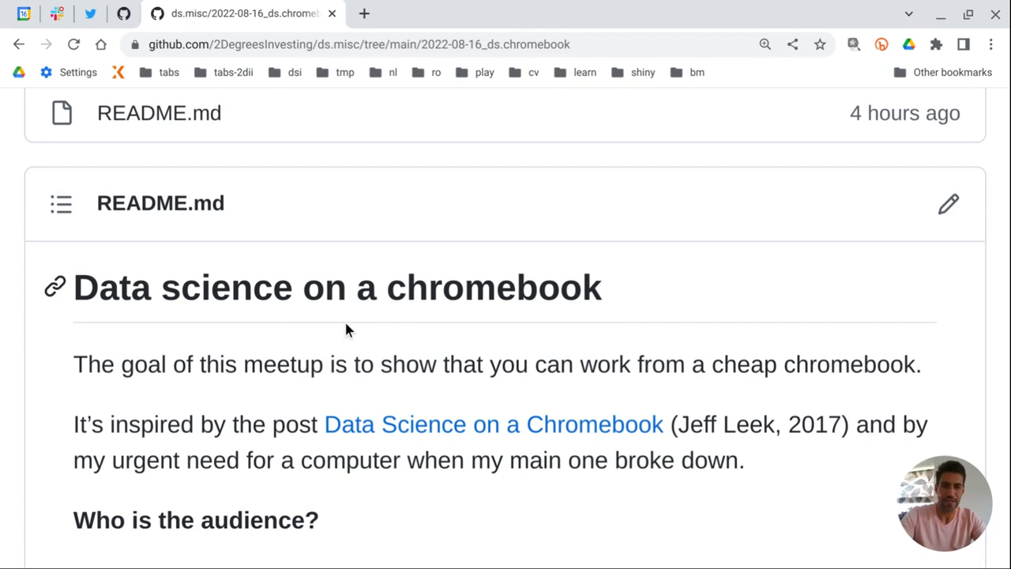
Step: Scroll the README past the audience and importance sections down to the Objectives list
scroll(down, 3)
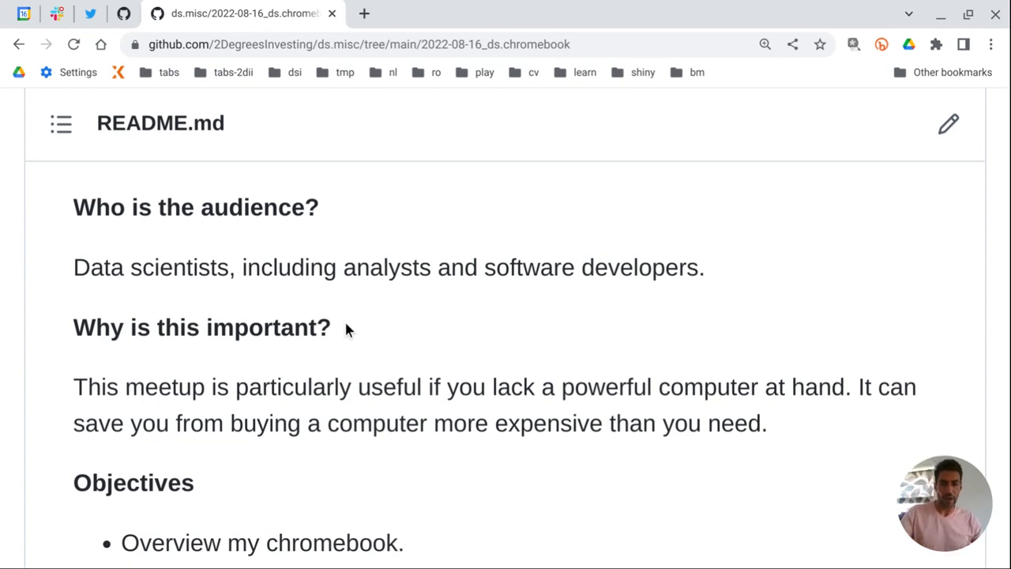
scroll(down, 3)
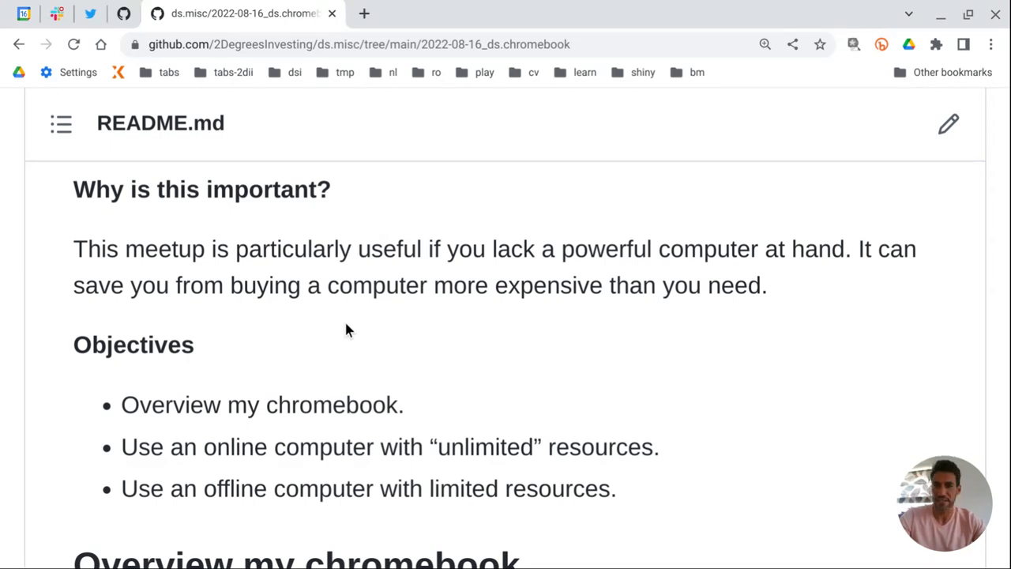
scroll(down, 3)
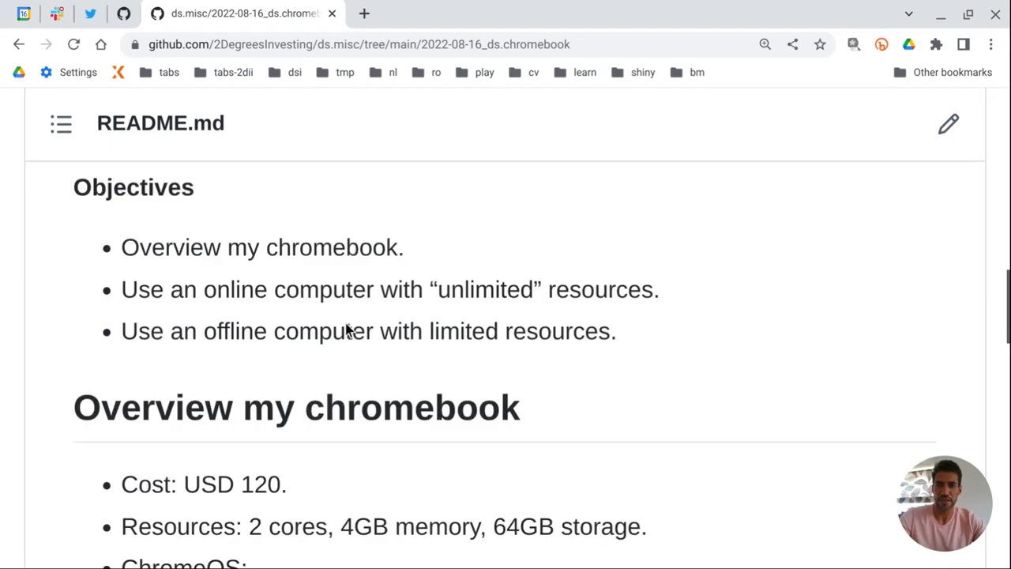
scroll(down, 3)
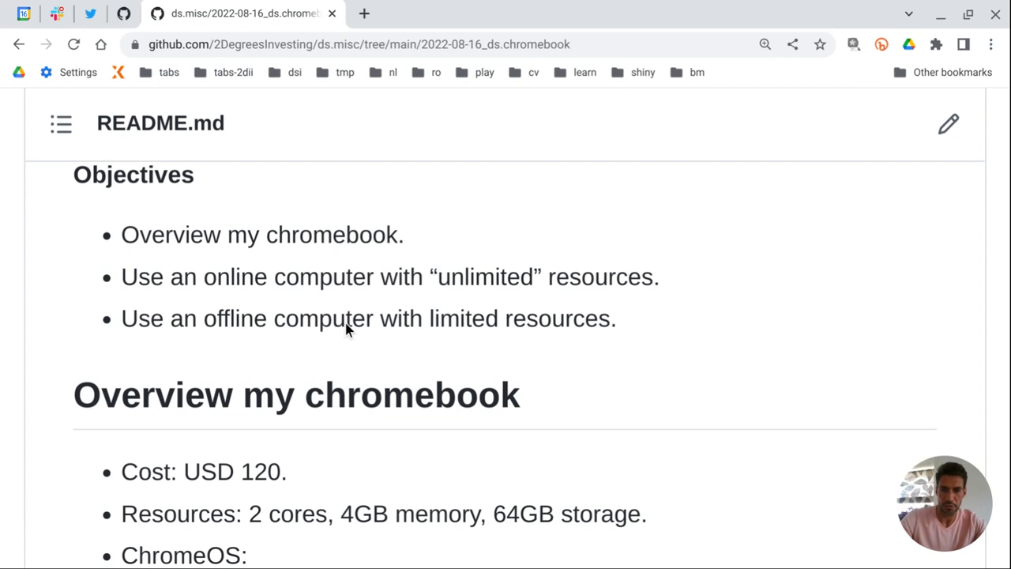
scroll(down, 3)
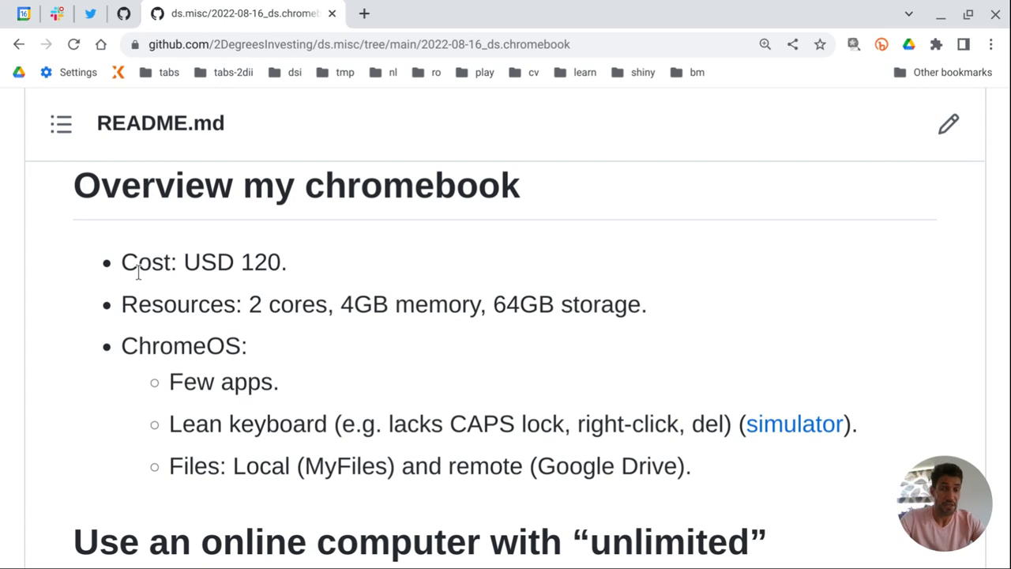
mouse_move(123, 348)
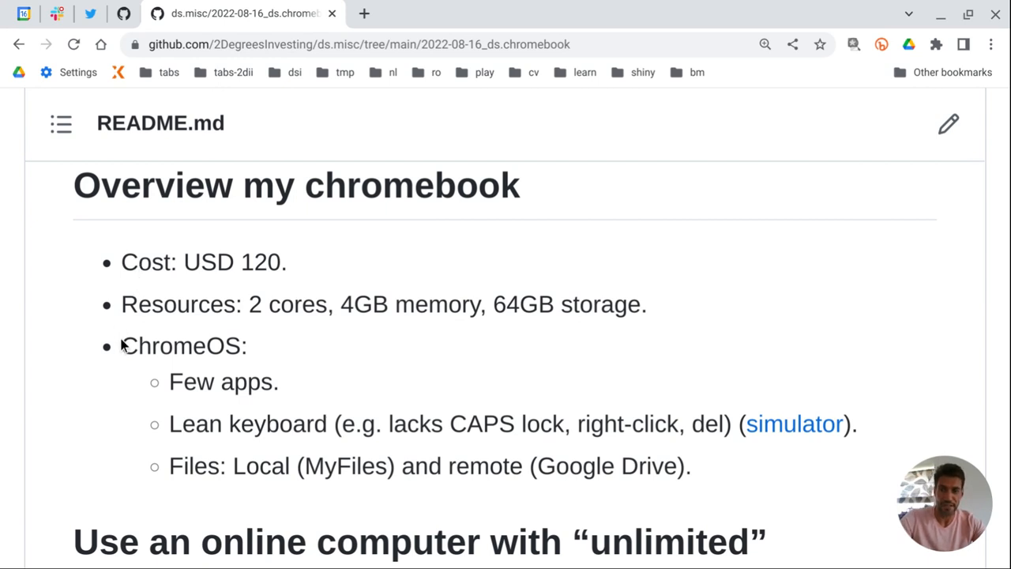
mouse_move(291, 351)
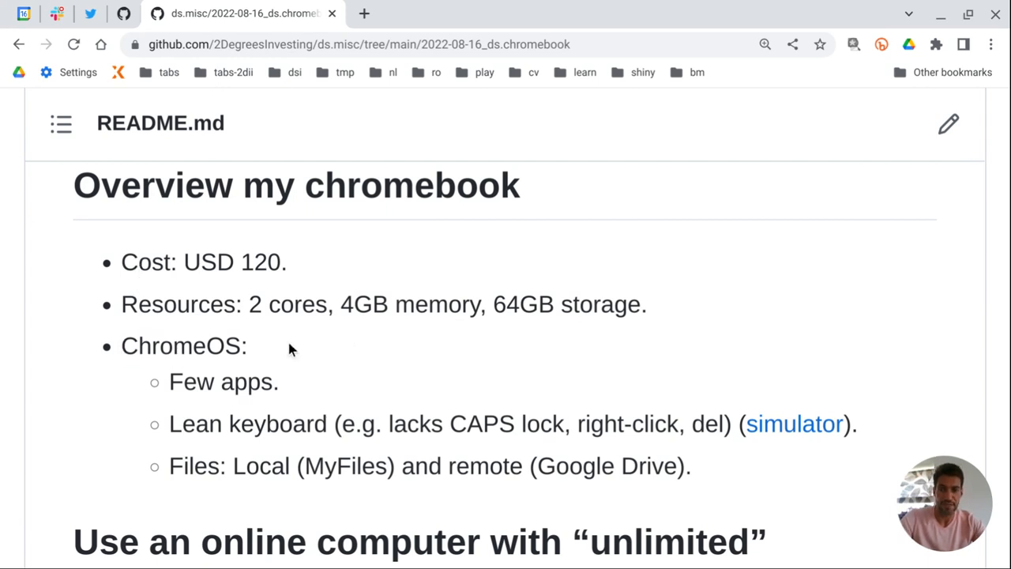
Step: Highlight 'ChromeOS' and the 'Few apps' bullet in the Overview my chromebook section
double_click(180, 346)
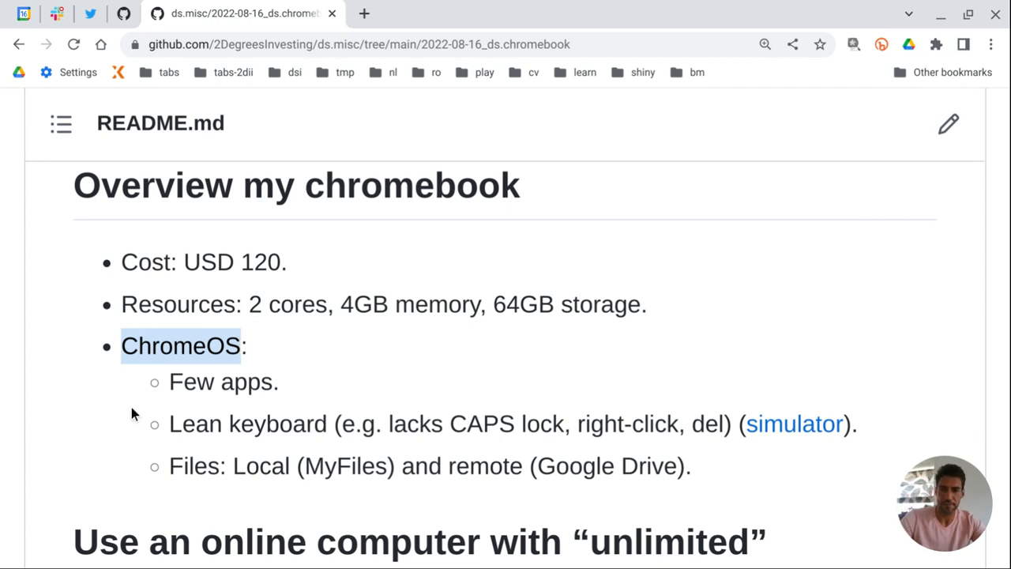
double_click(221, 382)
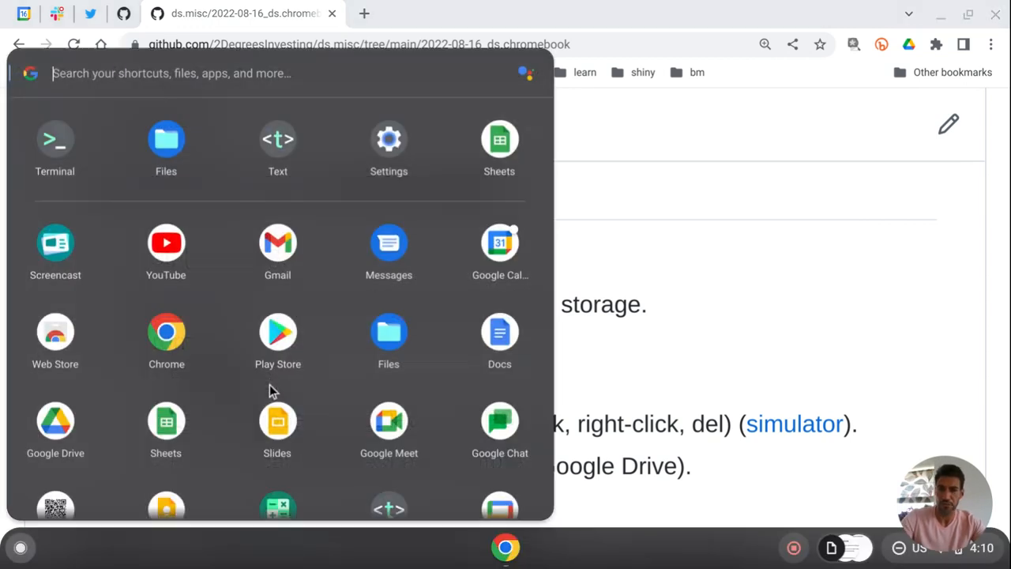
mouse_move(518, 423)
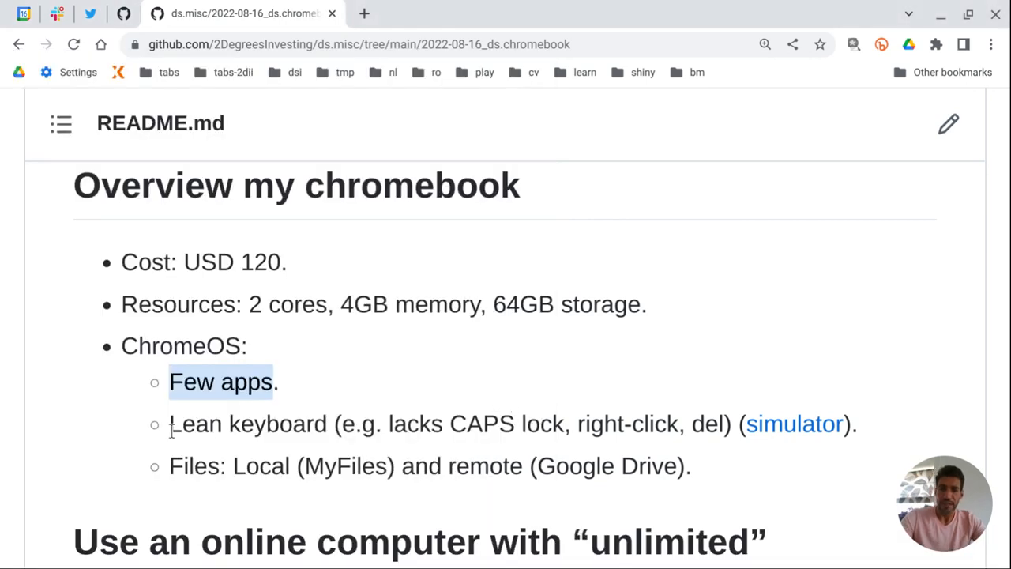
mouse_move(782, 423)
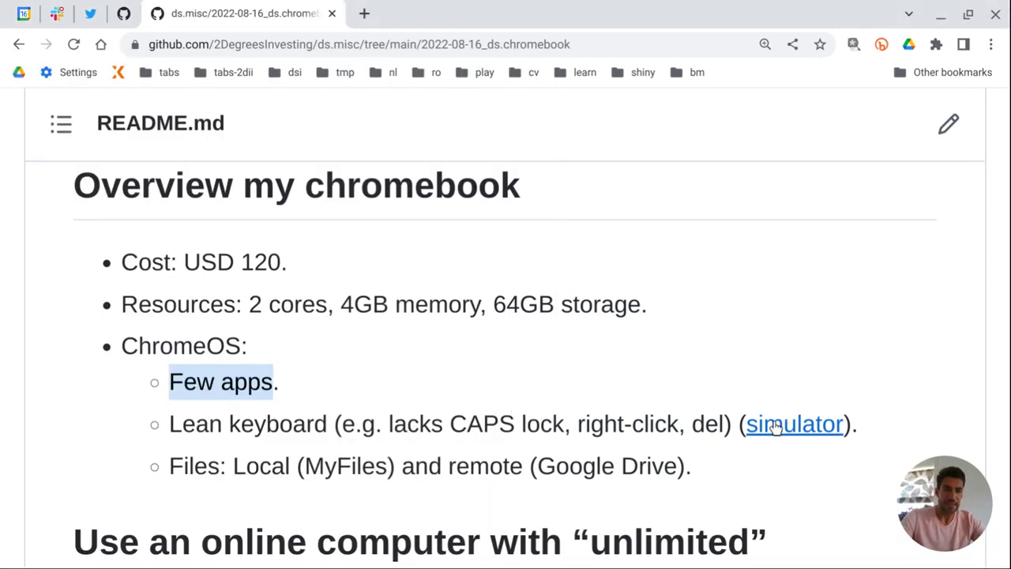
click(789, 423)
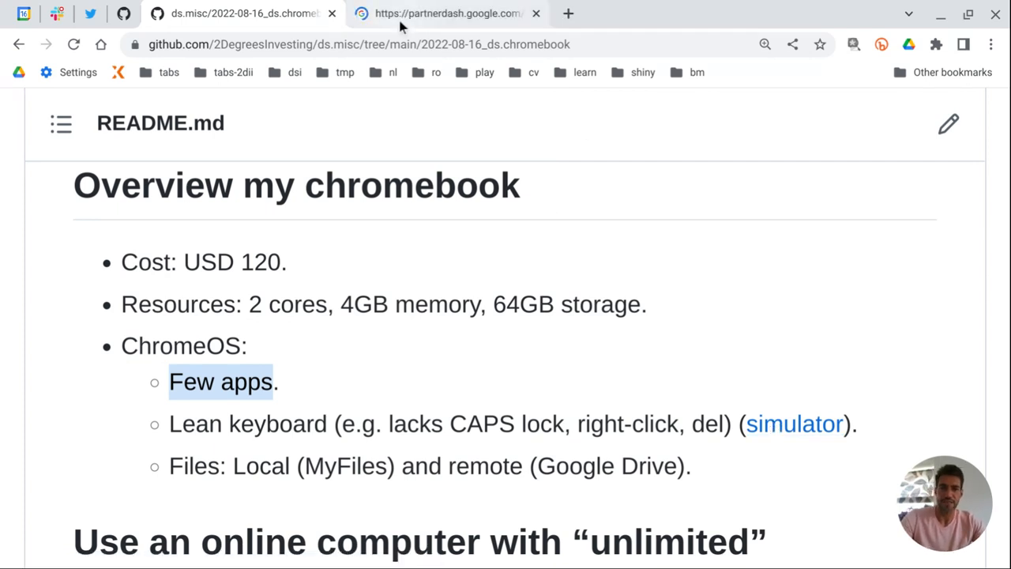
mouse_move(418, 19)
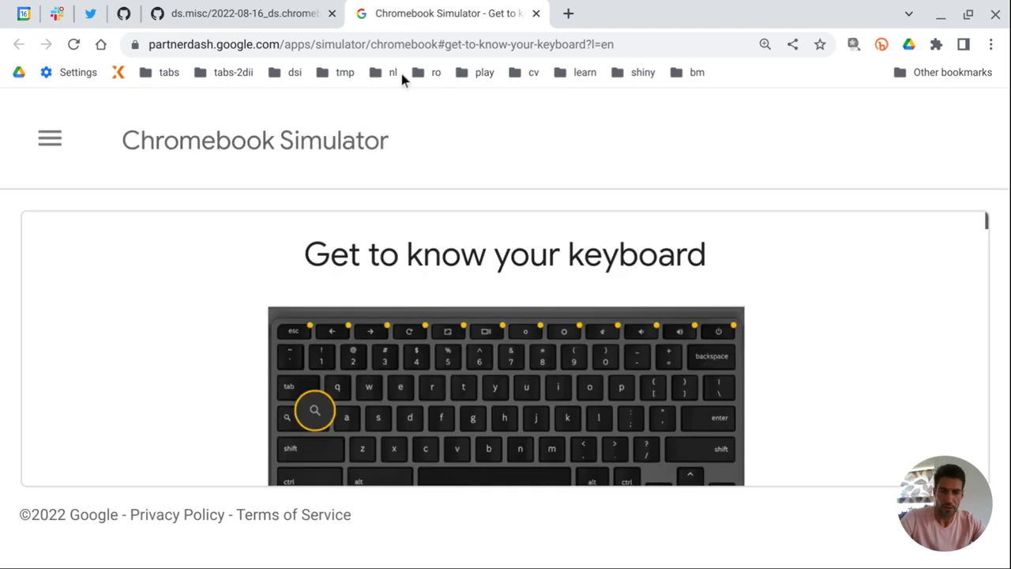
scroll(down, 3)
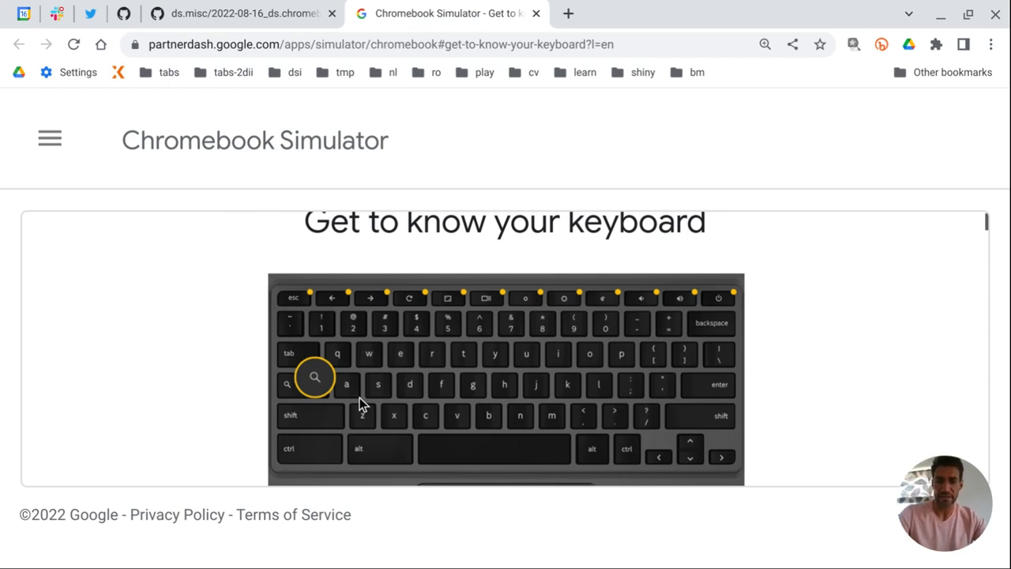
mouse_move(598, 430)
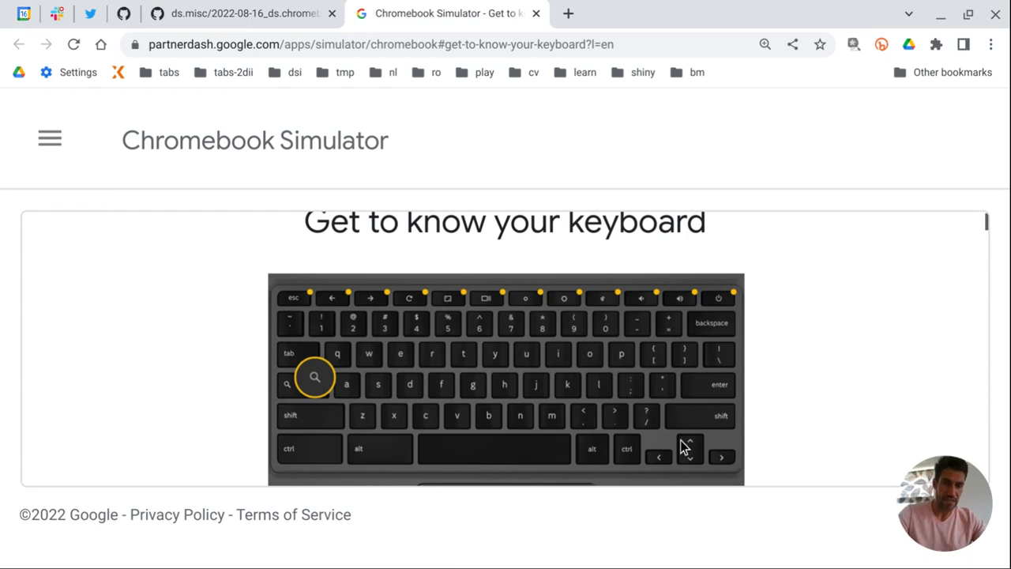
mouse_move(736, 338)
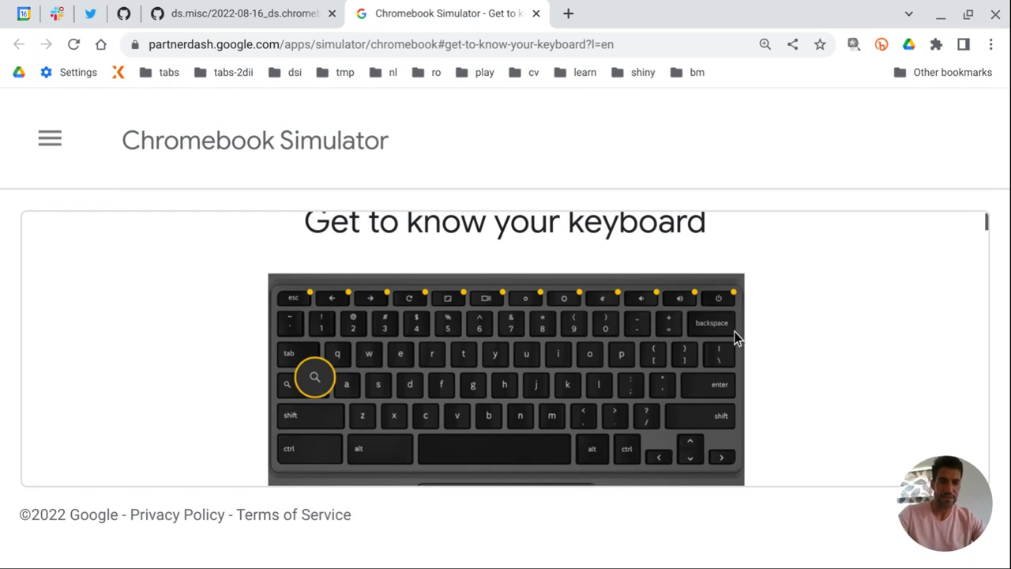
mouse_move(730, 341)
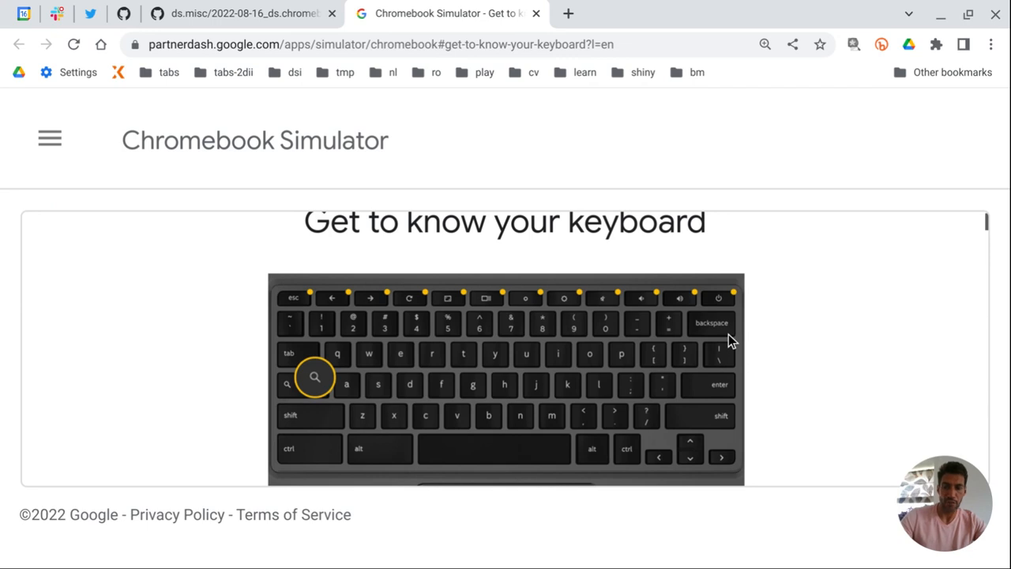
mouse_move(749, 73)
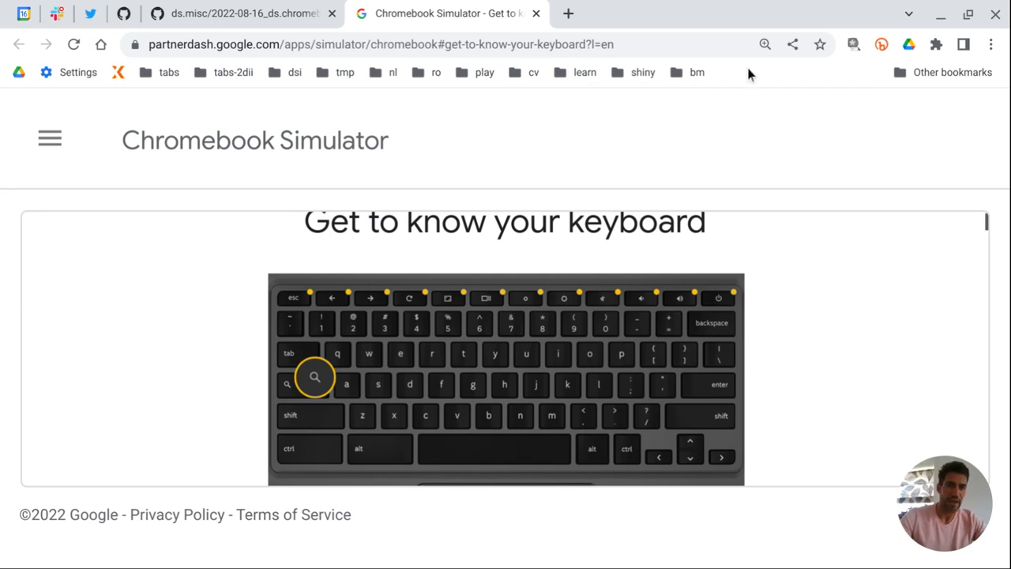
scroll(down, 3)
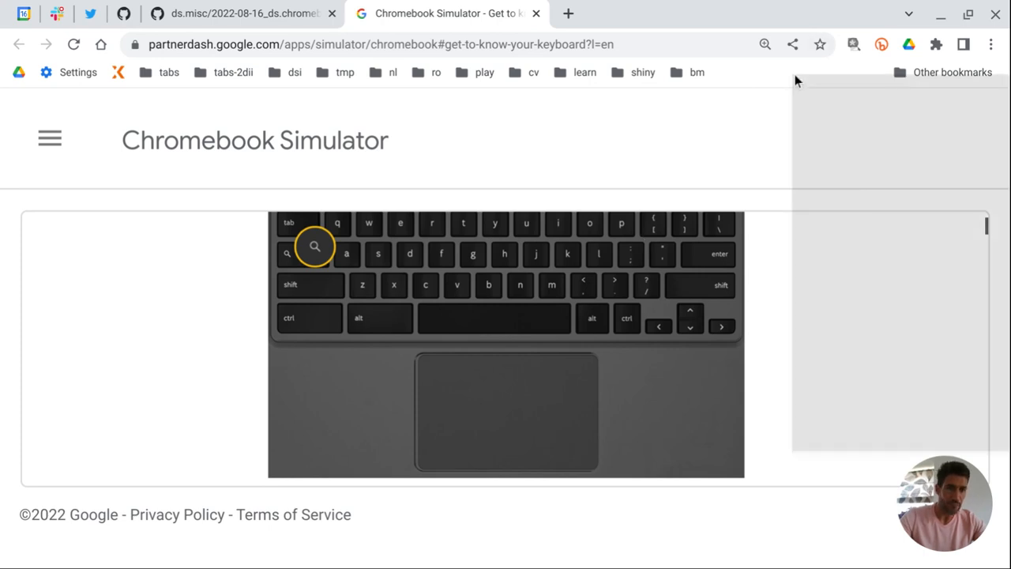
right_click(951, 73)
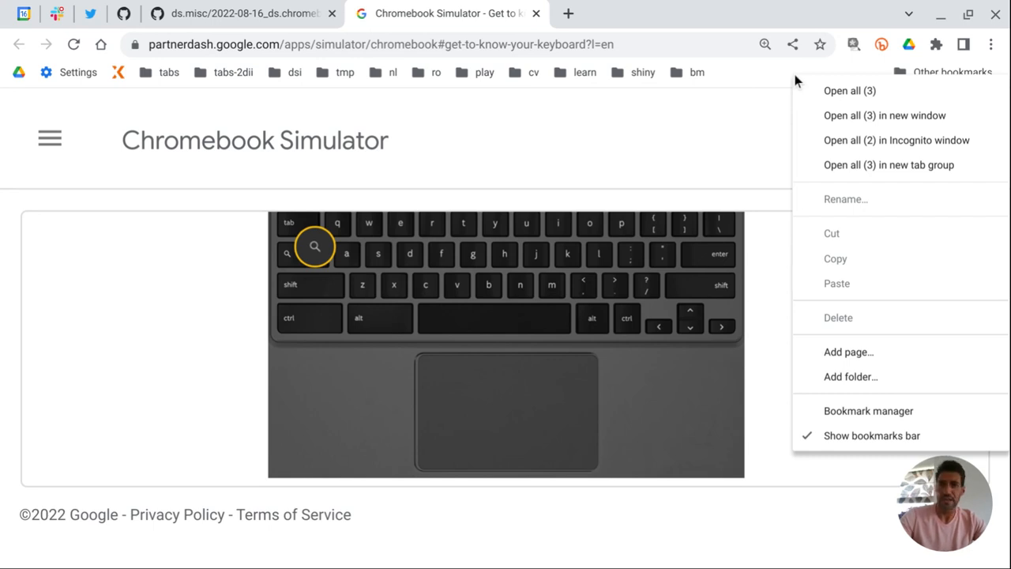
mouse_move(546, 19)
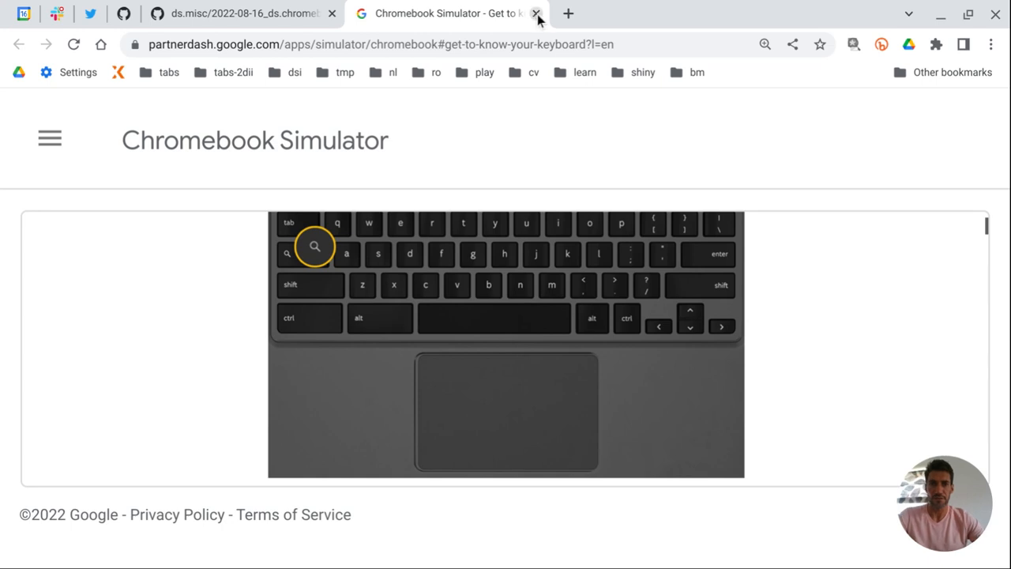
click(539, 13)
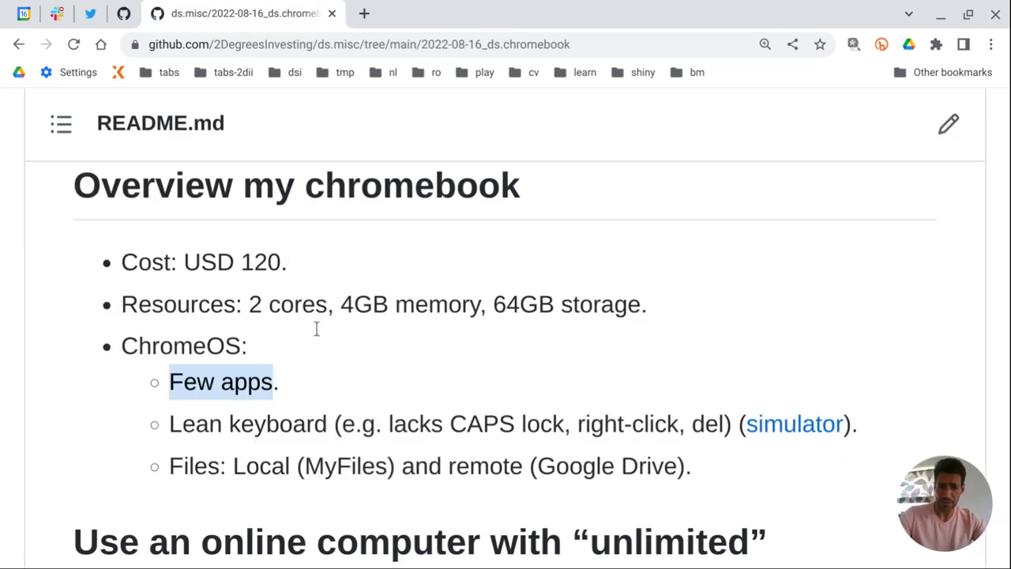
mouse_move(261, 426)
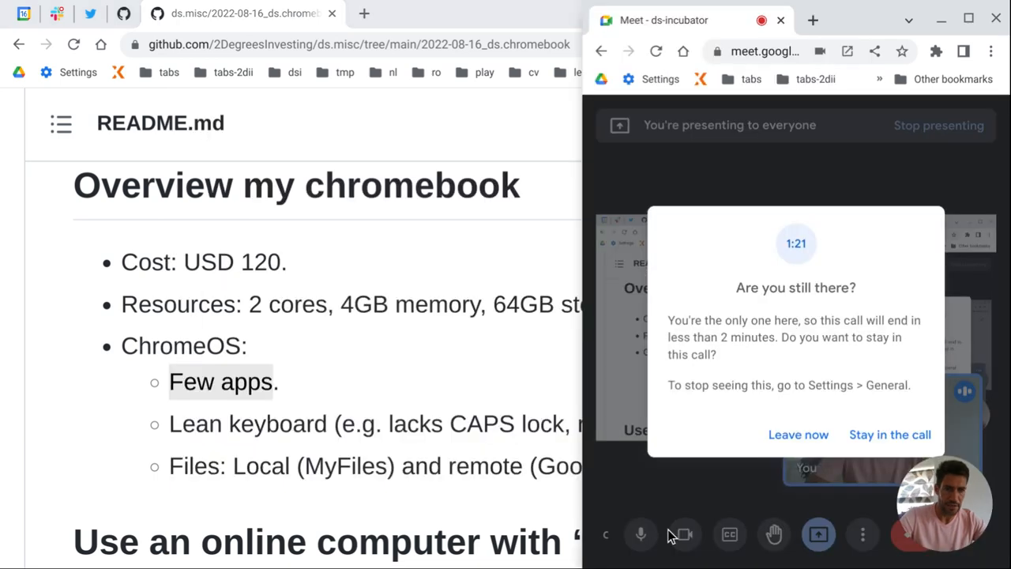
Step: Choose 'Stay in the call' in the Meet inactivity dialog
click(891, 434)
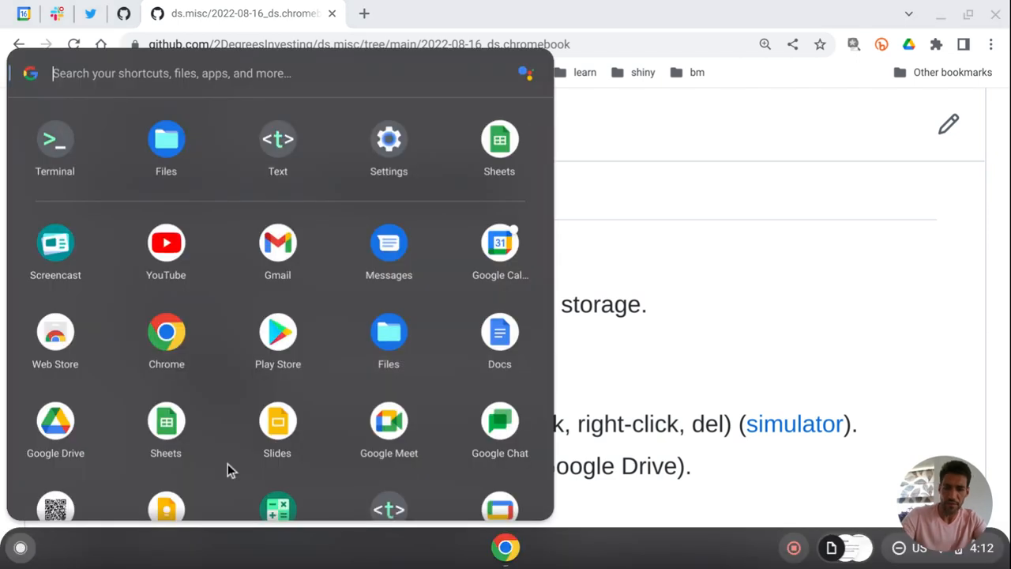
Step: Launch the Files app from the launcher search and check quick settings
text(files)
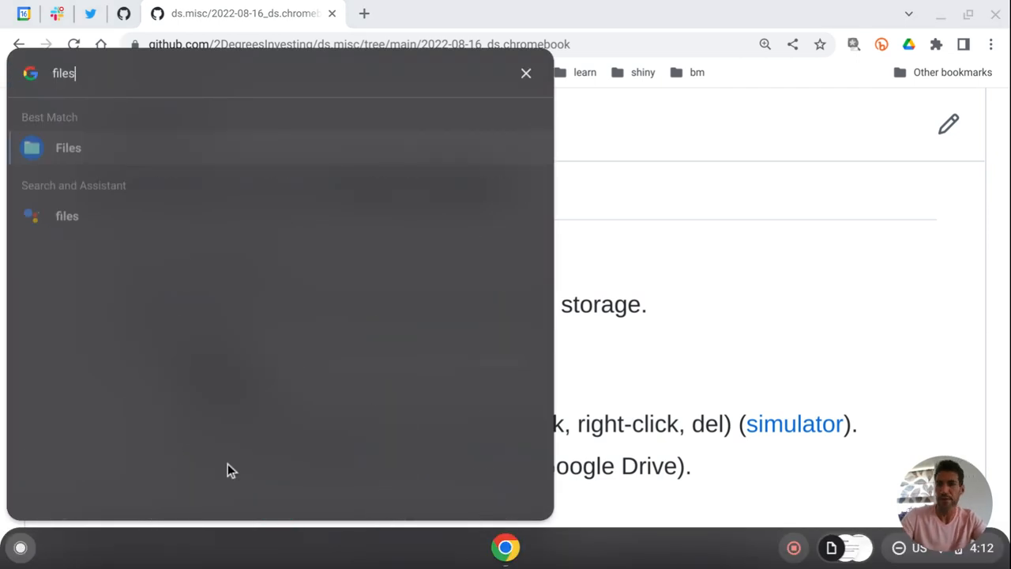
click(66, 149)
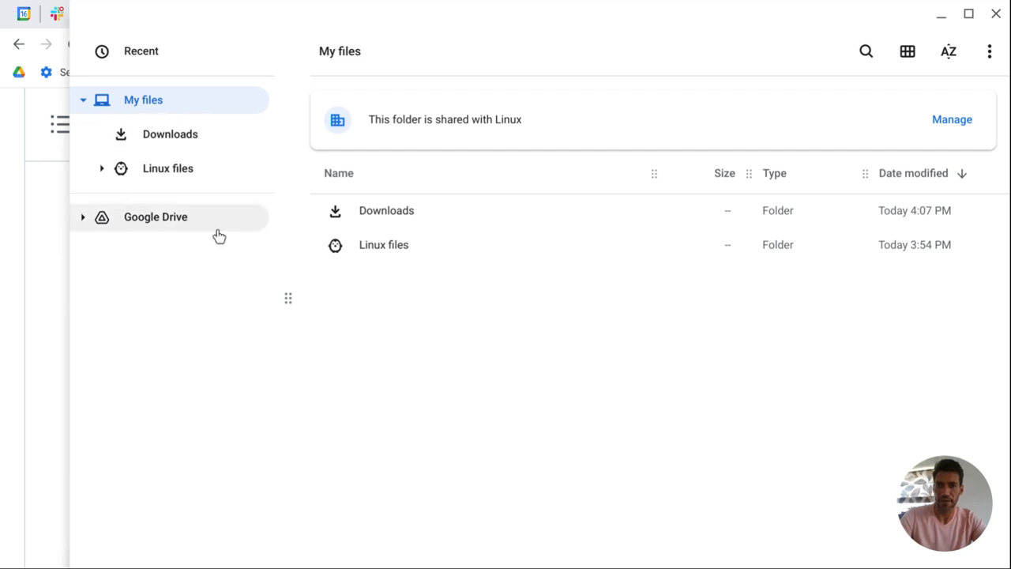
mouse_move(177, 224)
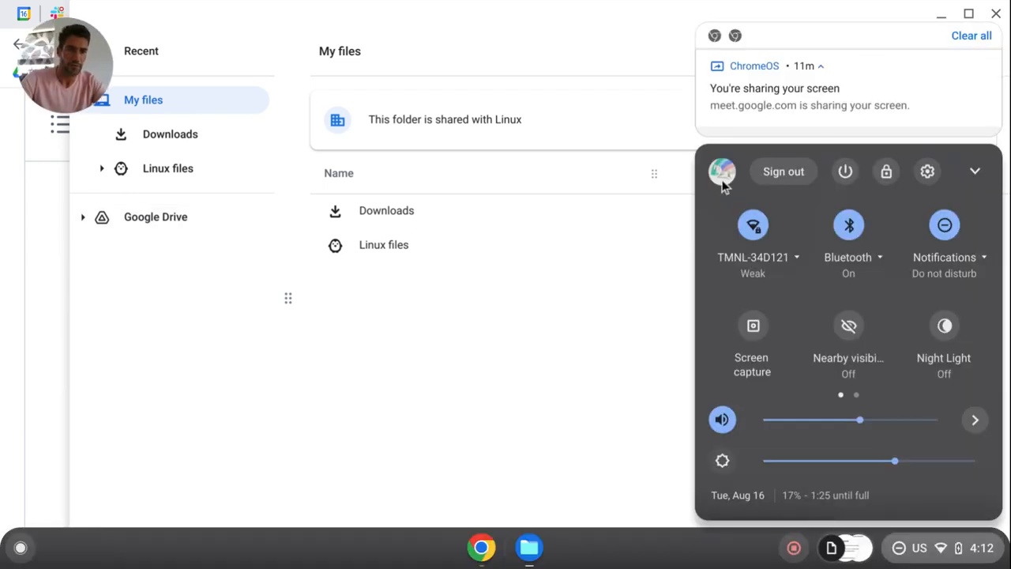
click(722, 171)
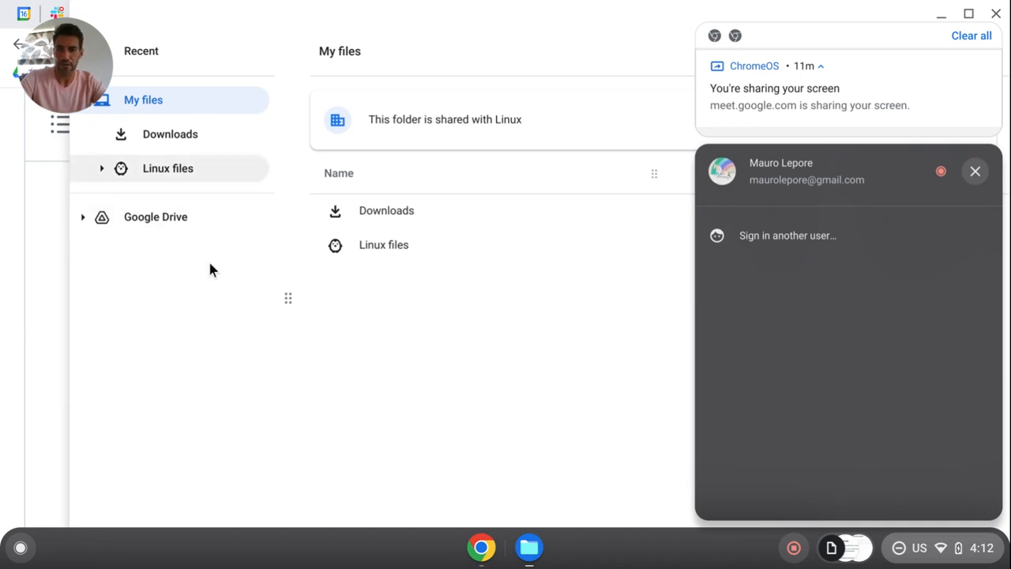
mouse_move(202, 224)
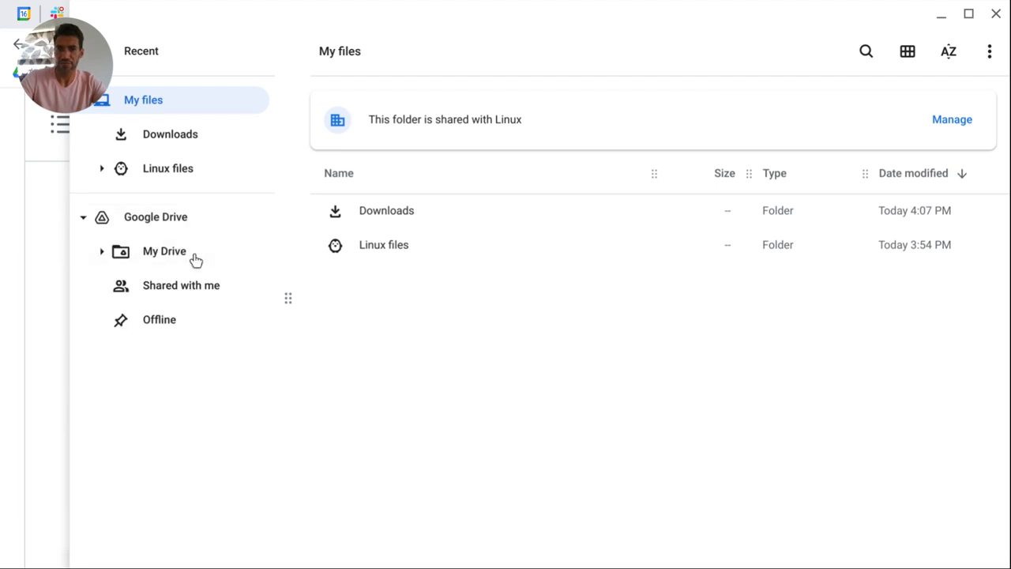
Step: Browse My Drive, Offline, Downloads and Linux files to compare remote and local storage
click(165, 250)
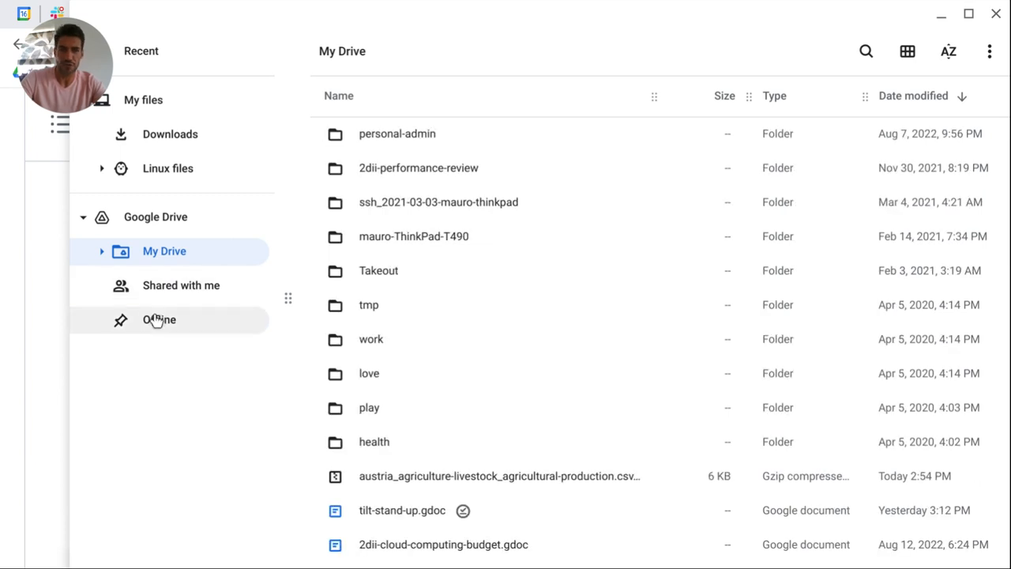
click(158, 319)
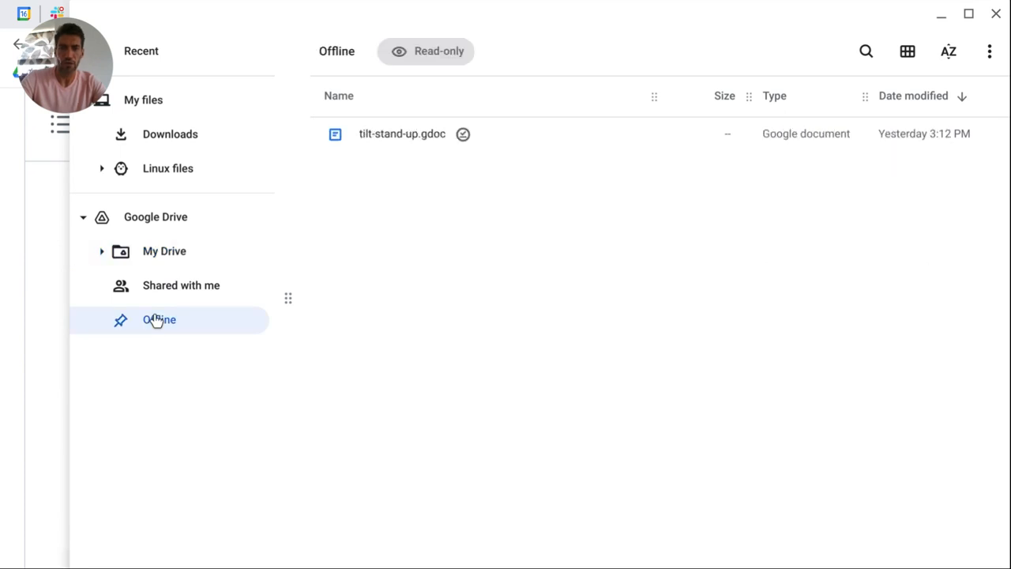
mouse_move(455, 155)
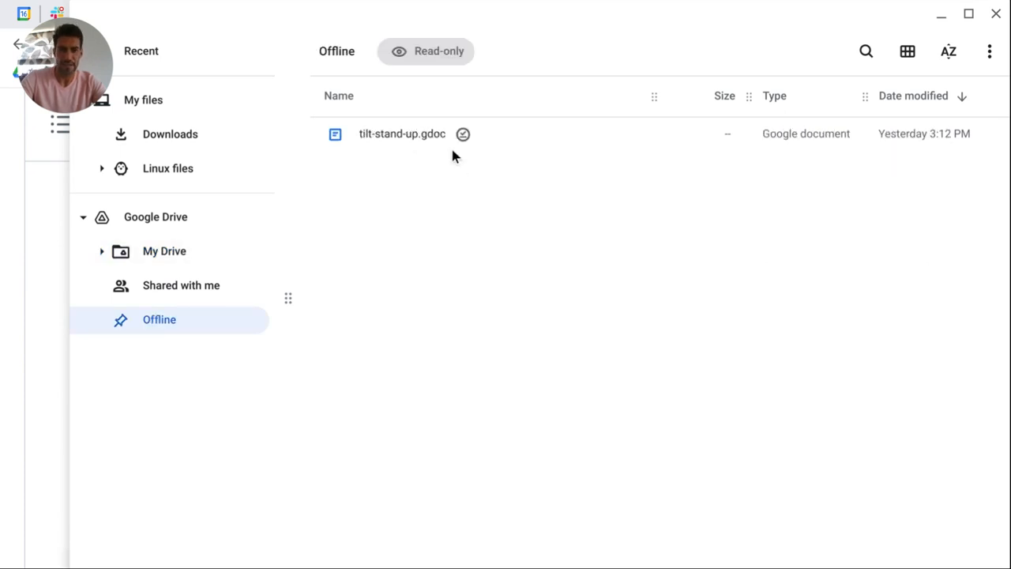
mouse_move(140, 102)
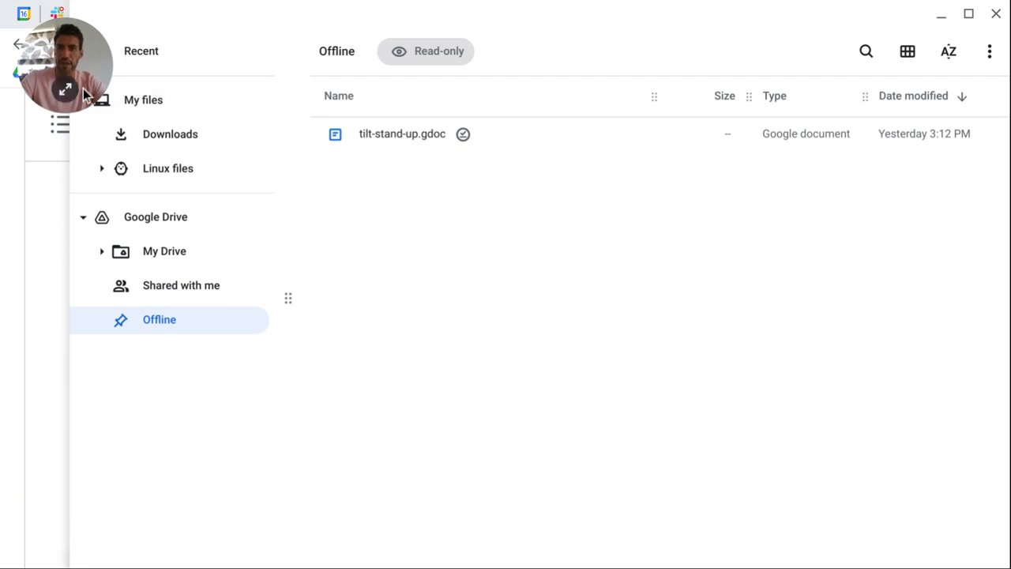
click(170, 132)
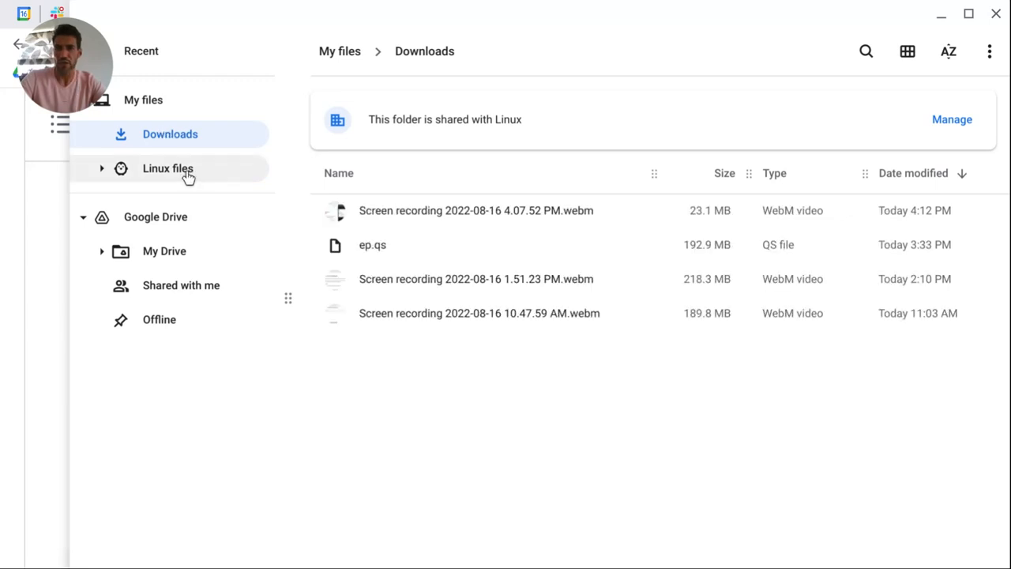
click(168, 167)
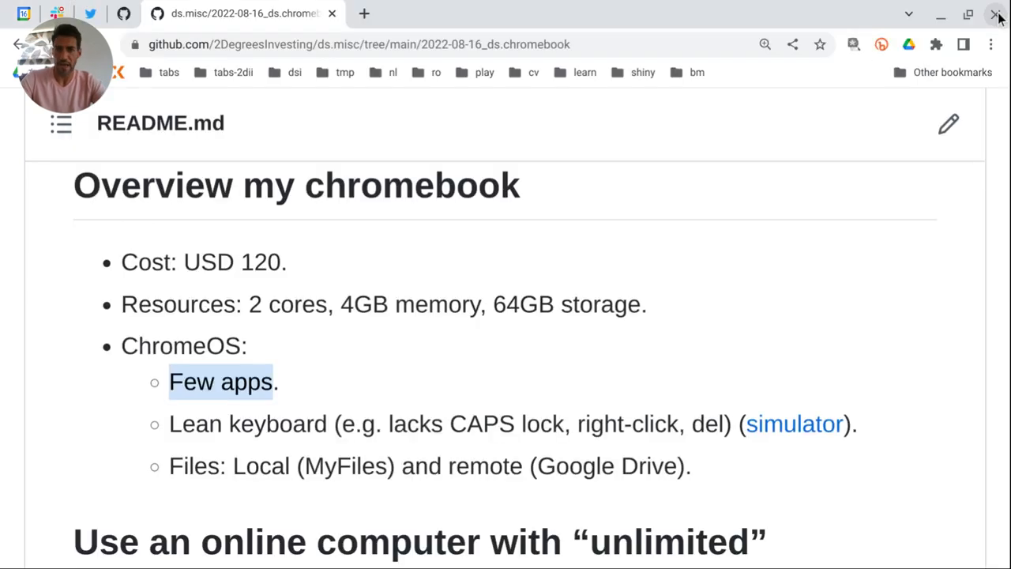
Step: Reach 'Use an online computer' in the README and open the cloud RStudio server bookmark
scroll(down, 3)
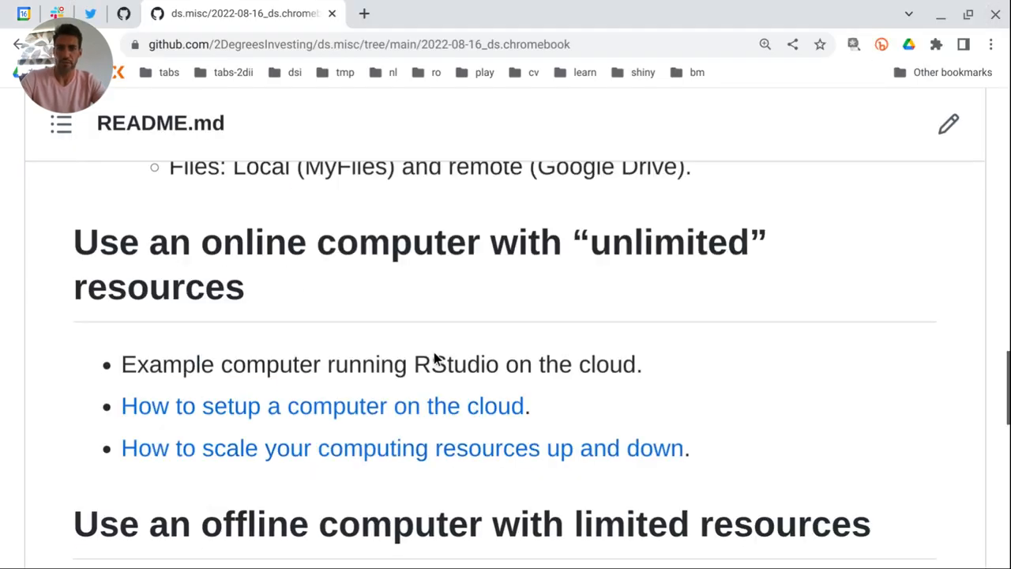
scroll(down, 3)
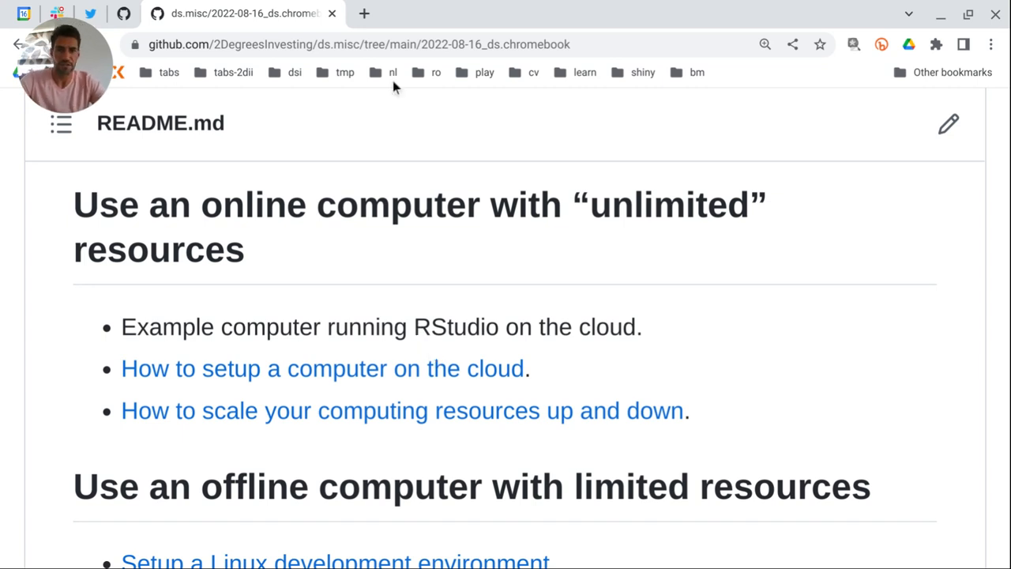
click(569, 12)
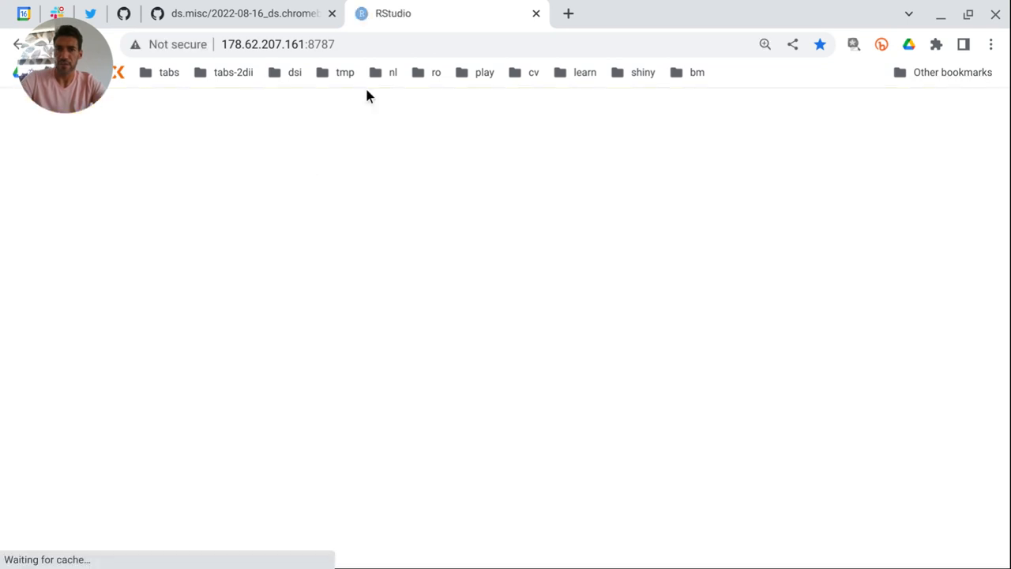
Step: Switch to the RStudio Server tab on port 8787 while the session loads
click(272, 45)
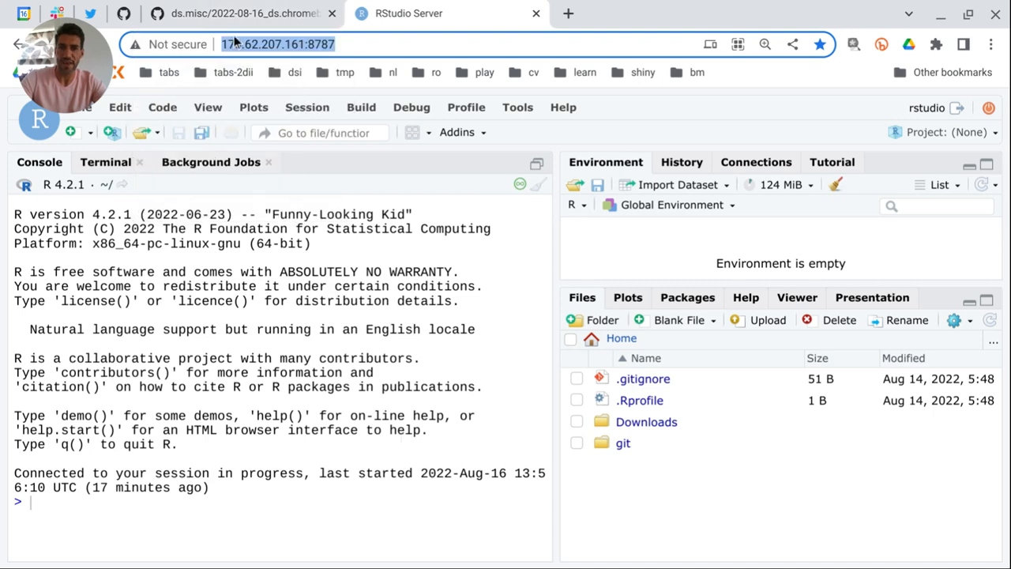
click(245, 13)
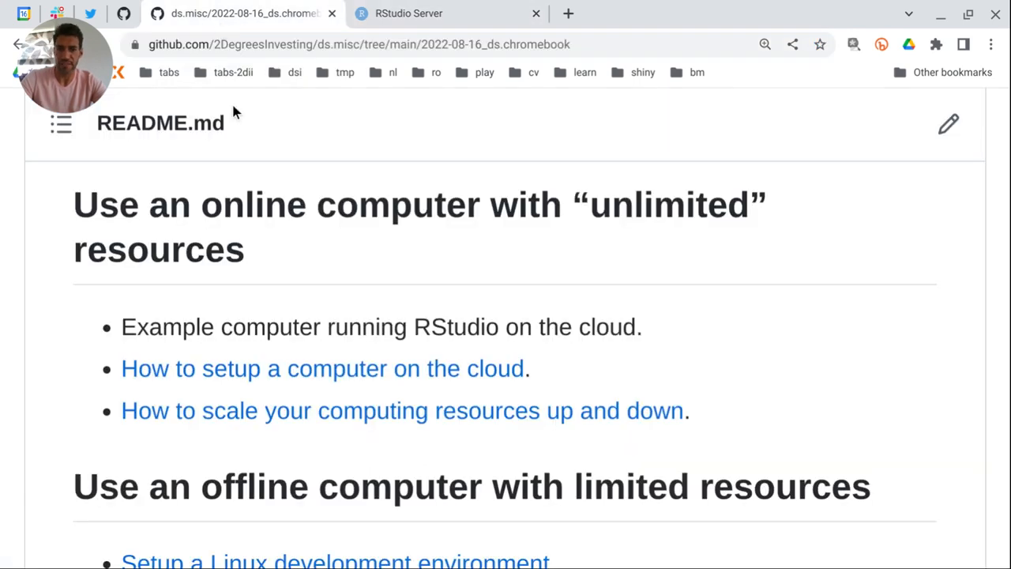
mouse_move(461, 326)
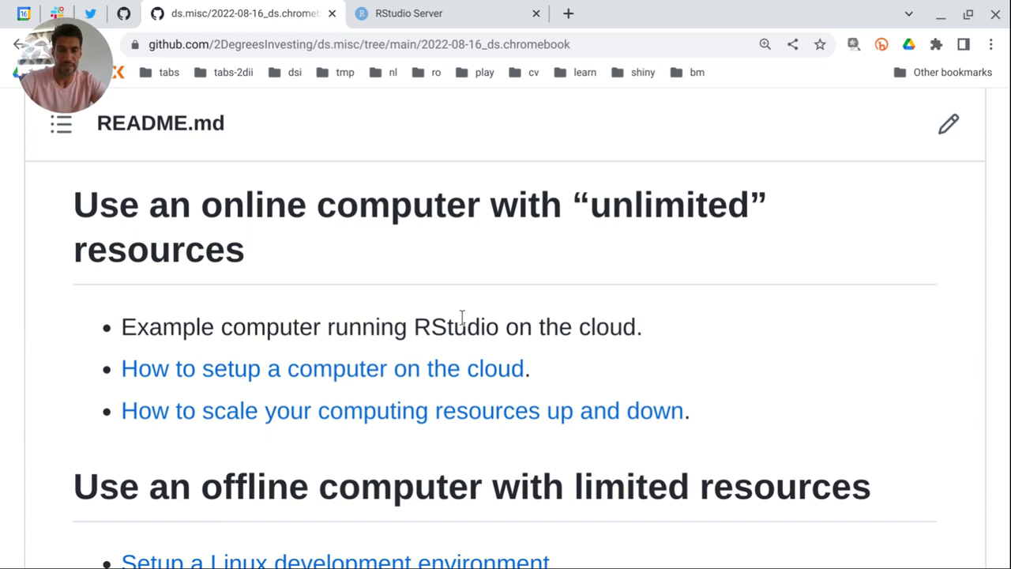
mouse_move(218, 378)
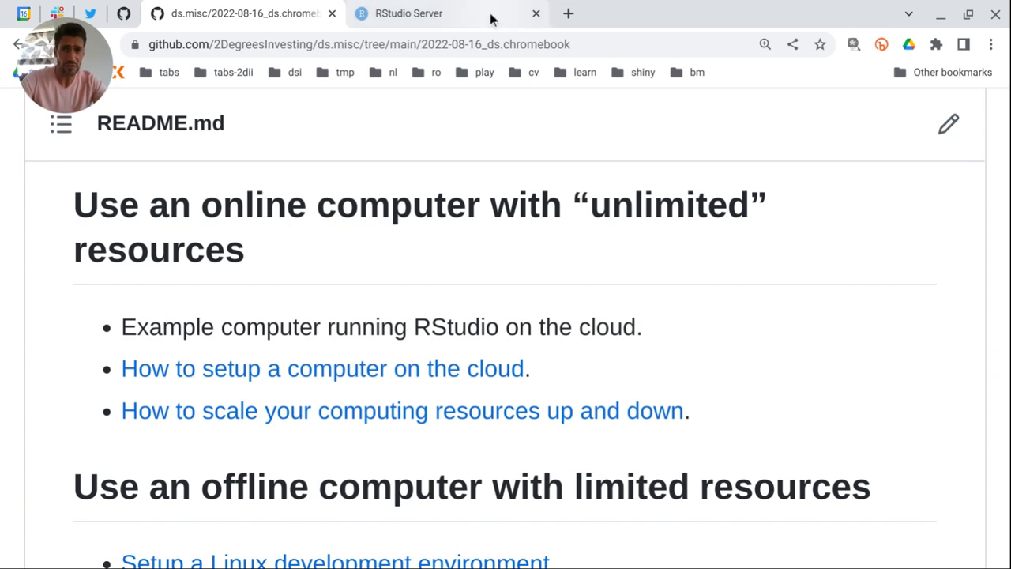
click(423, 13)
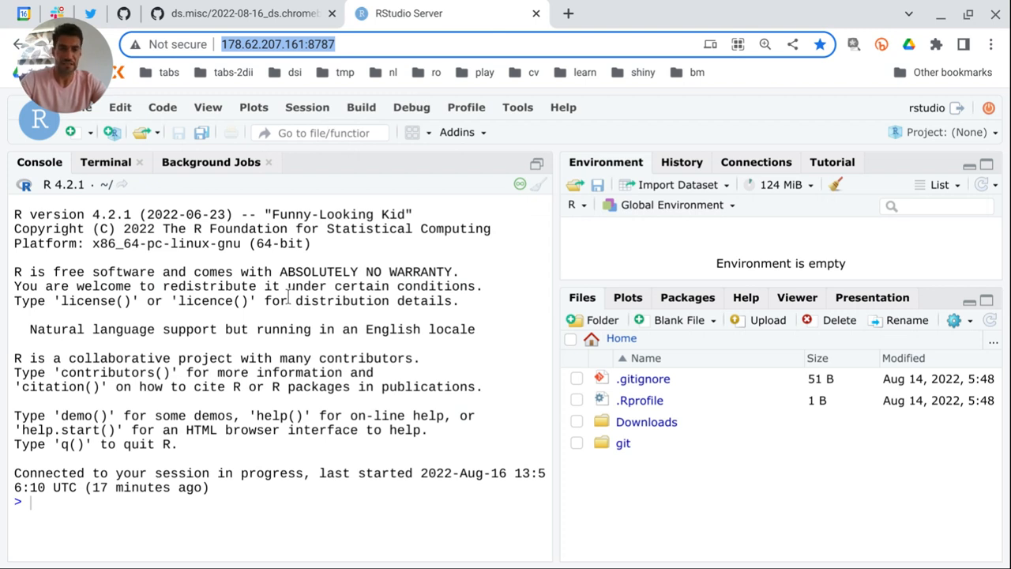
mouse_move(557, 87)
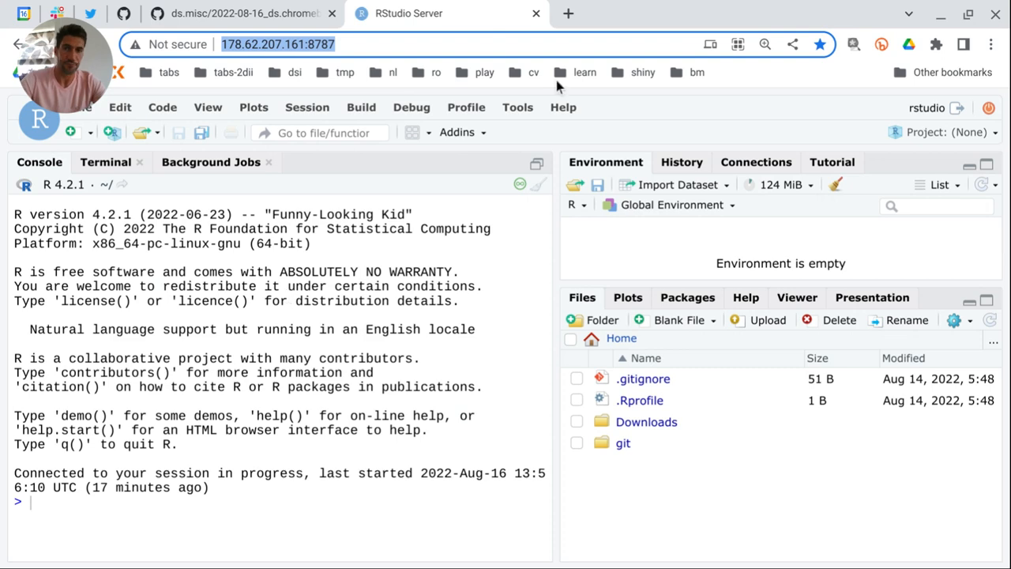
click(240, 13)
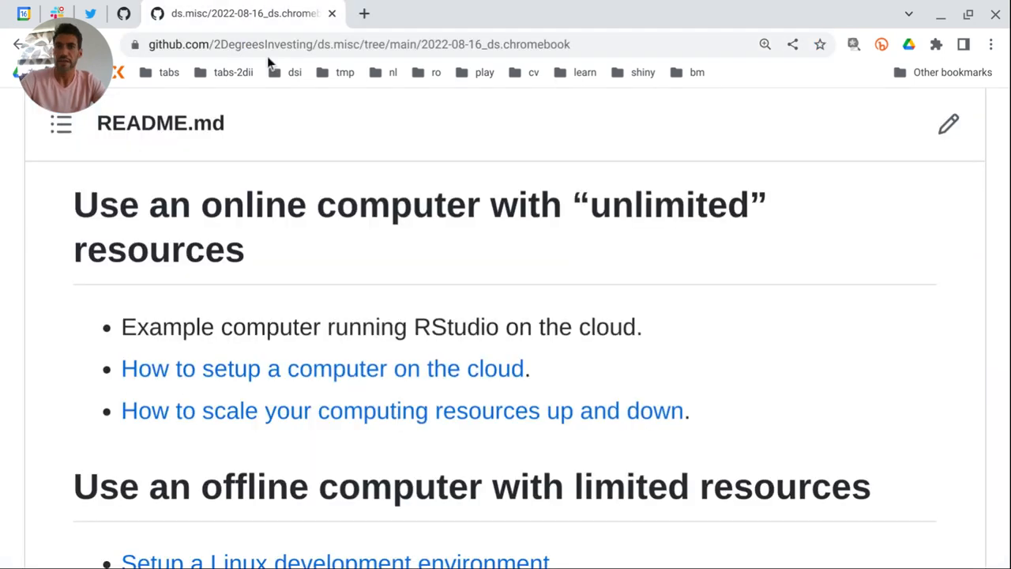
Step: From 'Use an offline computer', open the Linux development environment setup guide and view its tab
scroll(down, 3)
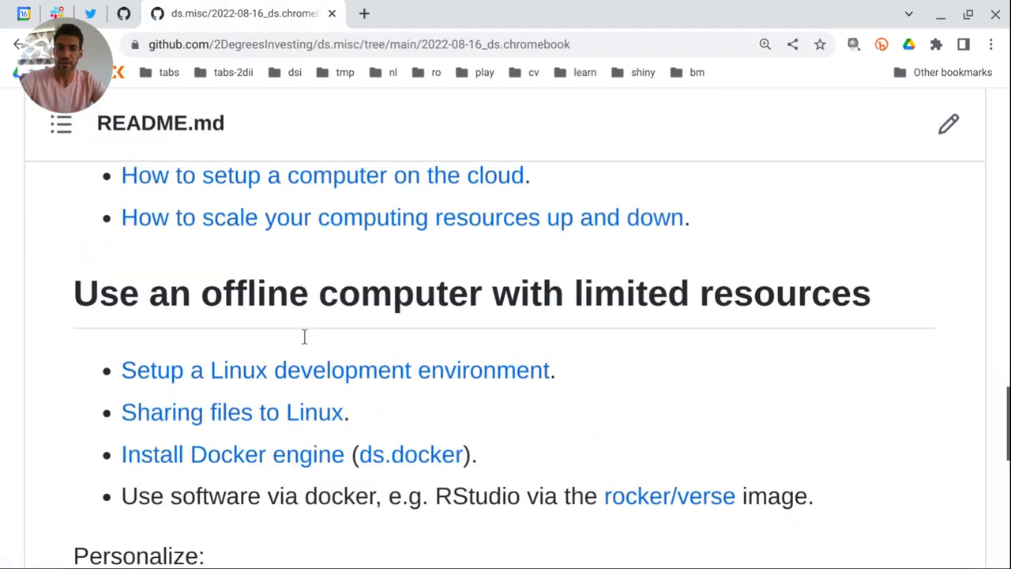
scroll(down, 3)
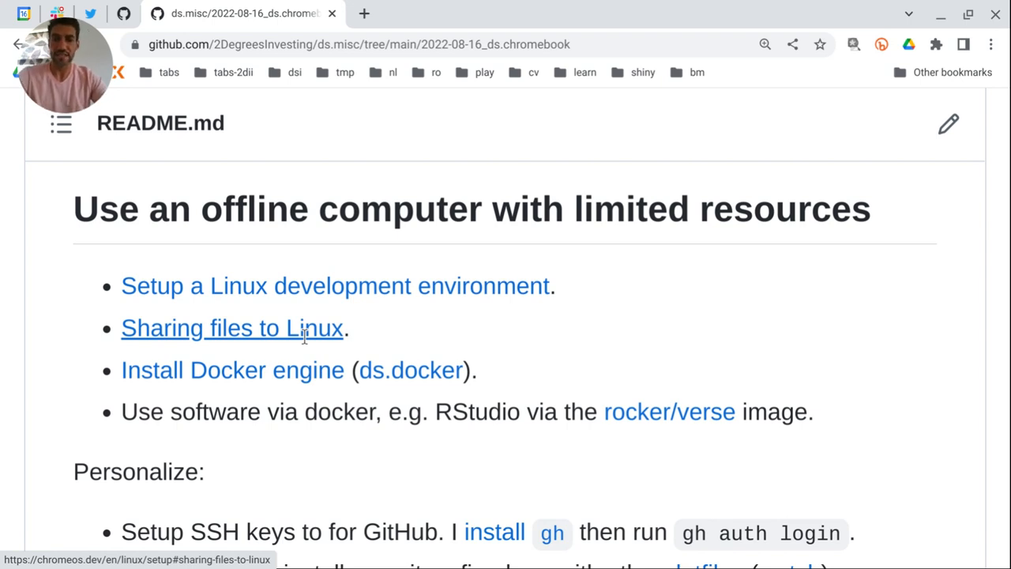
mouse_move(344, 292)
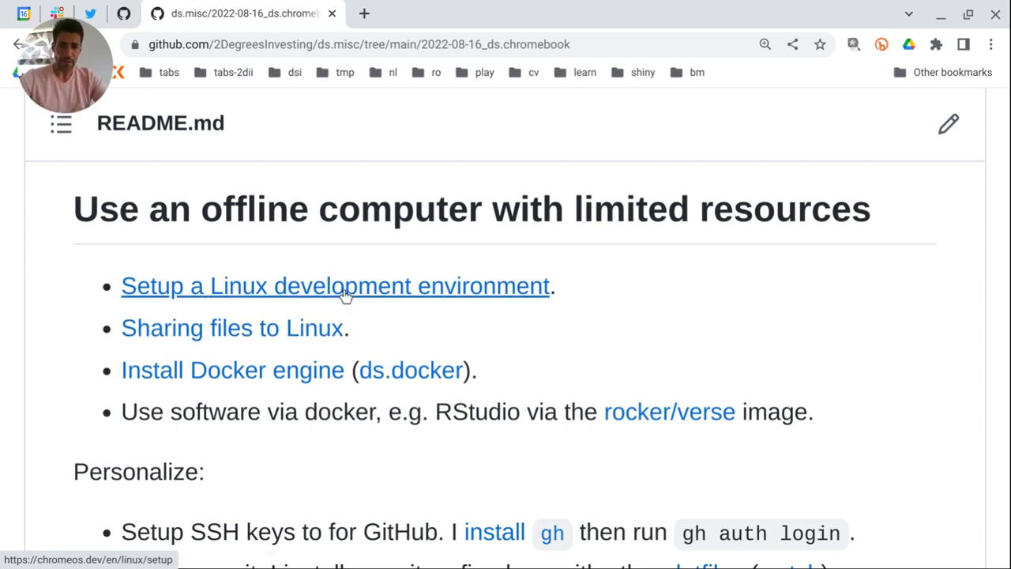
mouse_move(357, 297)
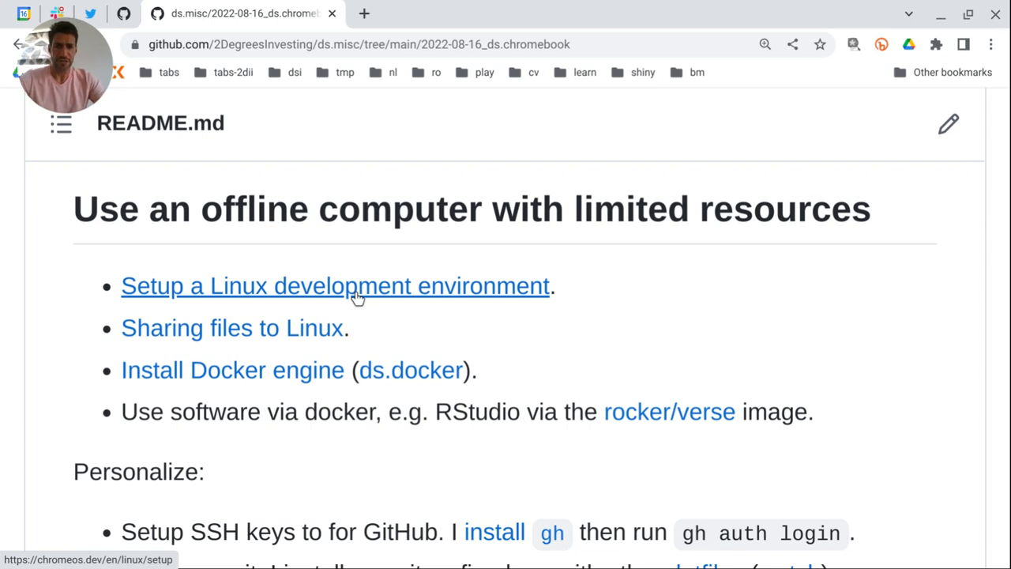
click(335, 285)
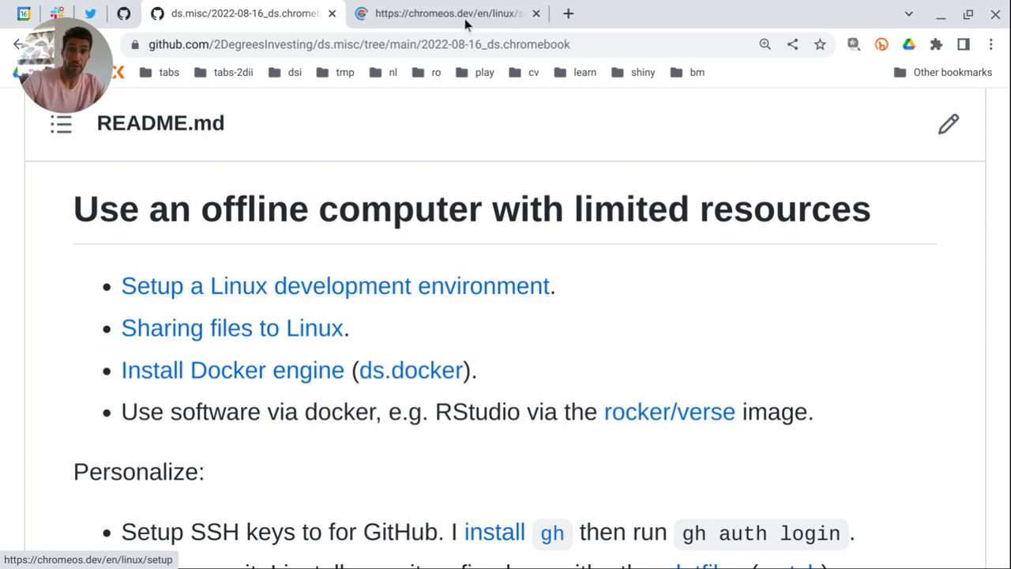
mouse_move(458, 23)
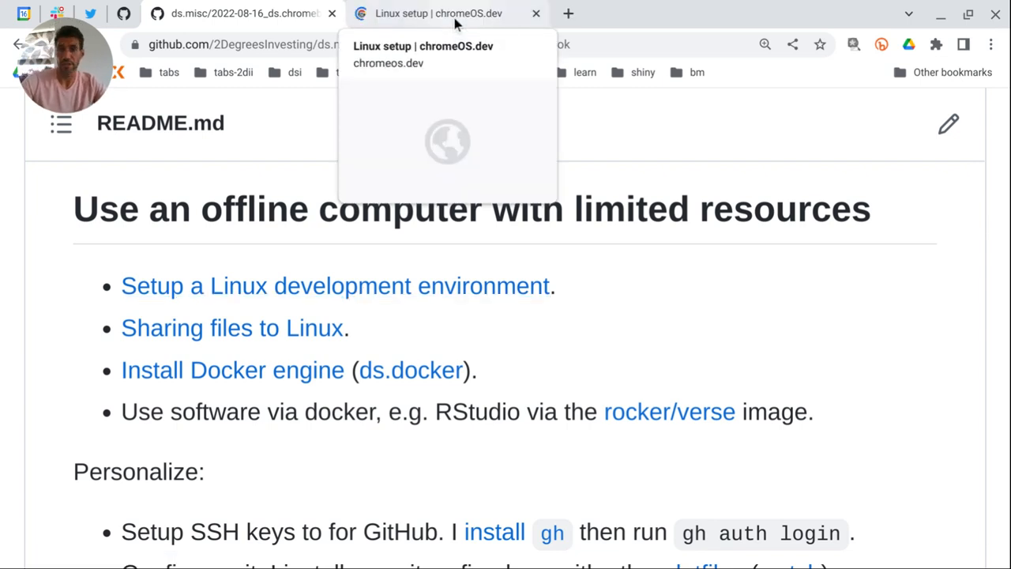
click(455, 13)
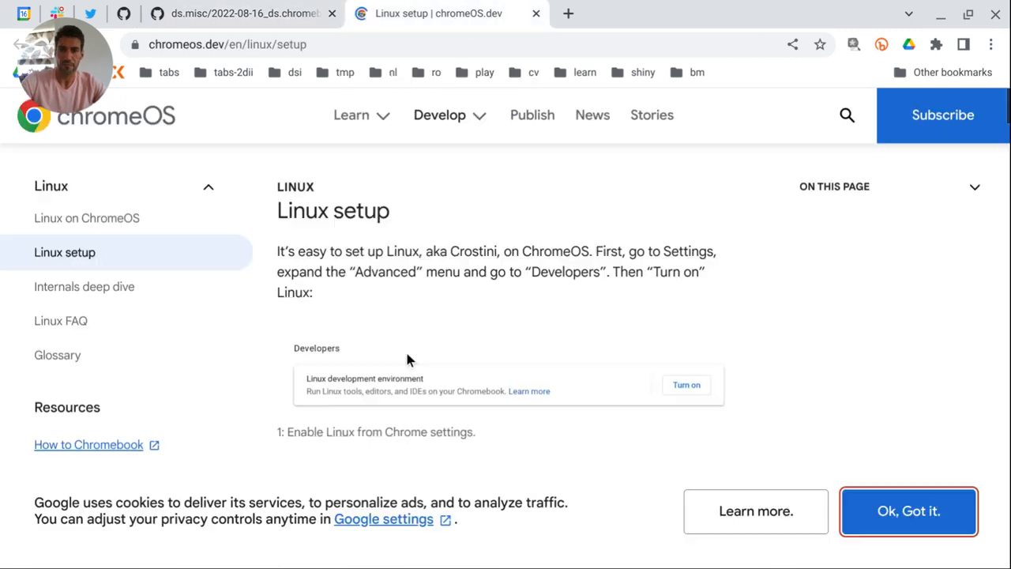
click(245, 12)
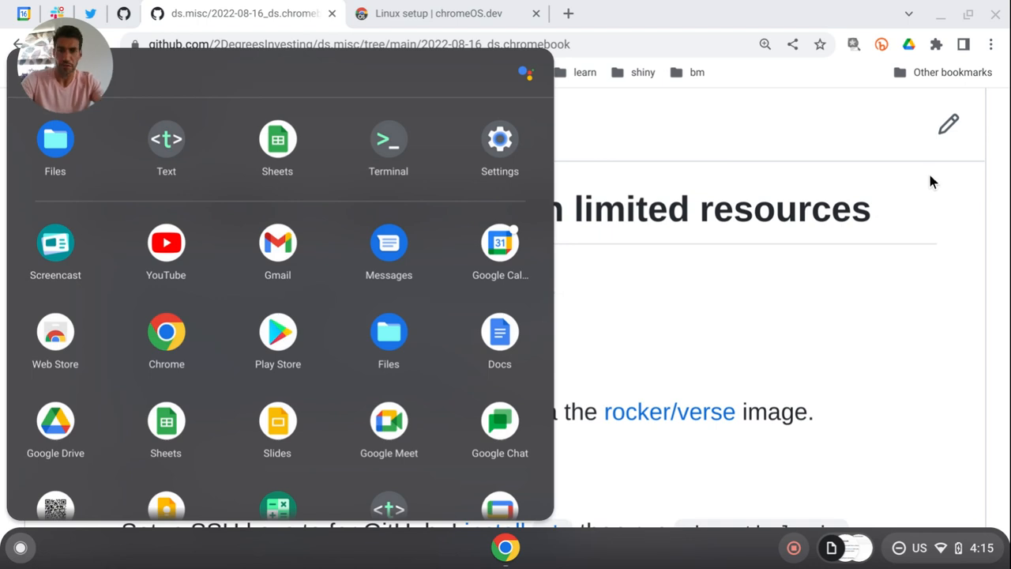
Step: Launch ChromeOS Settings and search 'dev' to reach the Developers settings
text(setting)
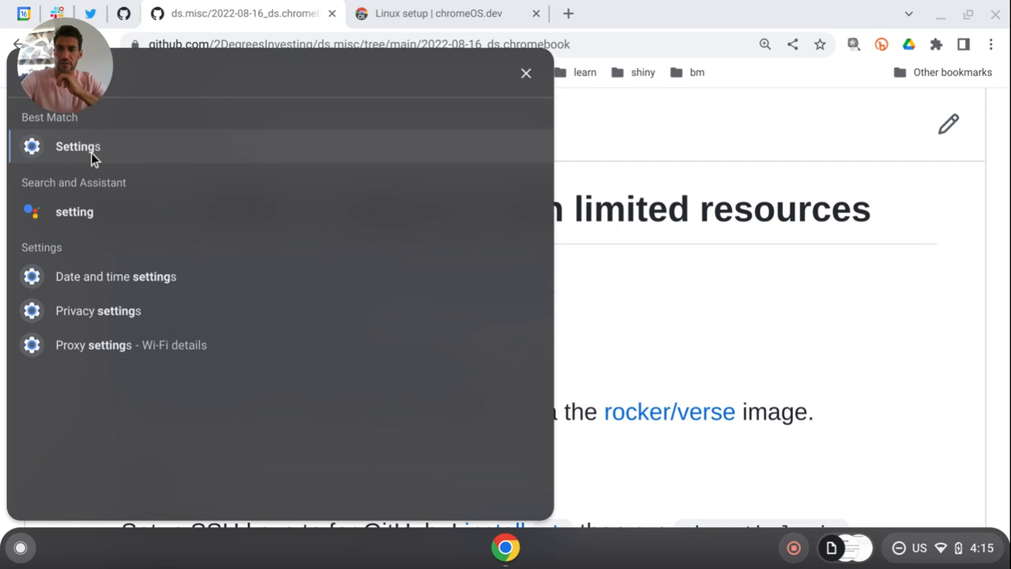
click(77, 146)
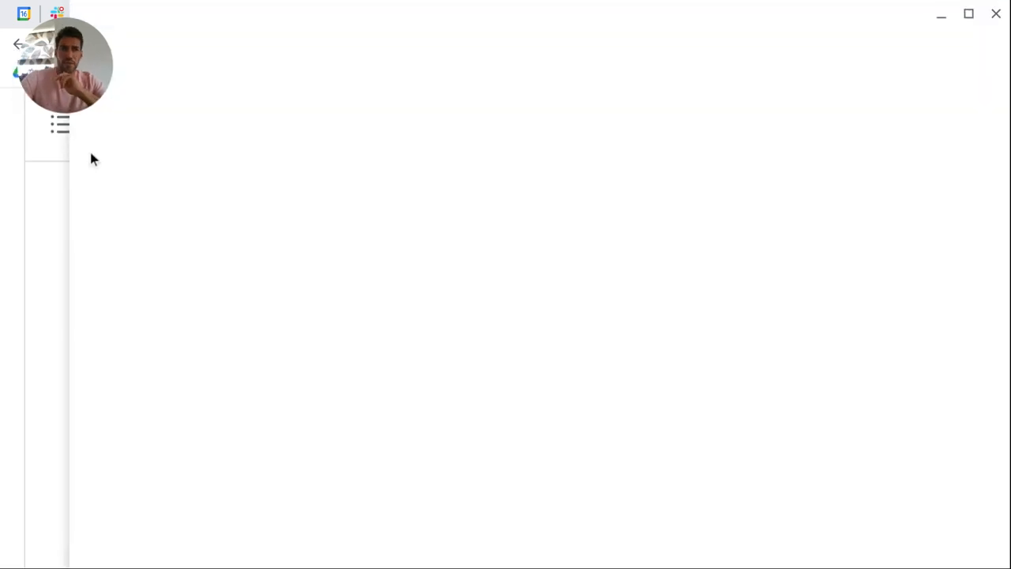
mouse_move(626, 111)
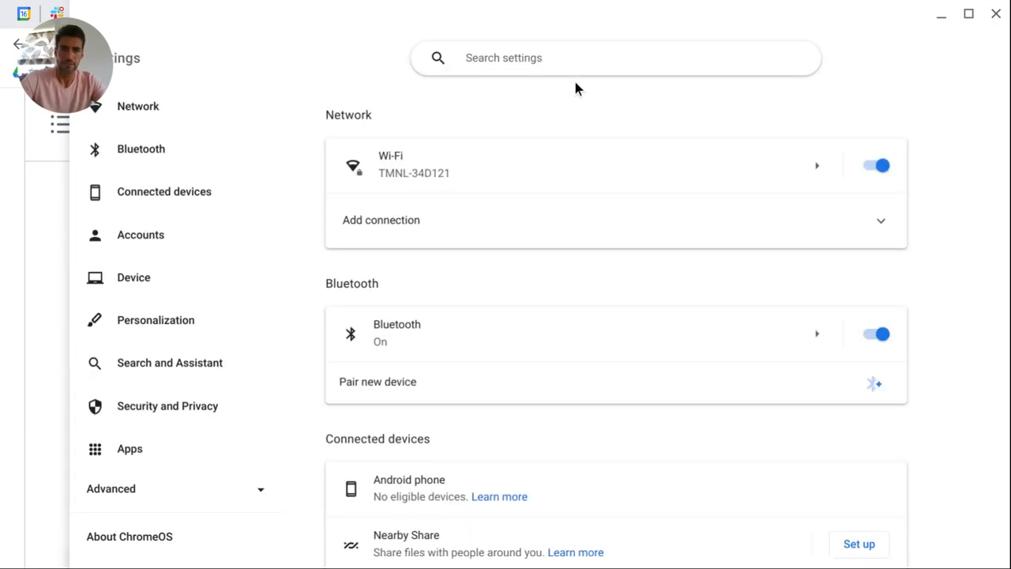
text(dev)
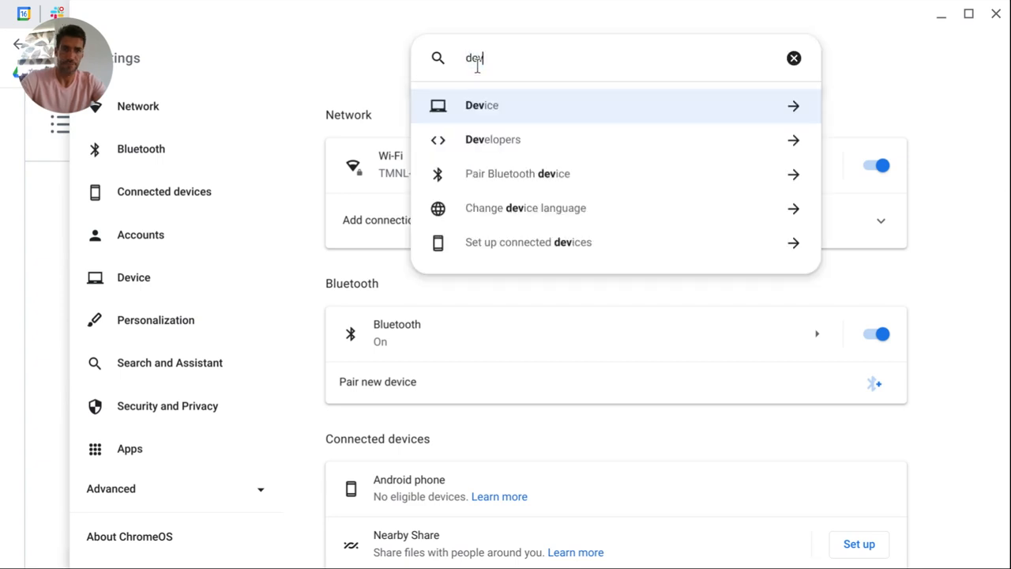
mouse_move(505, 139)
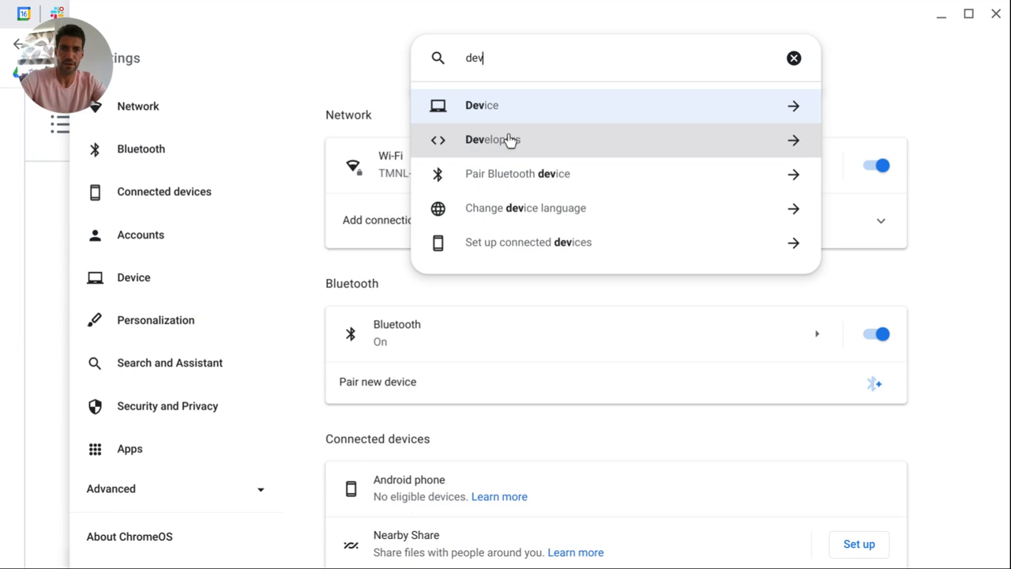
click(492, 139)
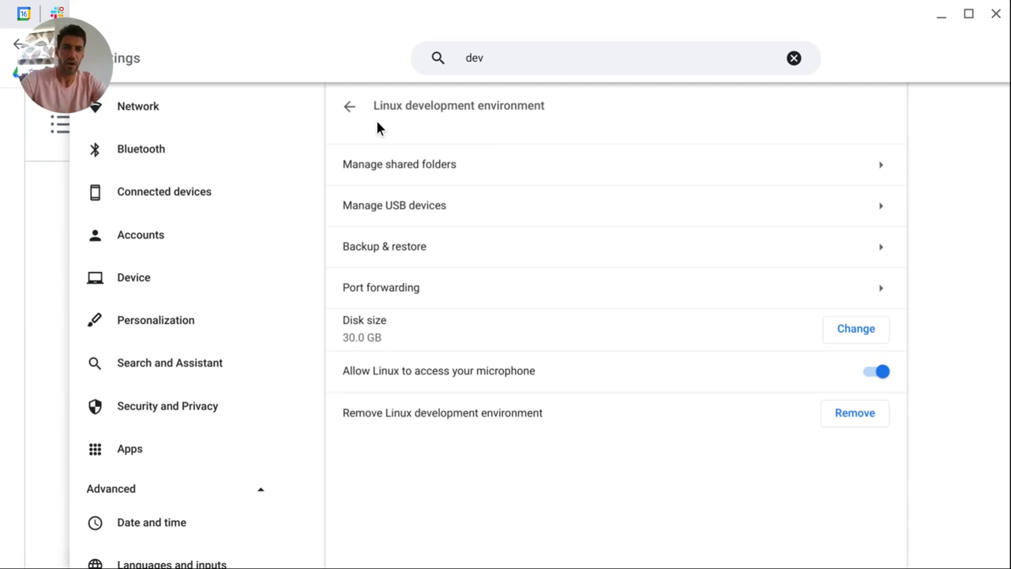
mouse_move(397, 126)
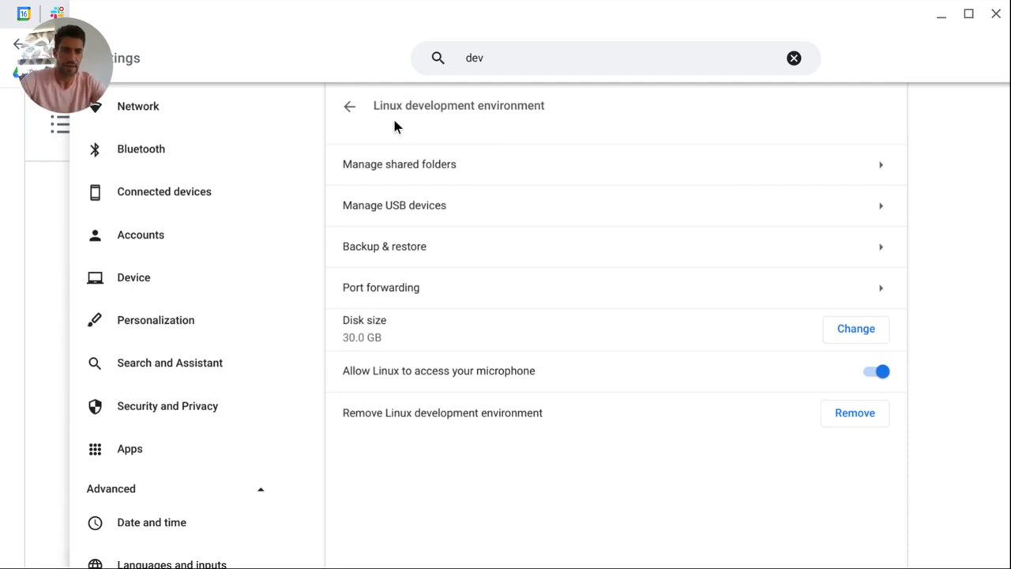
mouse_move(856, 330)
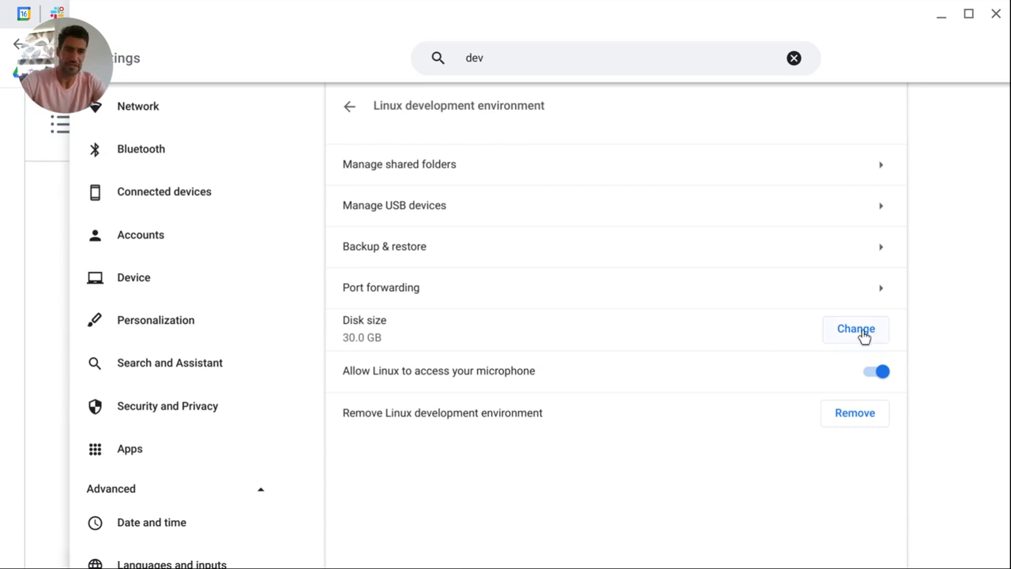
click(854, 329)
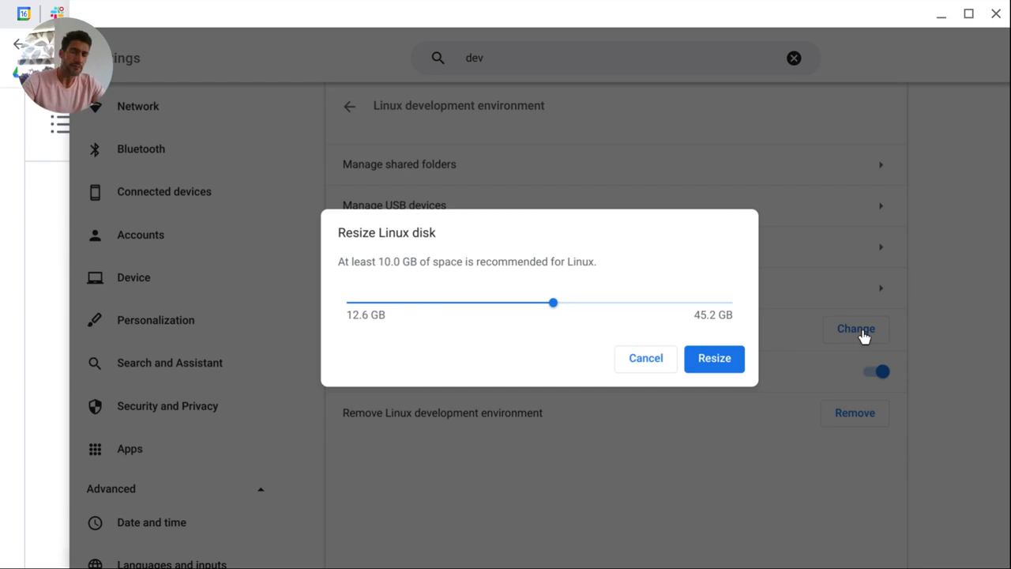
mouse_move(572, 320)
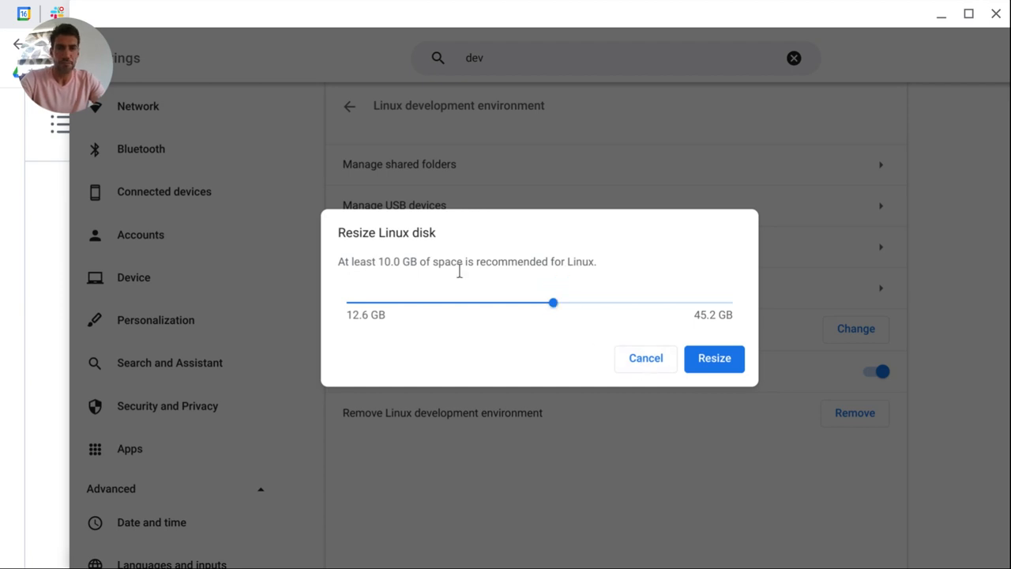
drag(351, 263, 593, 262)
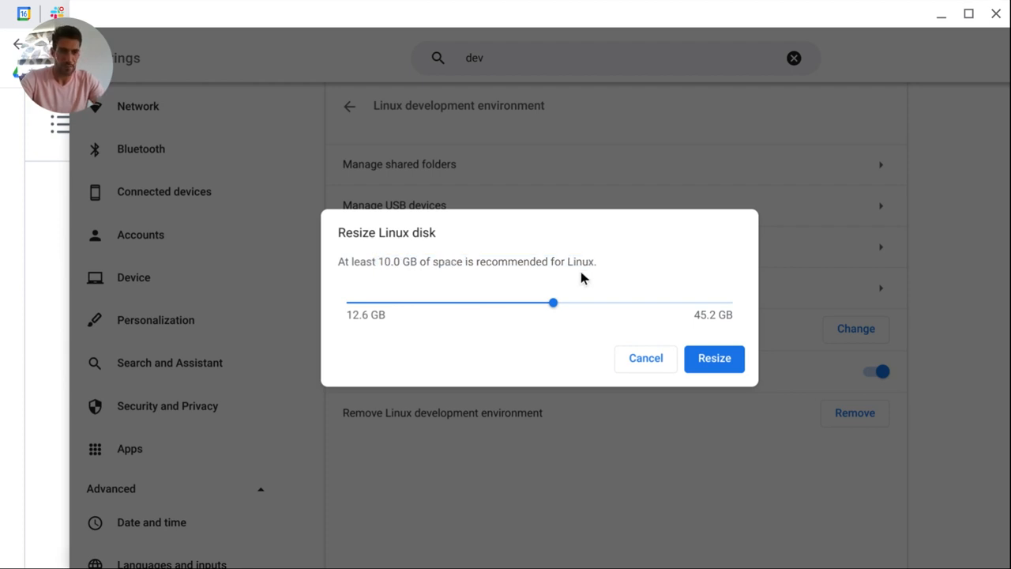
click(714, 359)
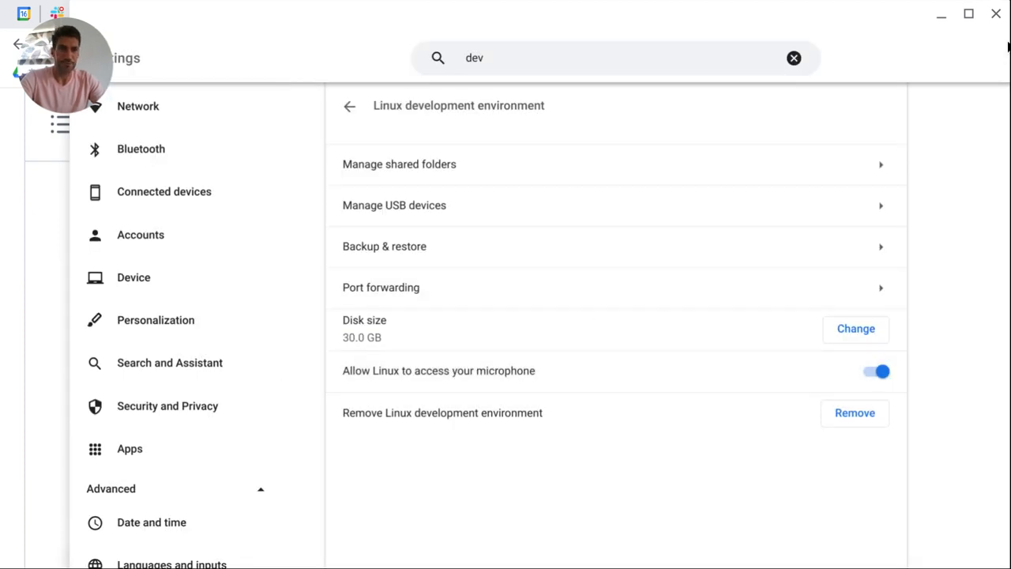
mouse_move(995, 13)
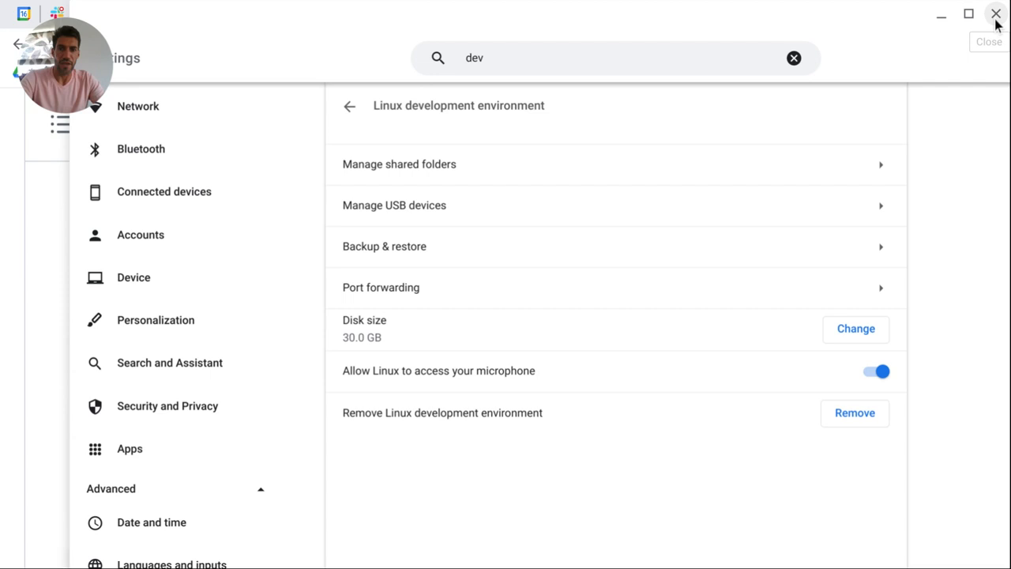
Step: Close Settings, launch Terminal and start a shell in the penguin container
click(995, 13)
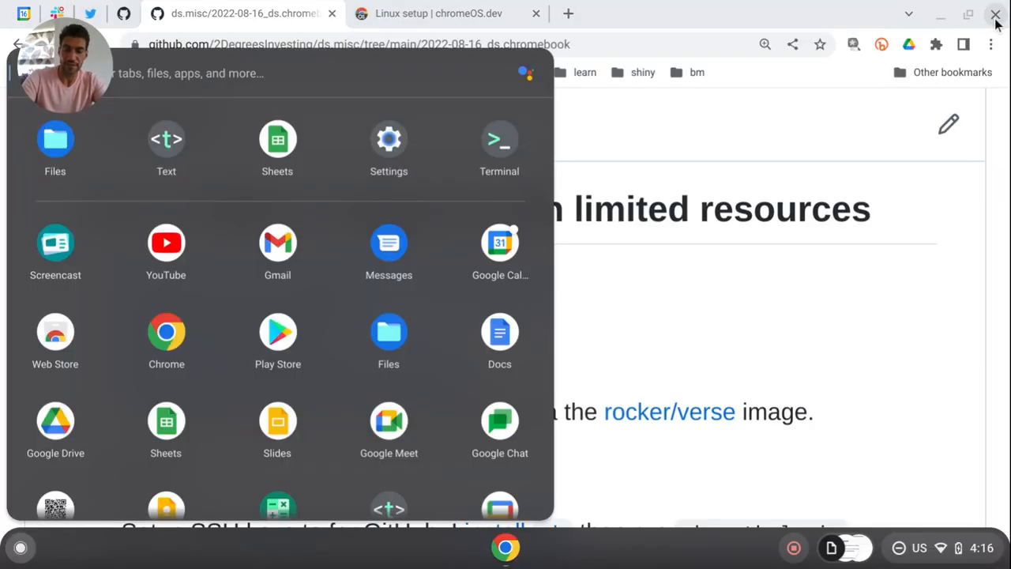
text(term)
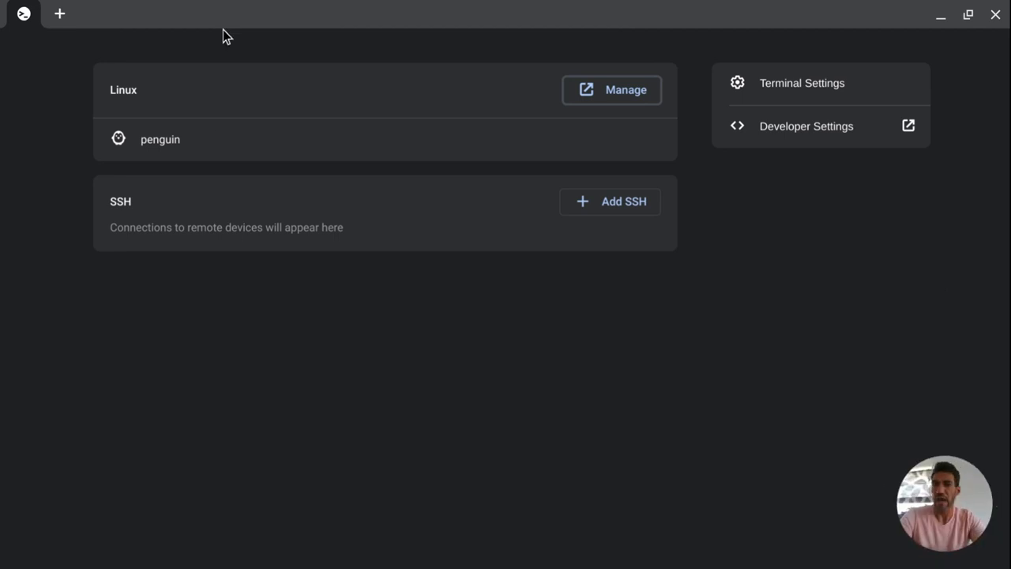
mouse_move(156, 172)
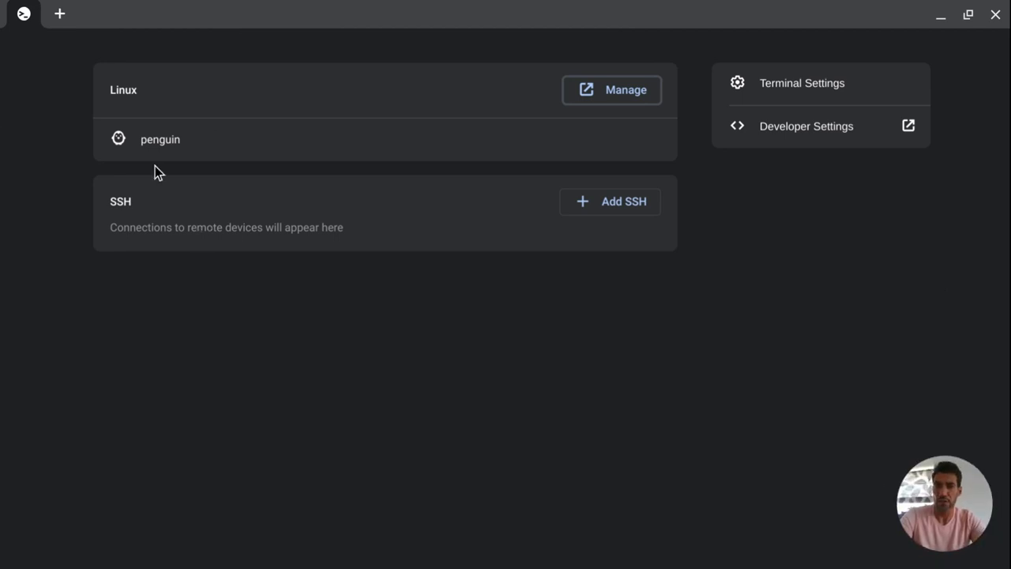
click(161, 139)
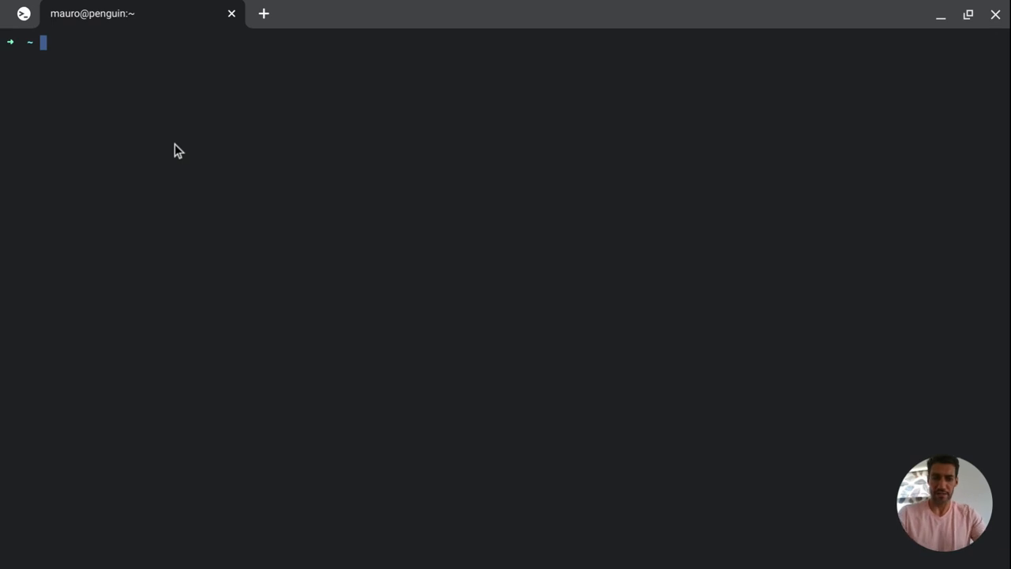
text(pw)
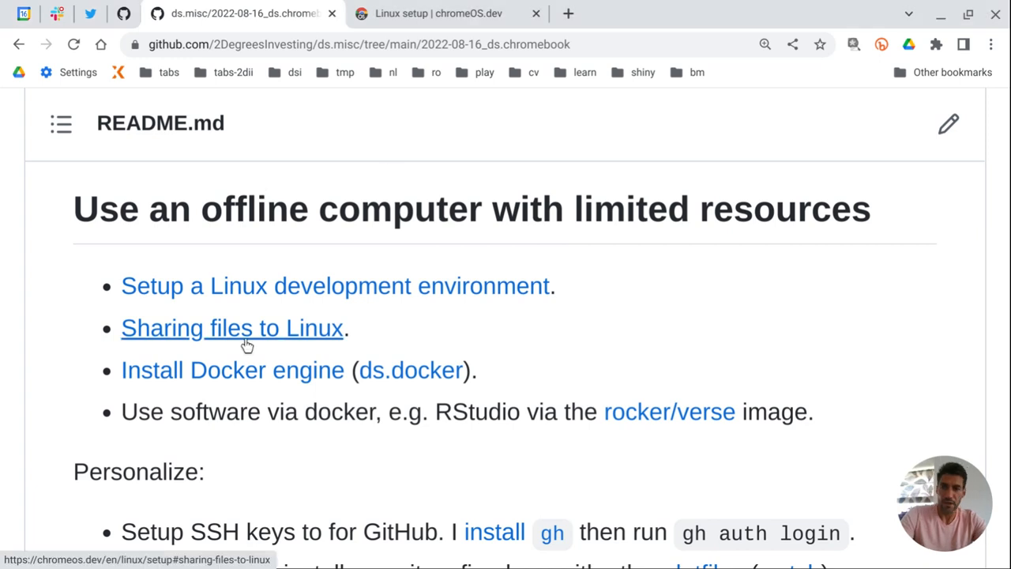
mouse_move(423, 340)
text(files)
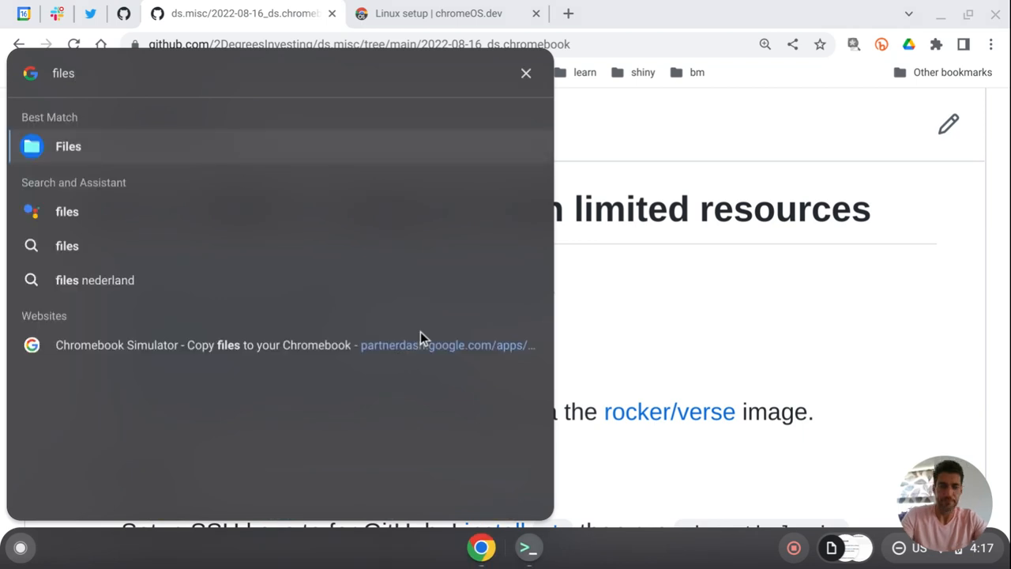
Step: Launch Files and expand My files to reveal its subfolders
click(68, 146)
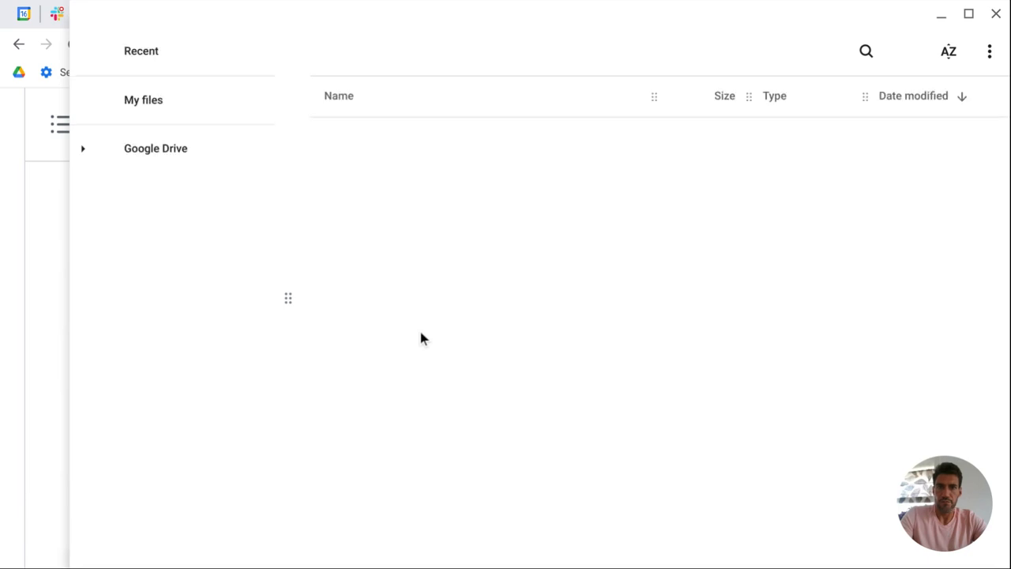
click(142, 100)
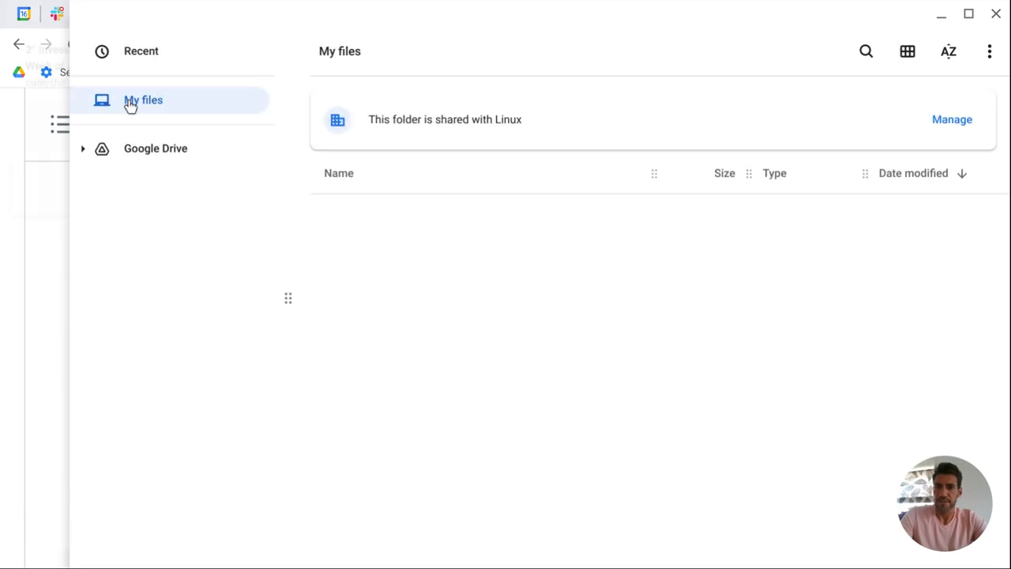
click(142, 99)
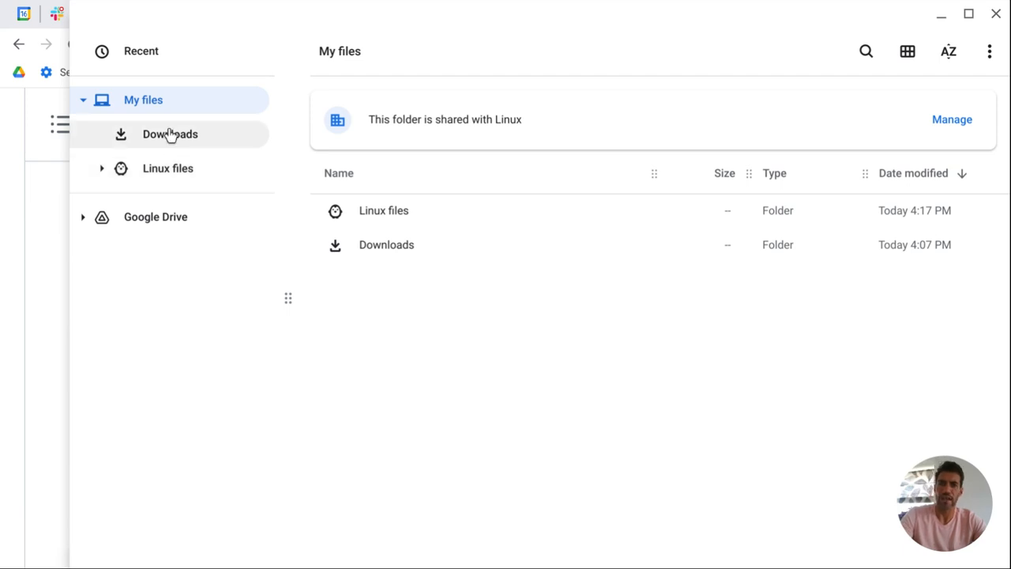
mouse_move(177, 139)
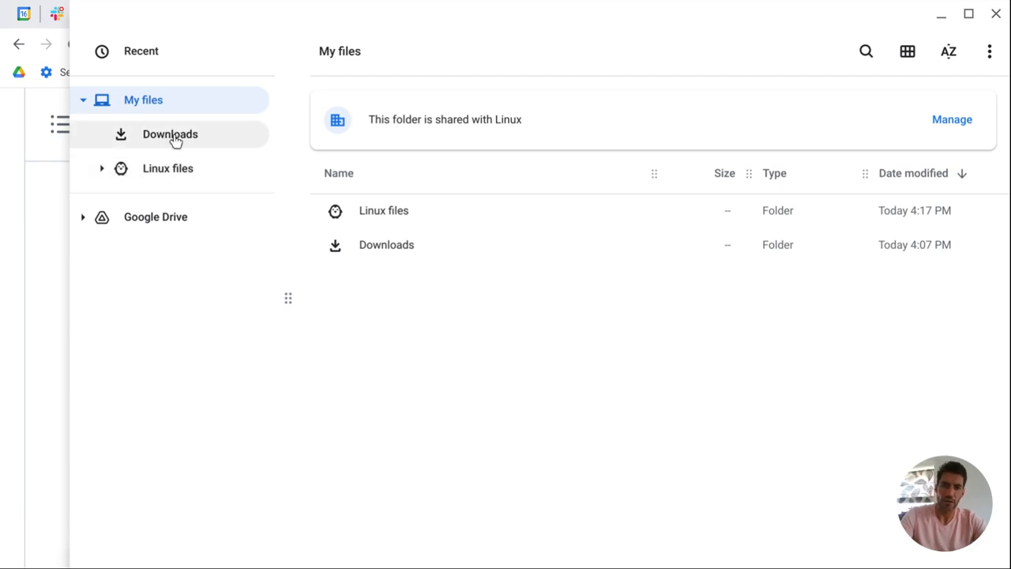
Step: Check Manage Linux sharing on My files via right-click, then close Files
right_click(170, 133)
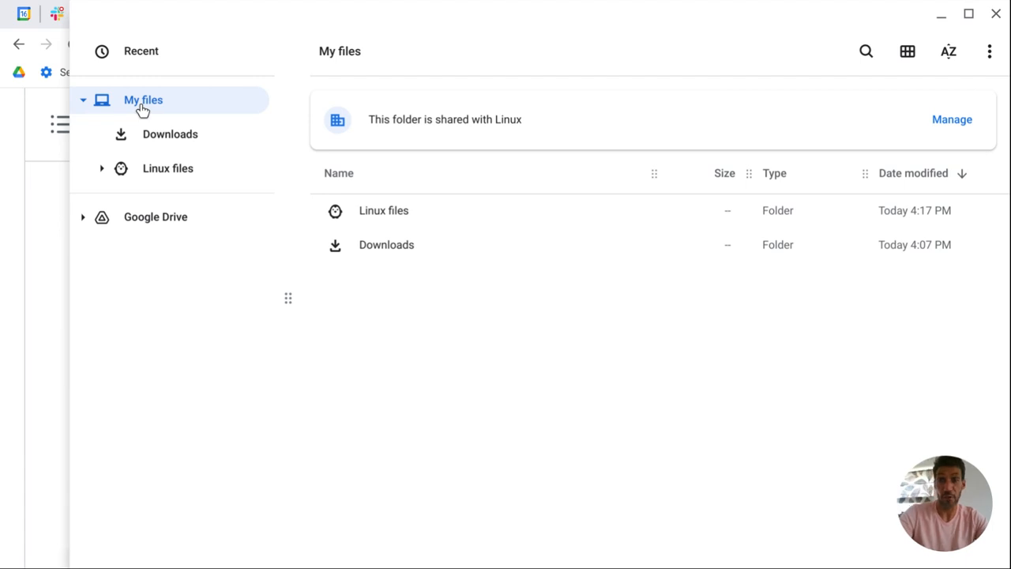
mouse_move(145, 110)
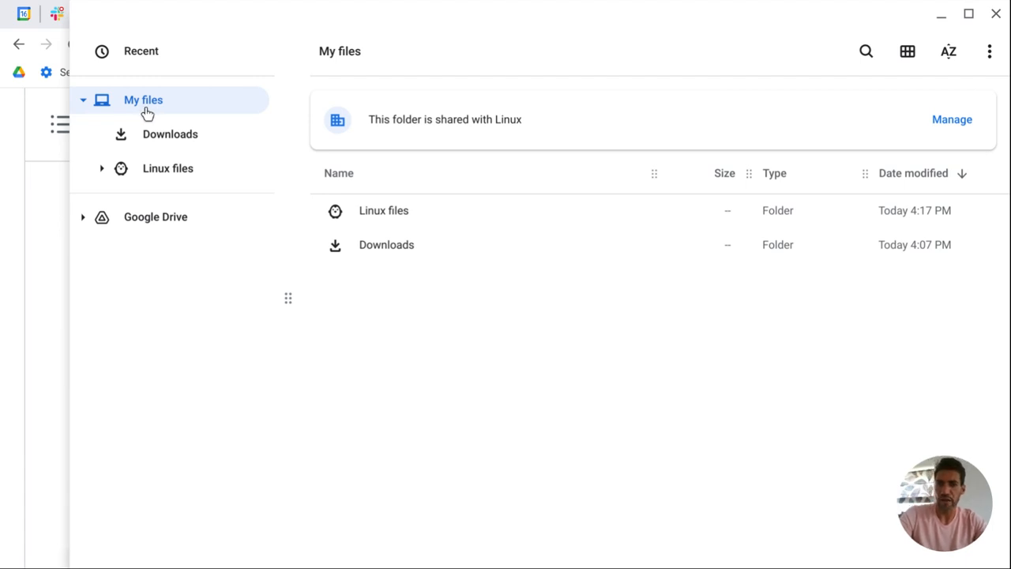
right_click(142, 100)
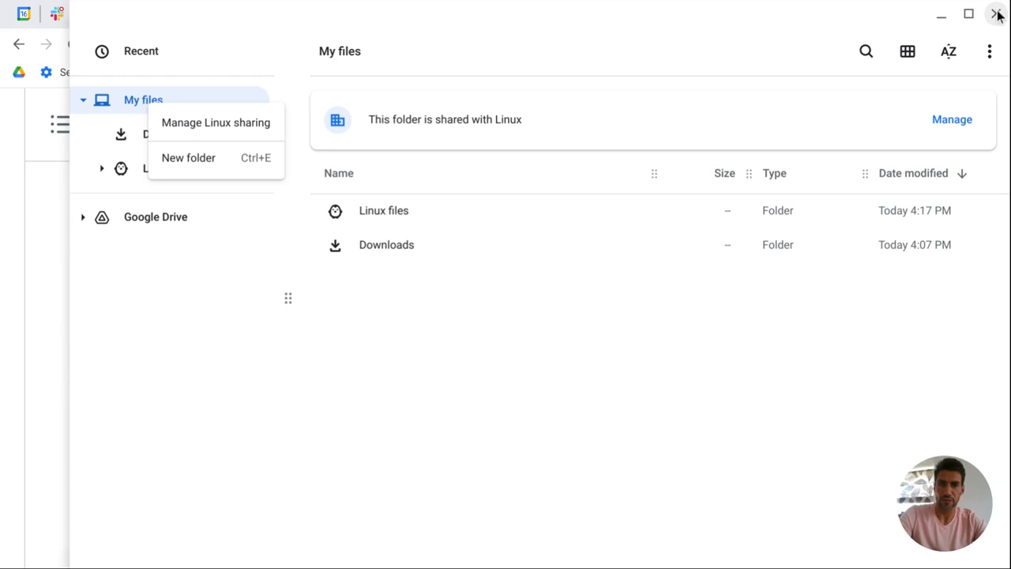
click(997, 12)
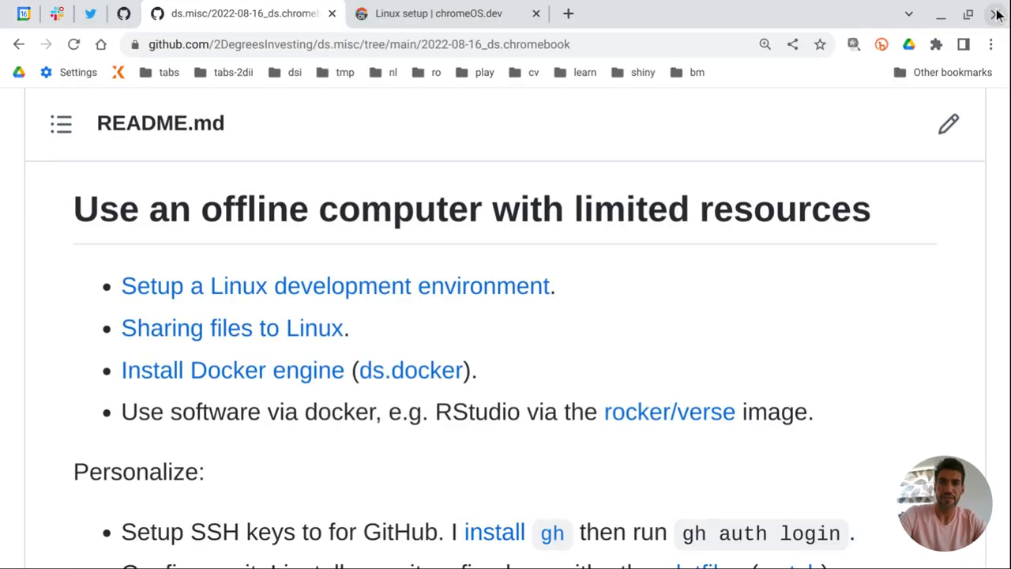
mouse_move(355, 199)
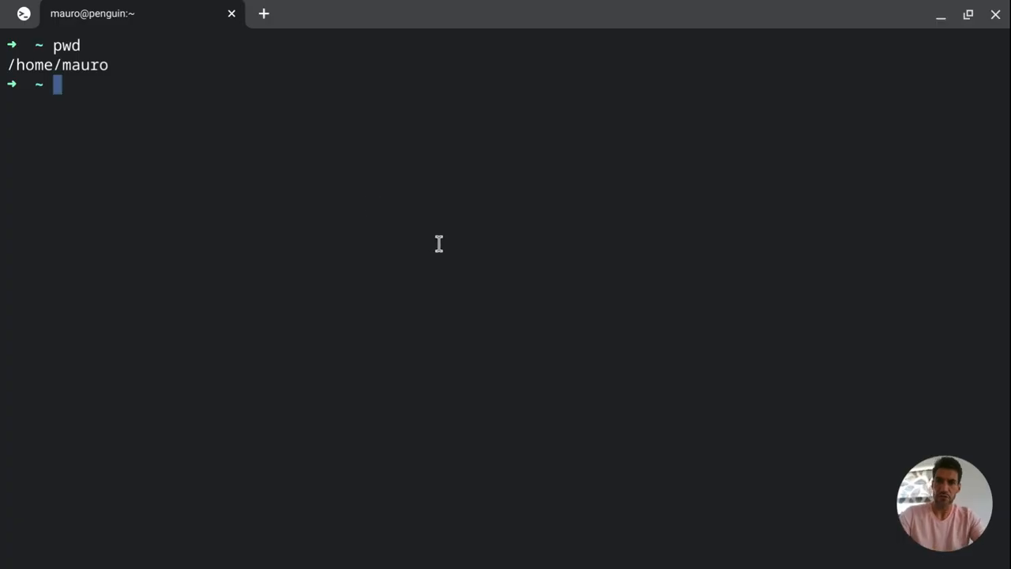
Step: List /mnt/chromeos/MyFiles/Downloads in the terminal, showing ep.qs and the screen recordings
text(ls /mnt/)
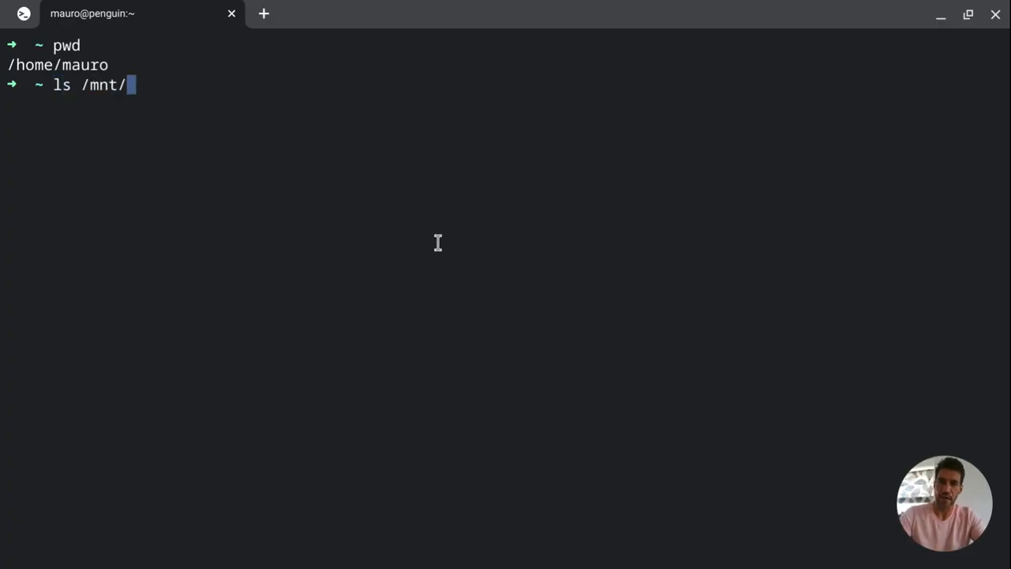
text(chromeos/MyFiles)
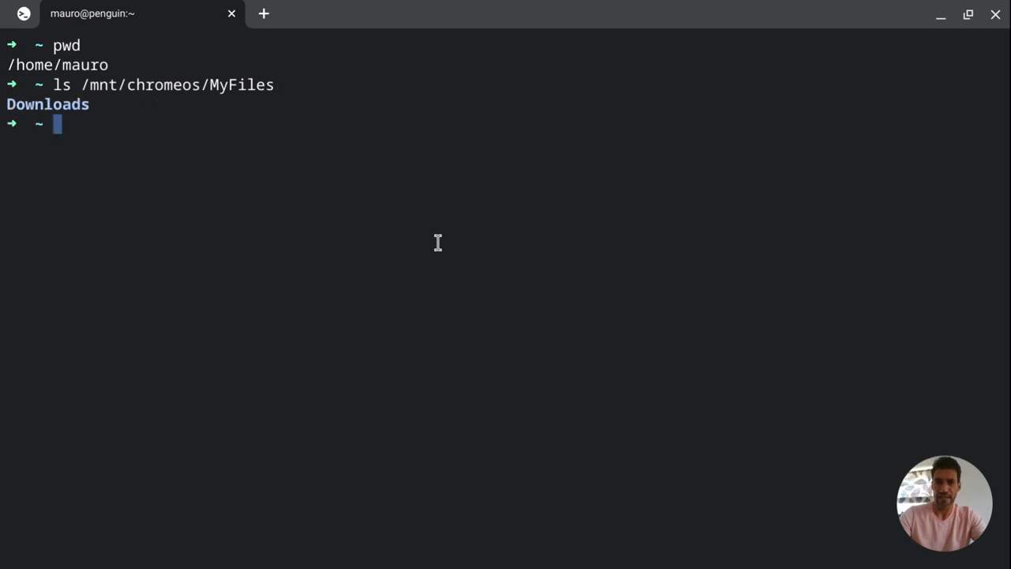
key(Up)
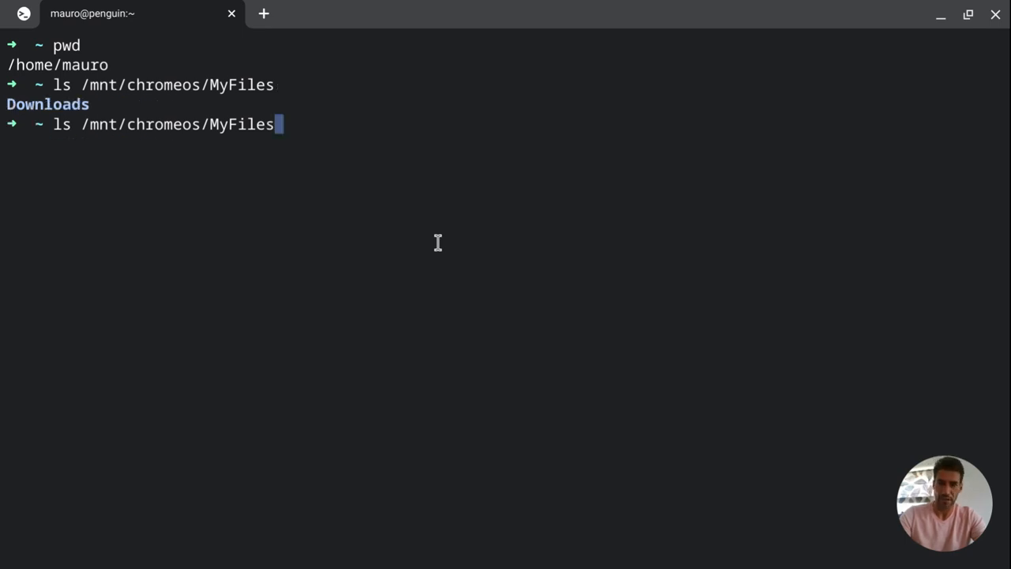
text(/D)
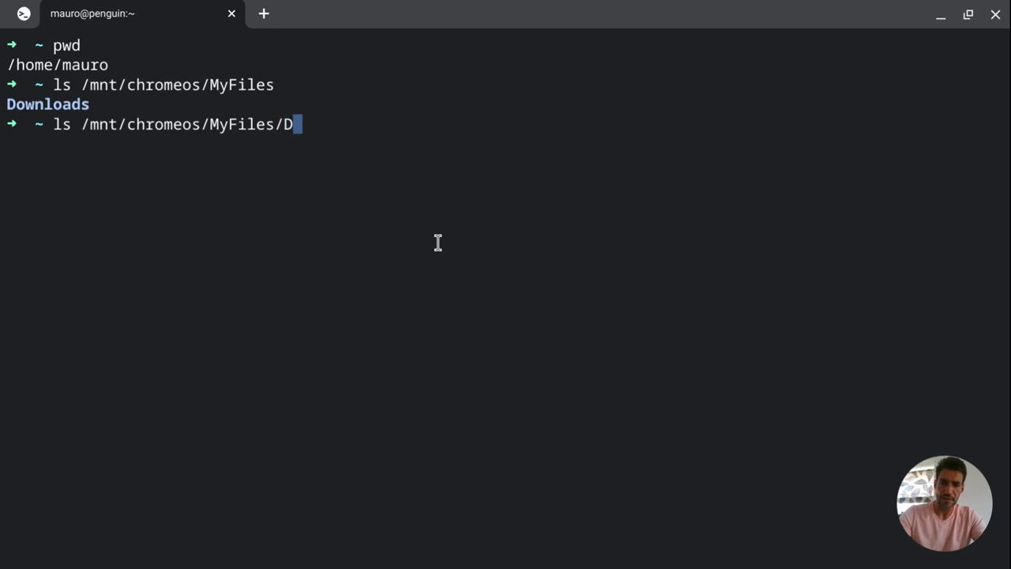
key(Enter)
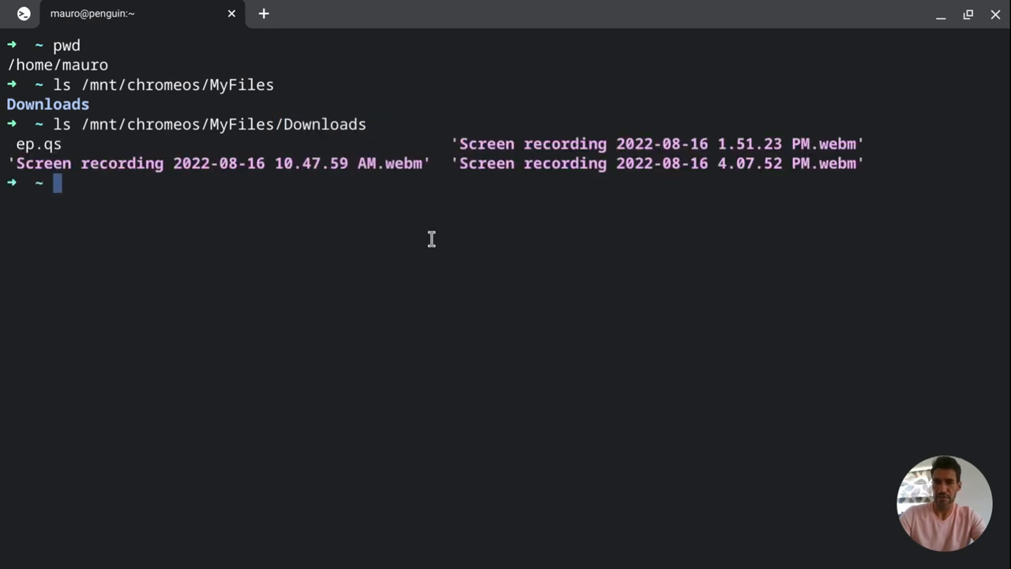
mouse_move(432, 290)
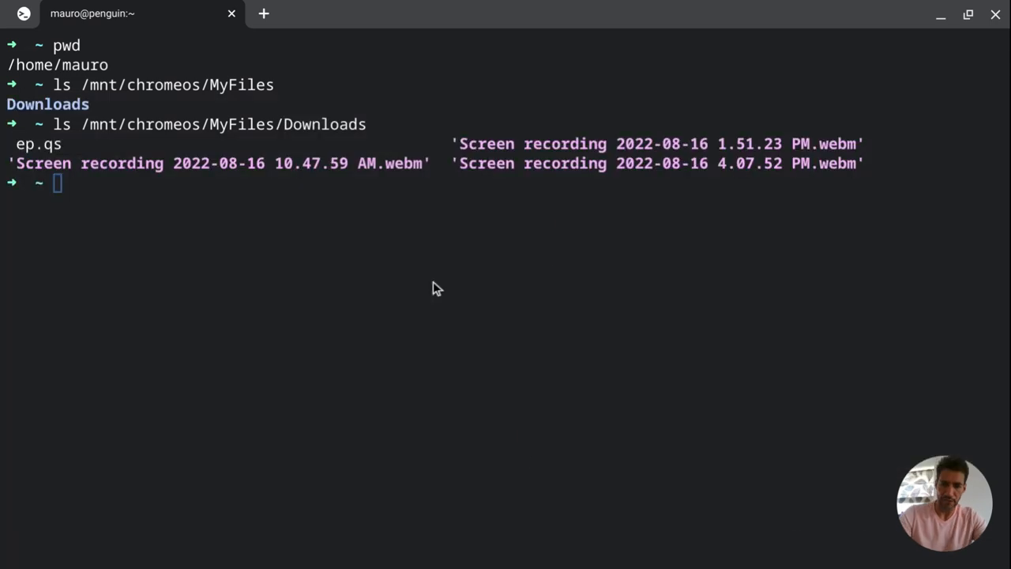
Step: Launch the Files app from the launcher search for 'files', opening it on My files
text(files)
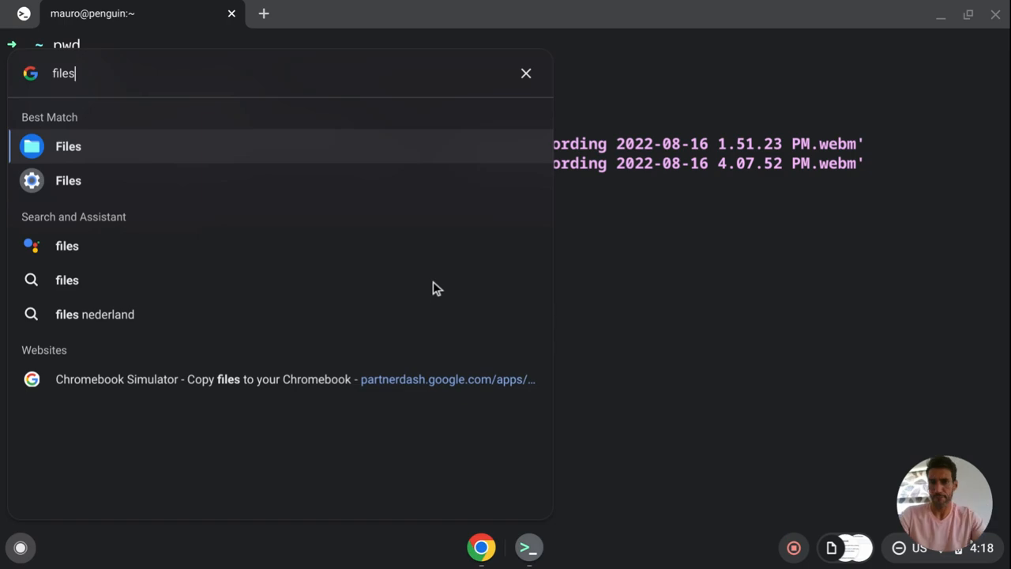
click(68, 145)
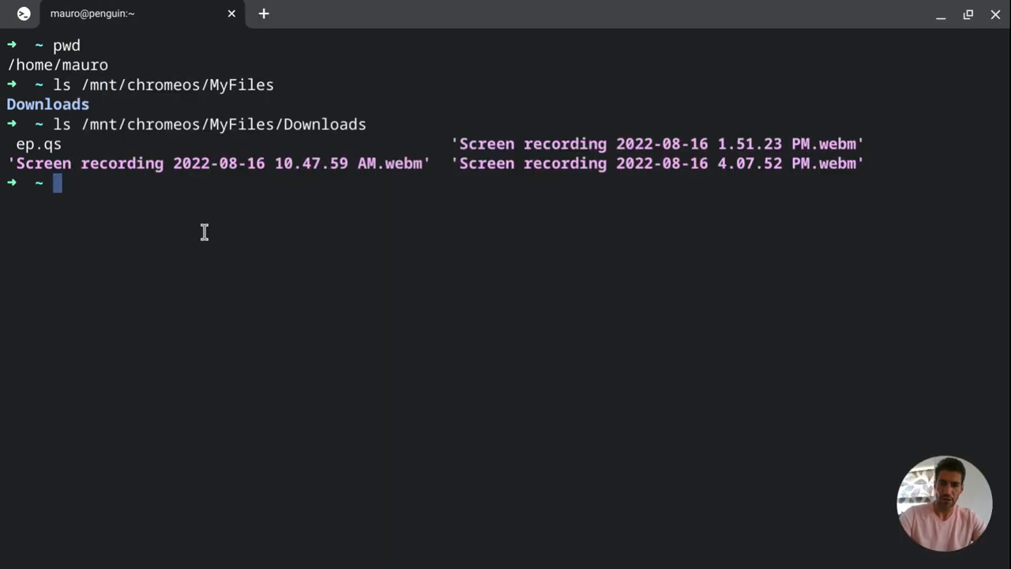
key(Overview)
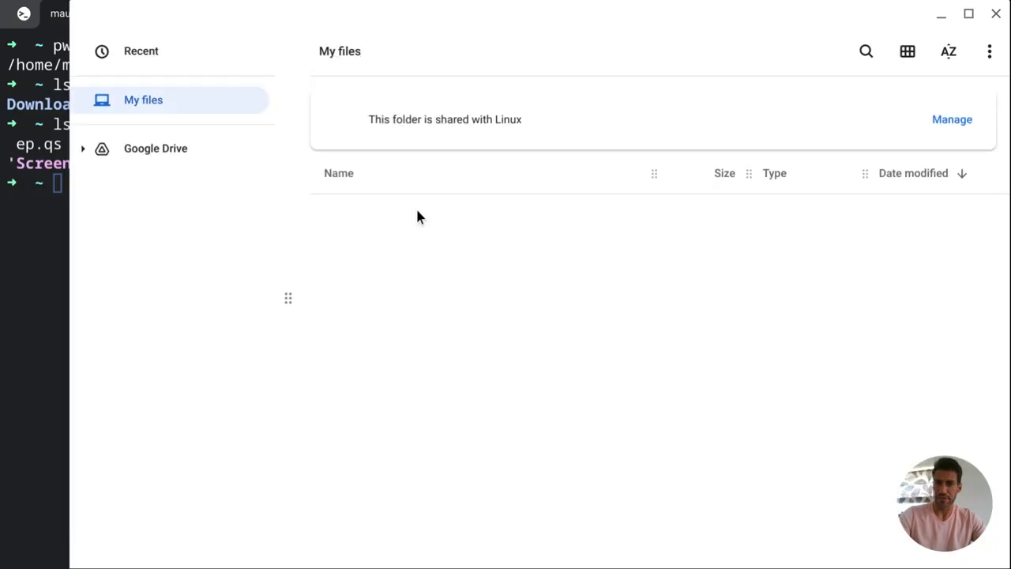
Step: Show Downloads under My files with ep.qs and the recordings, then return to the README in Chrome
click(142, 100)
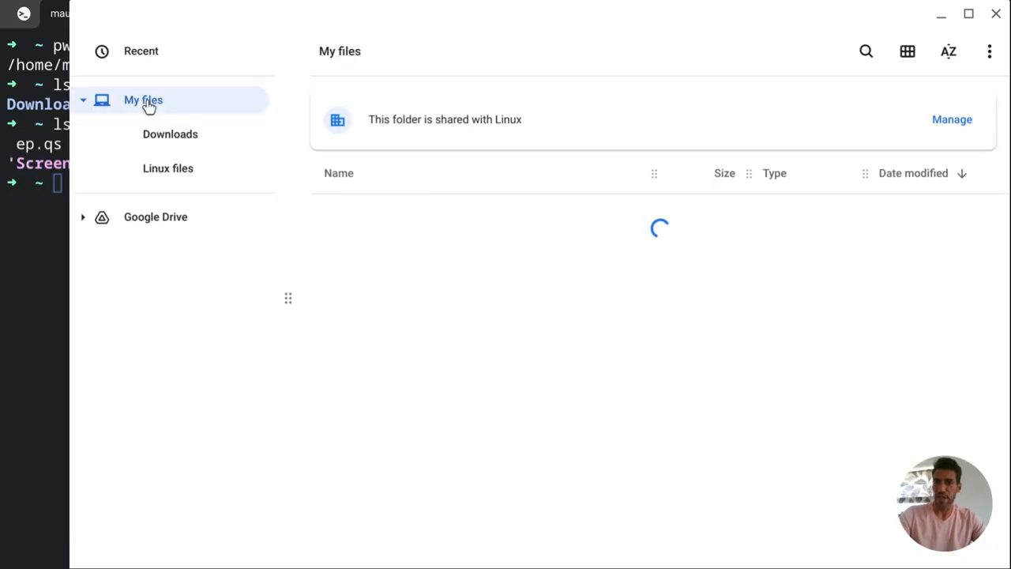
click(170, 133)
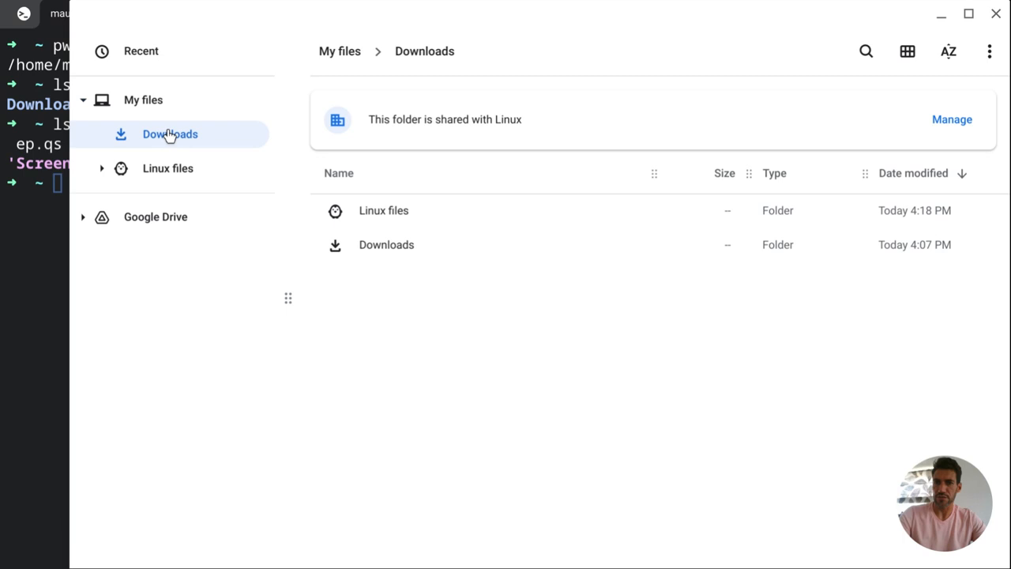
click(171, 133)
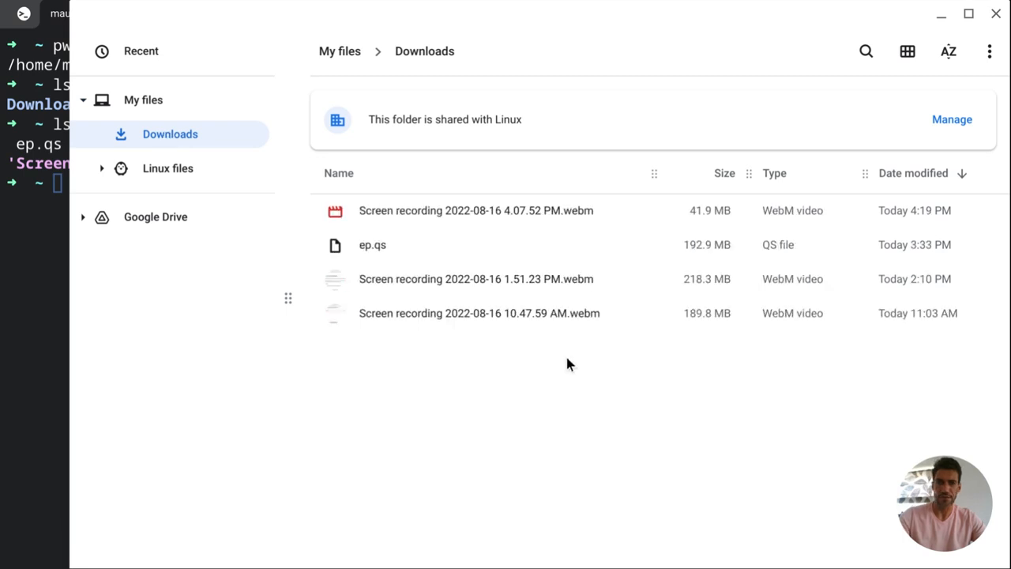
mouse_move(992, 91)
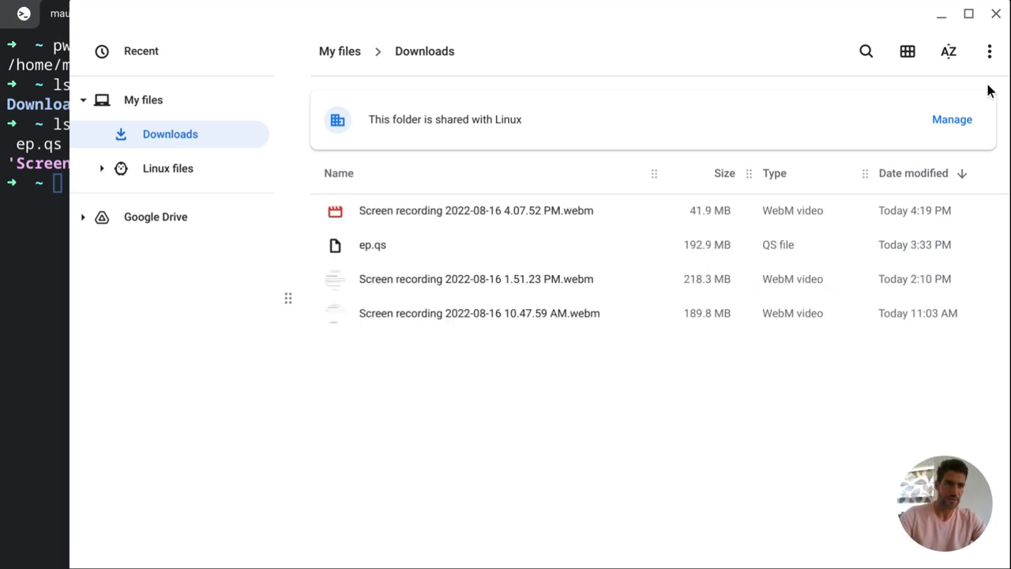
mouse_move(518, 376)
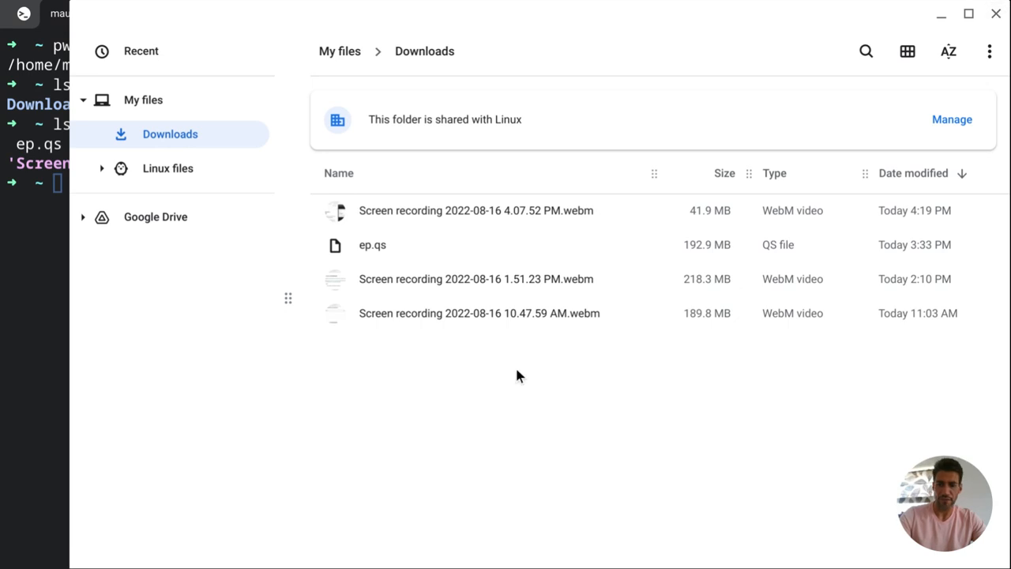
key(overview)
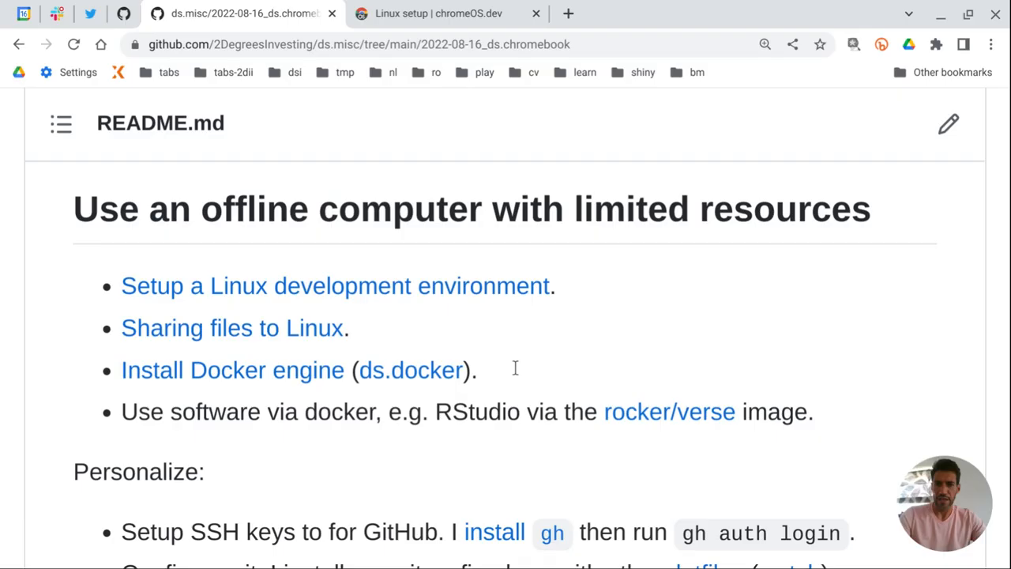
mouse_move(521, 303)
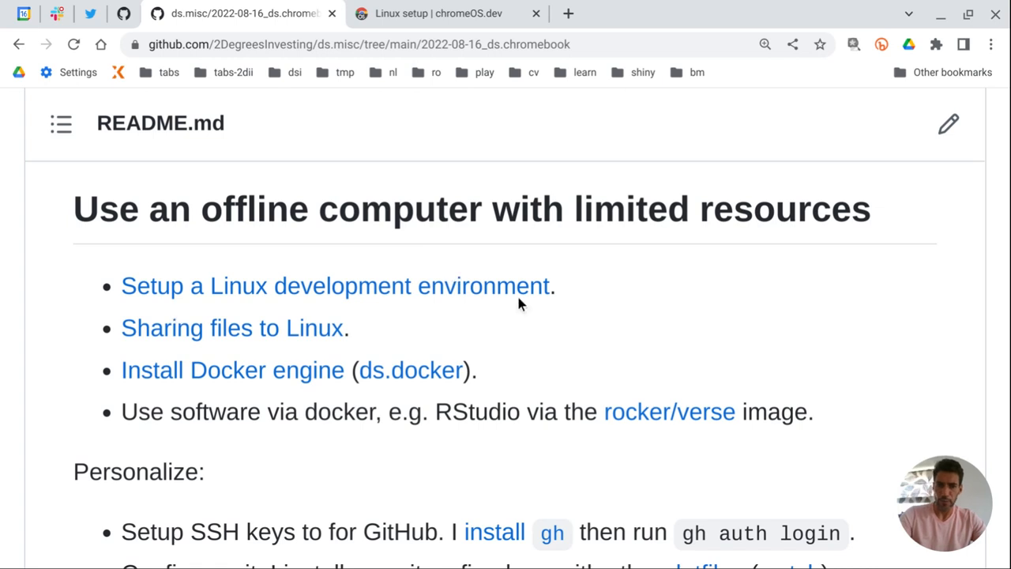
mouse_move(402, 345)
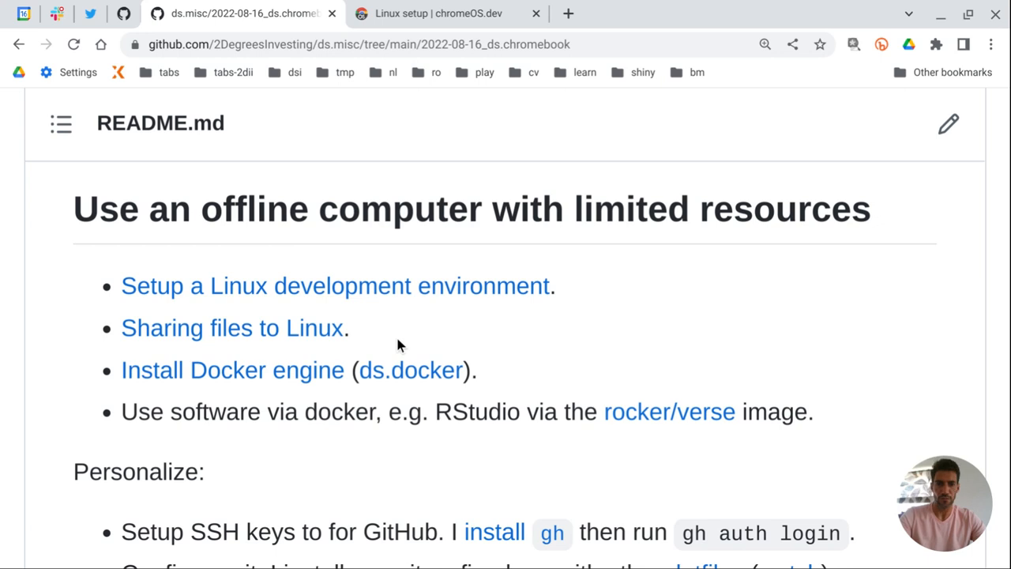
mouse_move(86, 398)
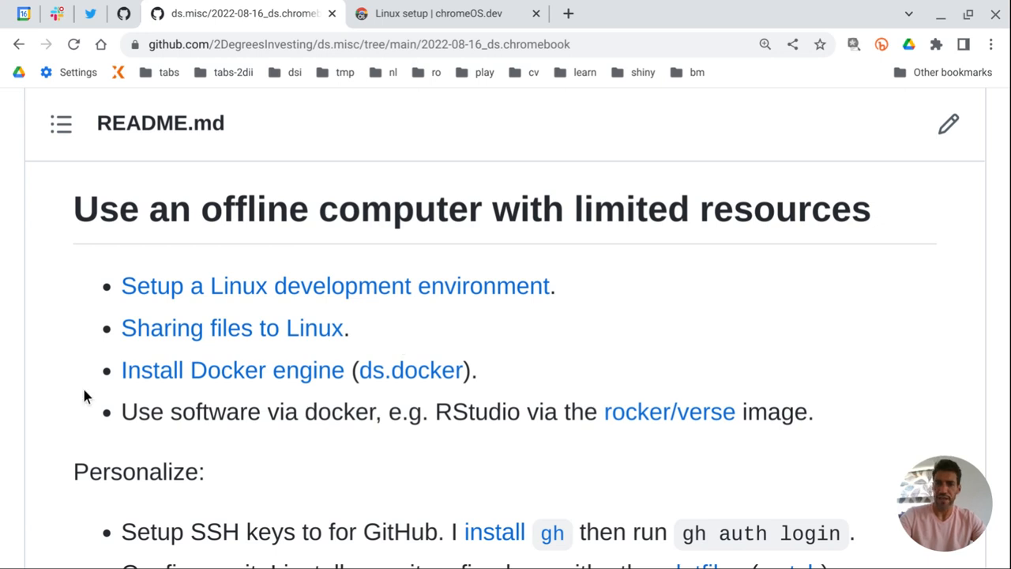
mouse_move(174, 399)
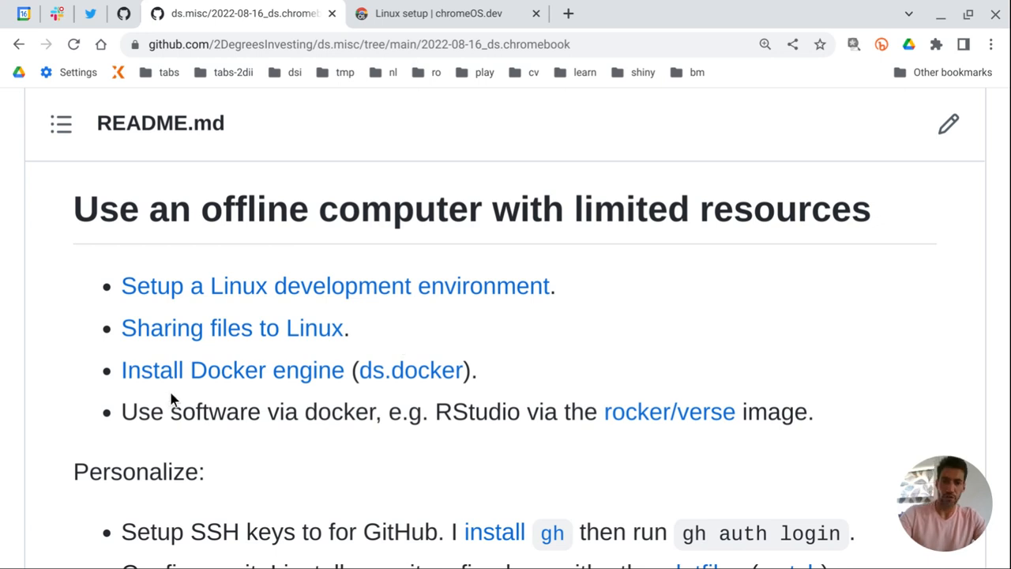
mouse_move(229, 371)
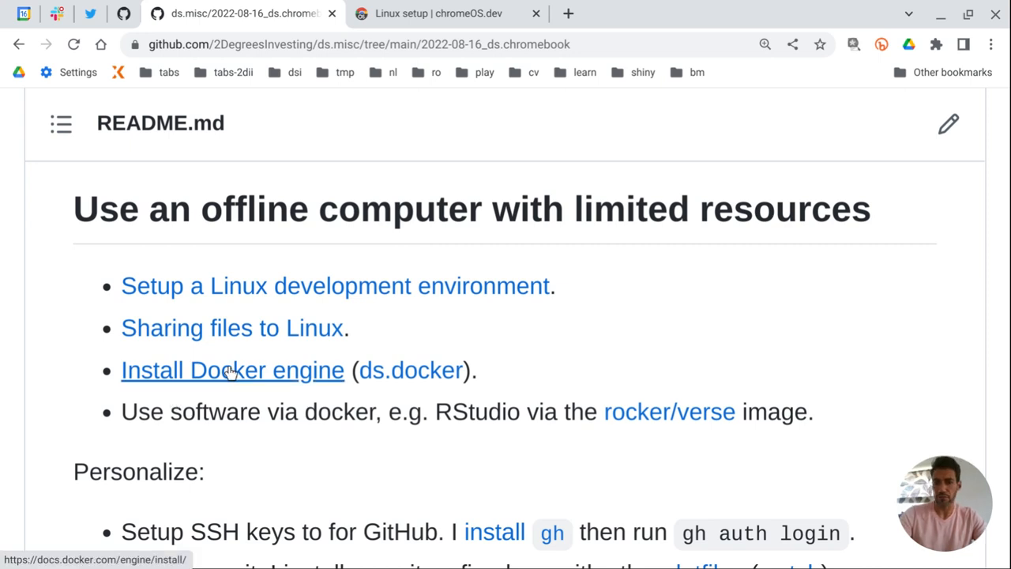
mouse_move(377, 380)
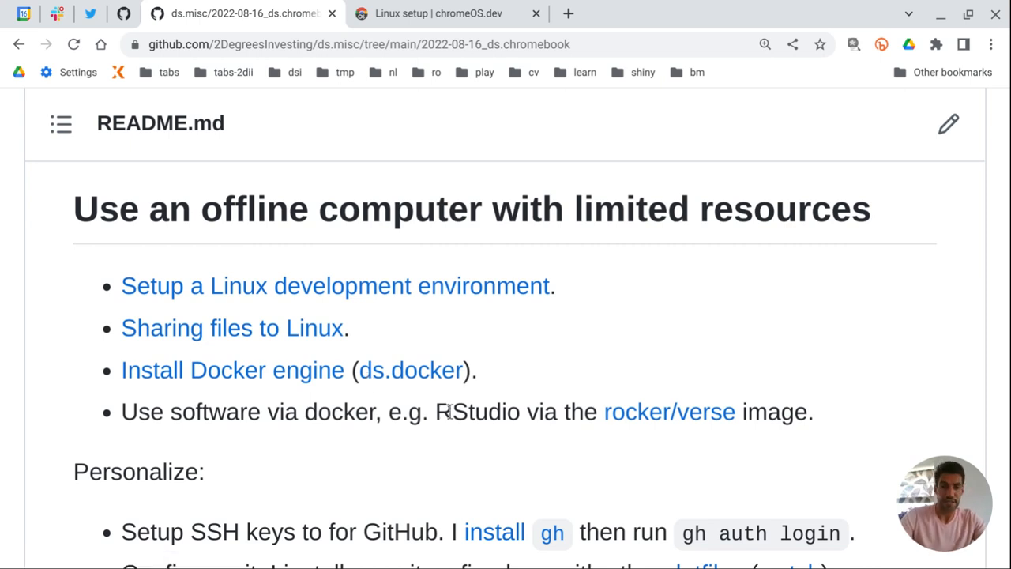
mouse_move(540, 373)
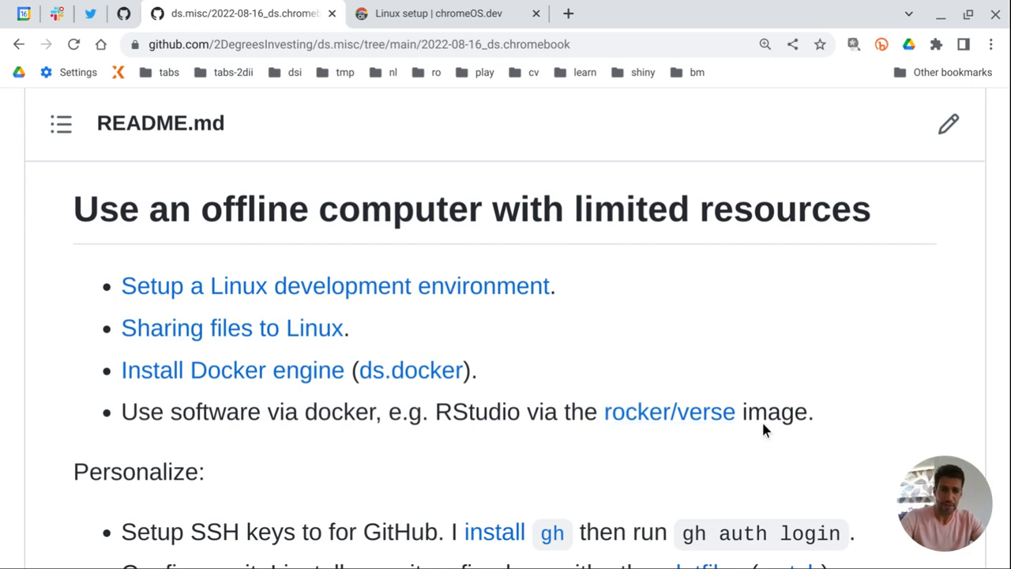
mouse_move(695, 416)
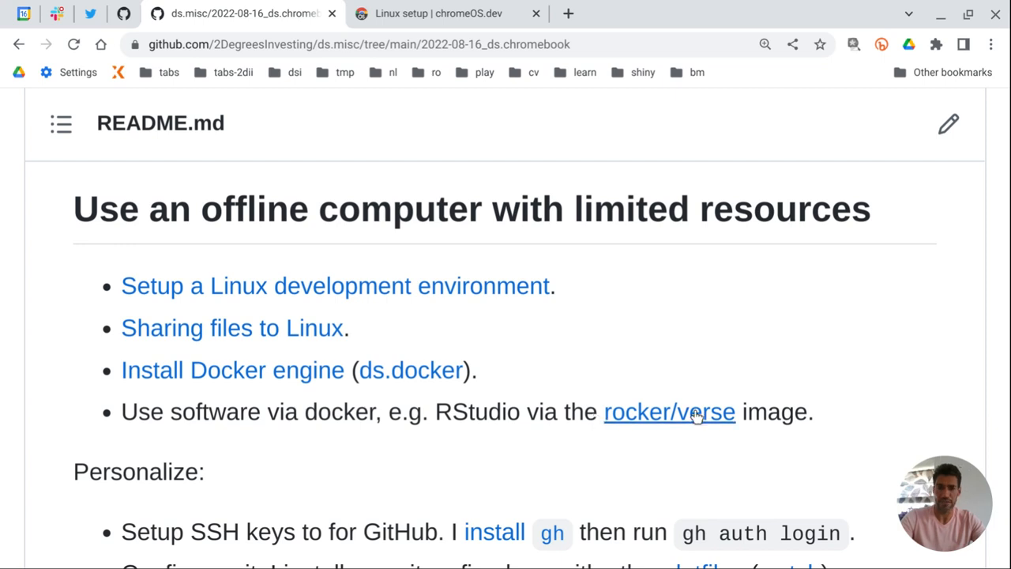
mouse_move(692, 417)
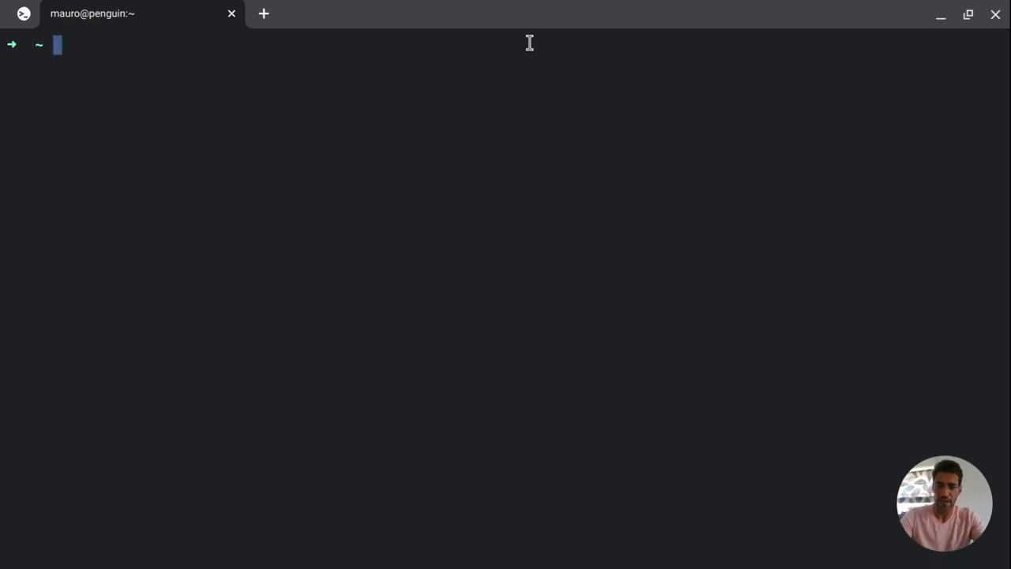
Step: Run docker ps -a, confirming the rocker/verse container is up on port 8788, then start a new tab
text(docker ps)
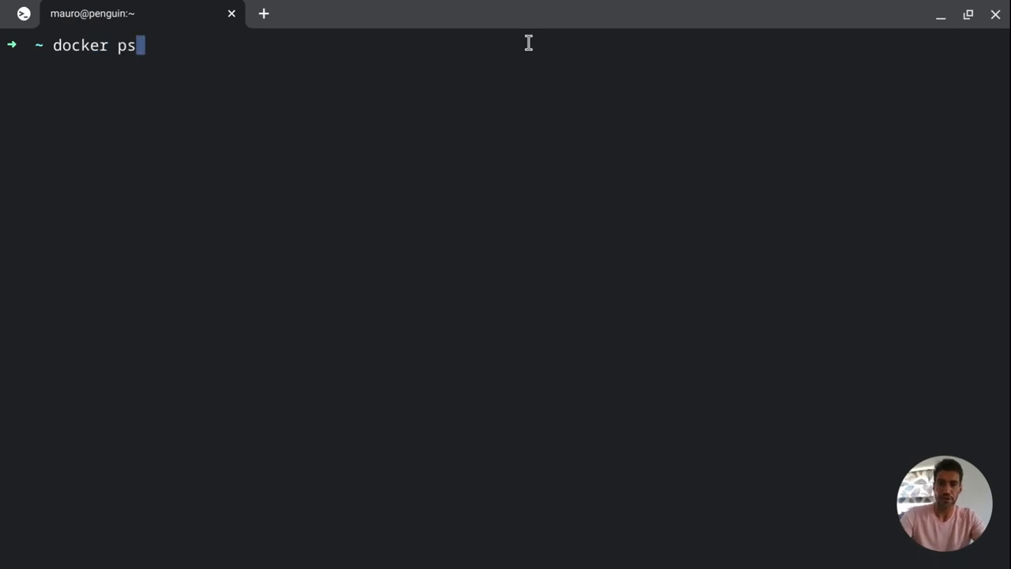
text(-)
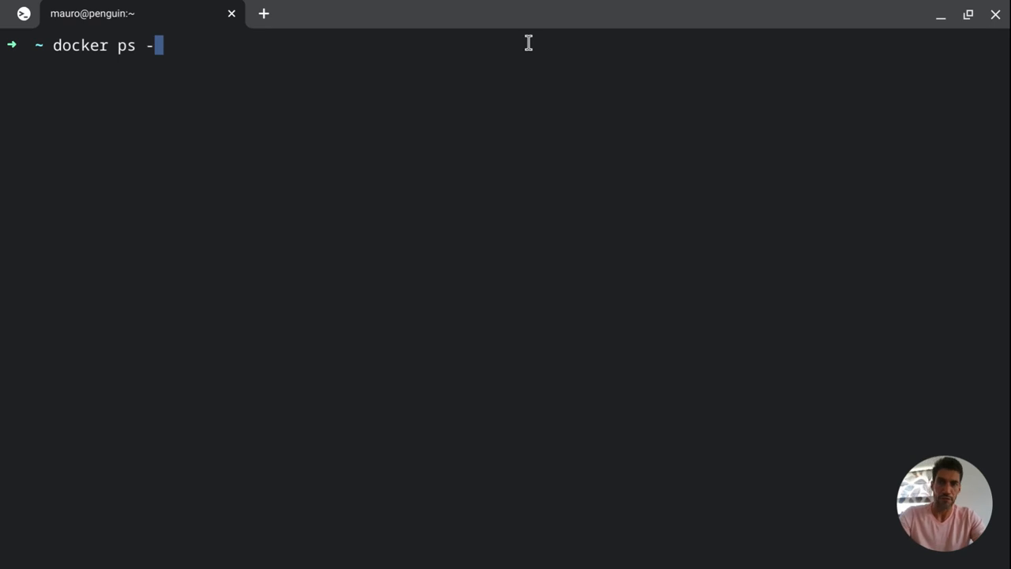
text(a)
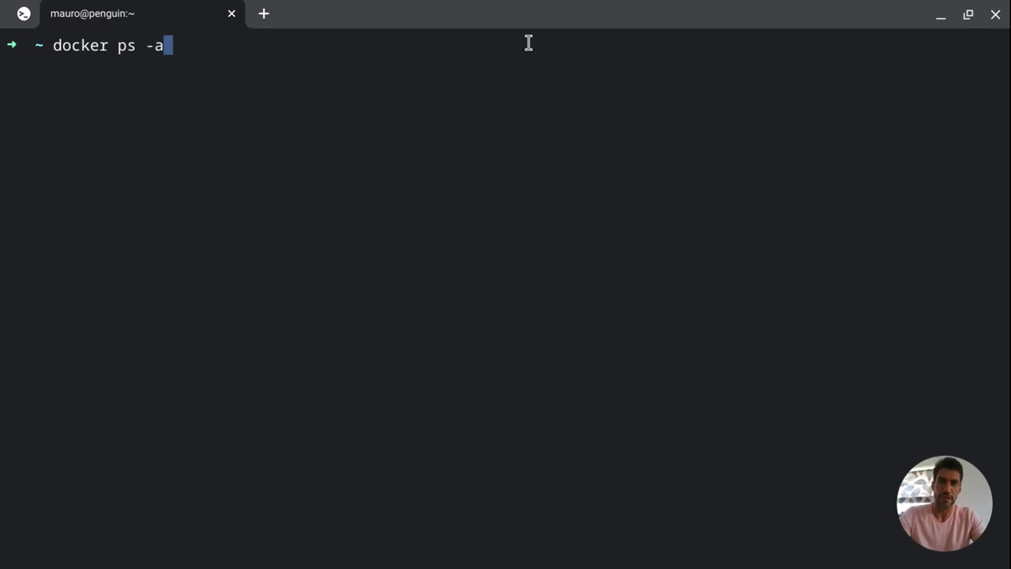
key(Return)
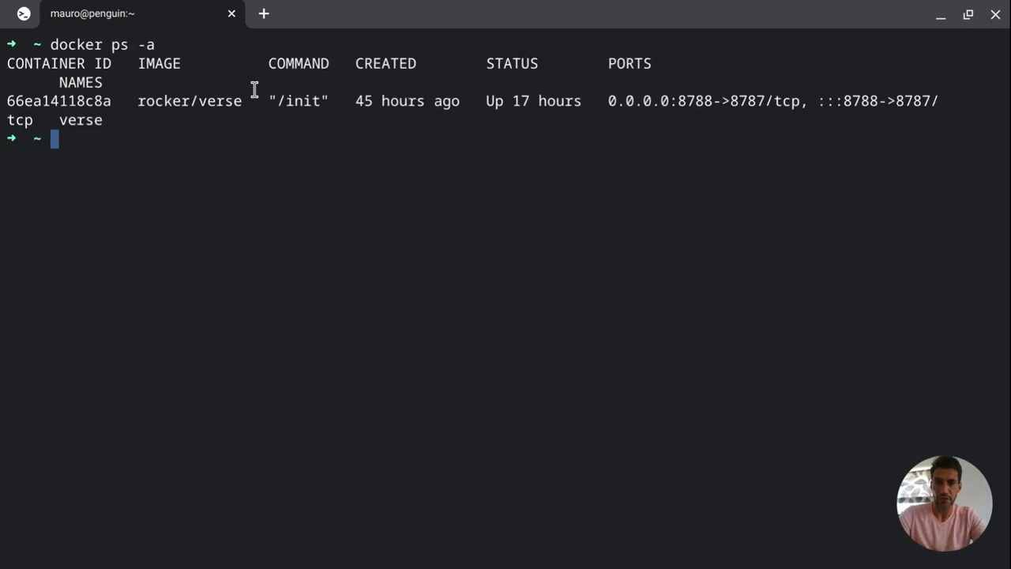
double_click(79, 120)
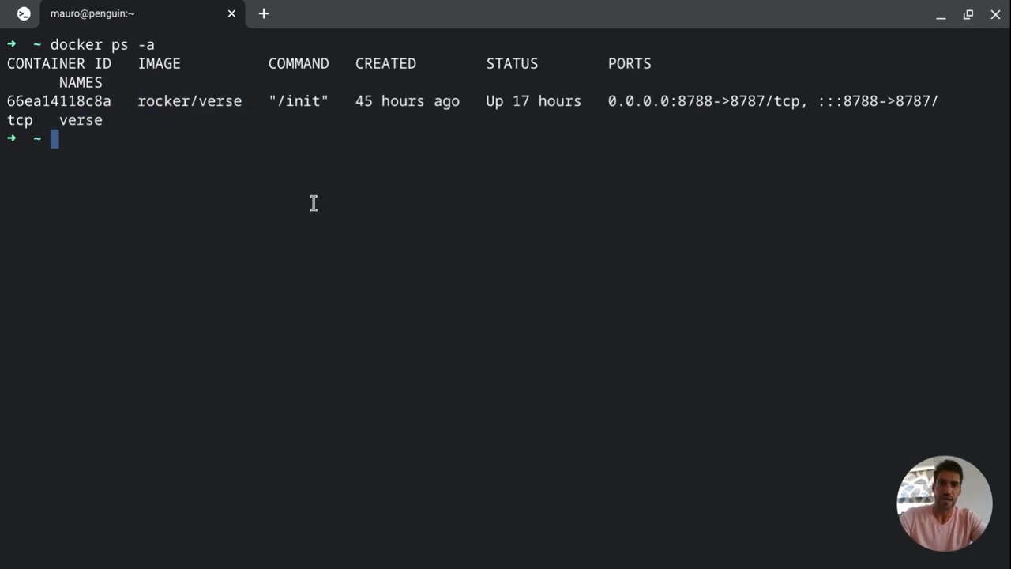
mouse_move(607, 104)
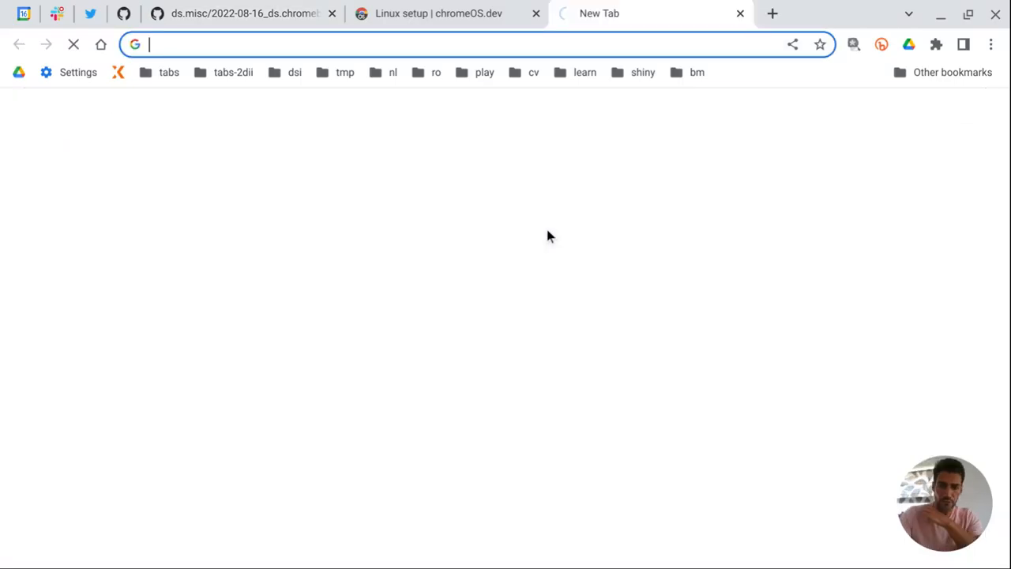
Step: Go to RStudio Server at 0.0.0.0:8788 and enter the username rstudio
text(0.0.0.0:8788/auth-sign-in?appUri=%2F)
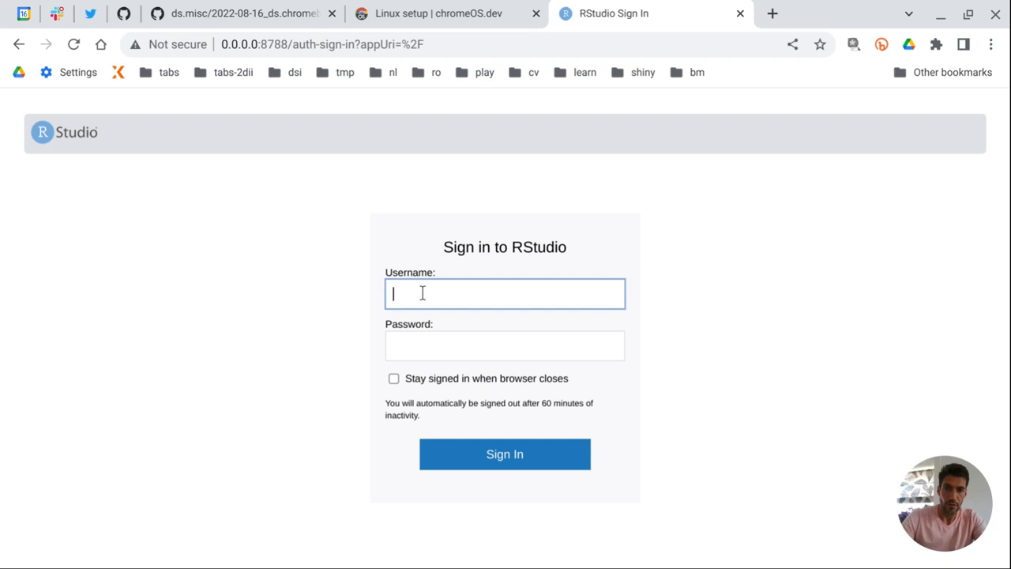
text(rstudio)
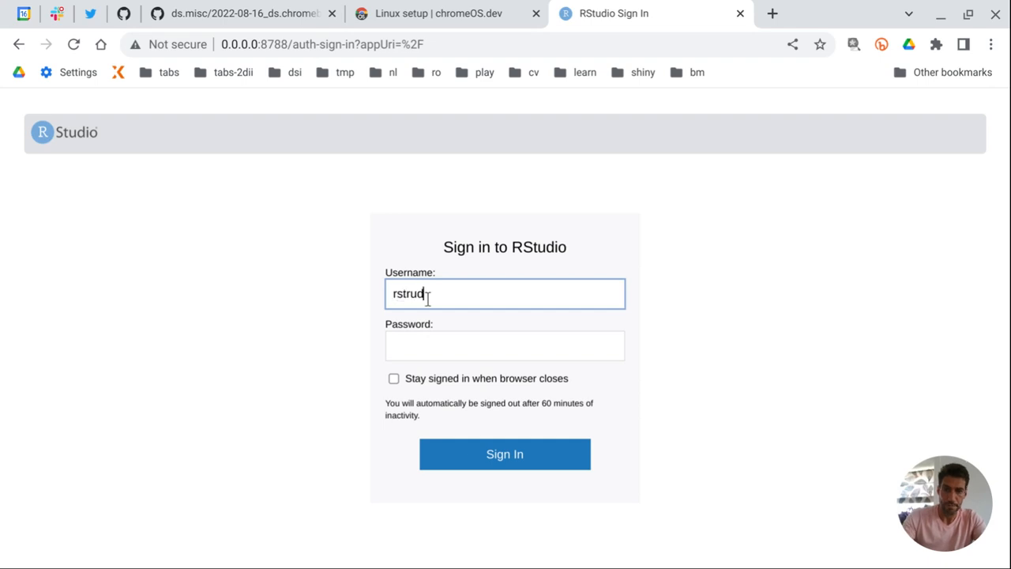
key(Backspace)
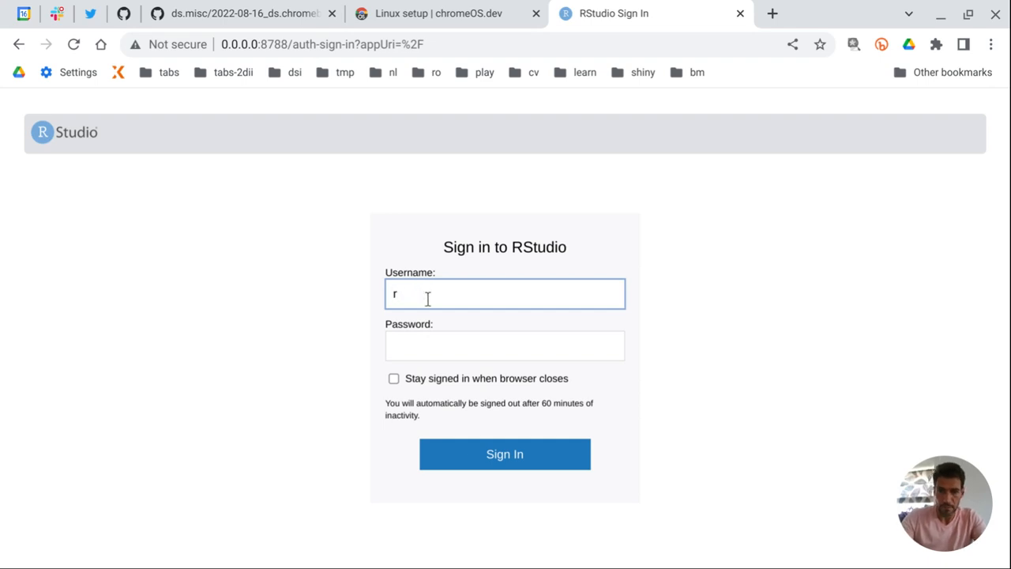
text(studio)
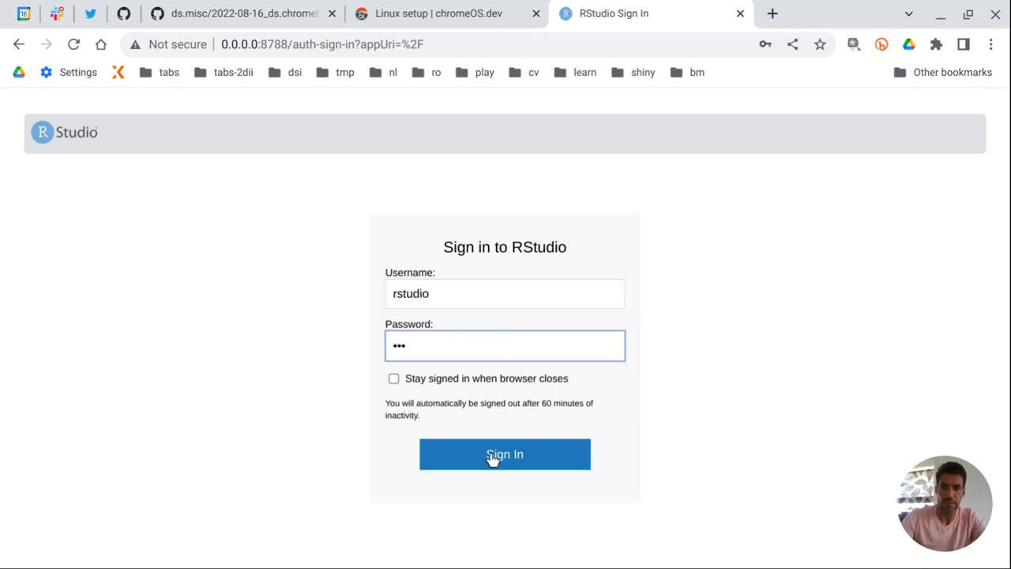
Step: Sign in to RStudio Server and save the rstudio login in Chrome's password prompt
click(506, 455)
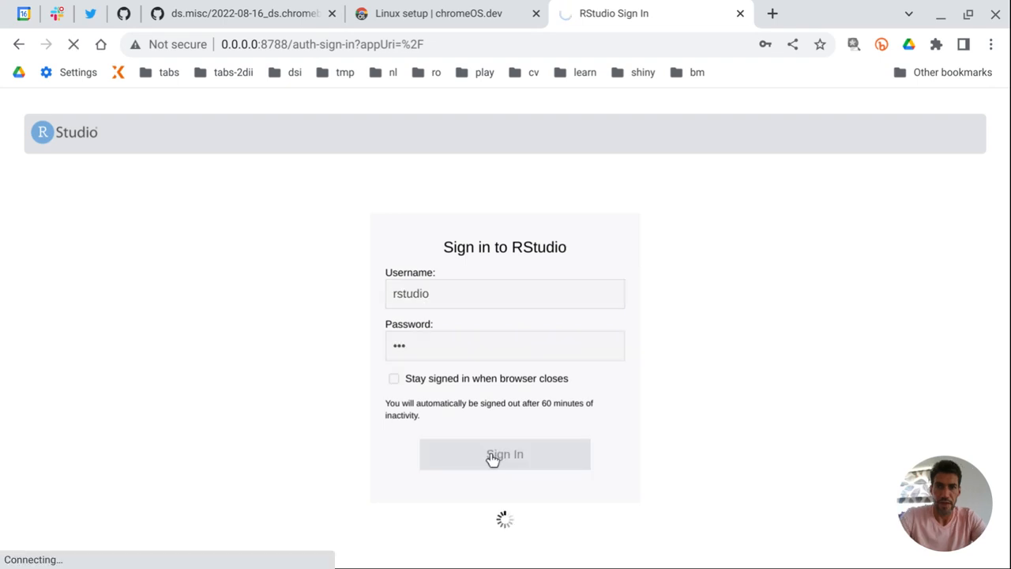
click(504, 455)
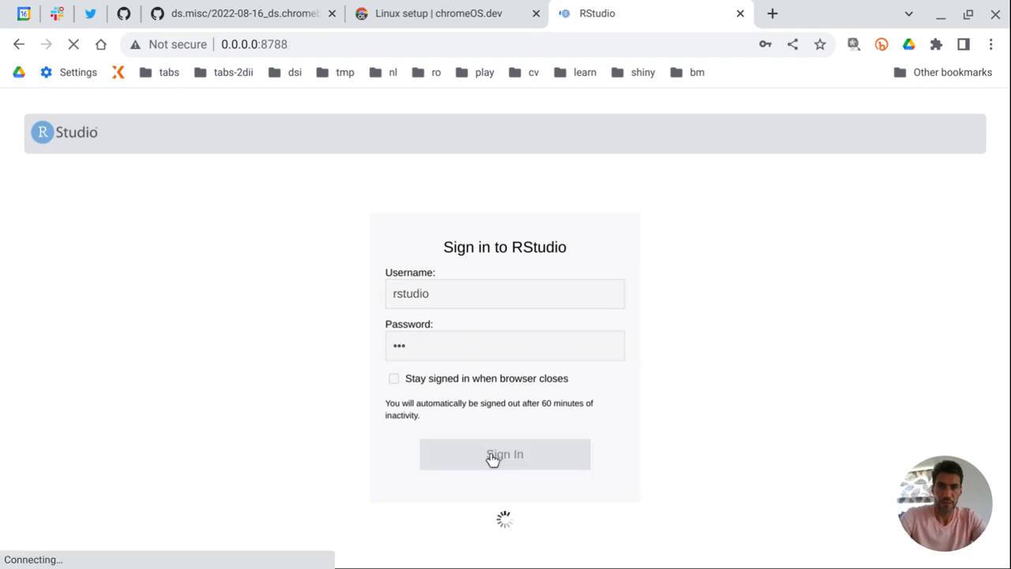
click(504, 454)
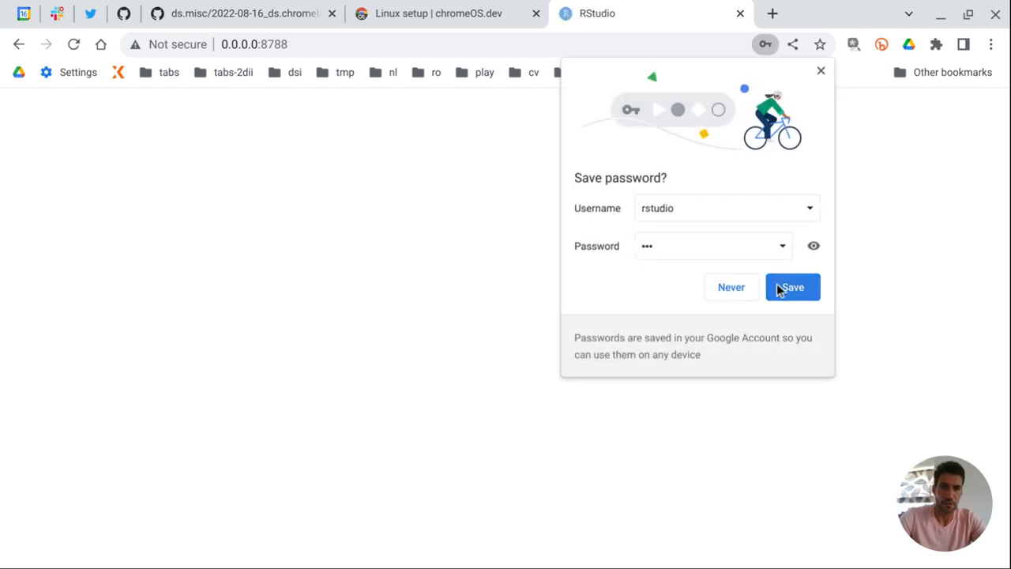
click(793, 288)
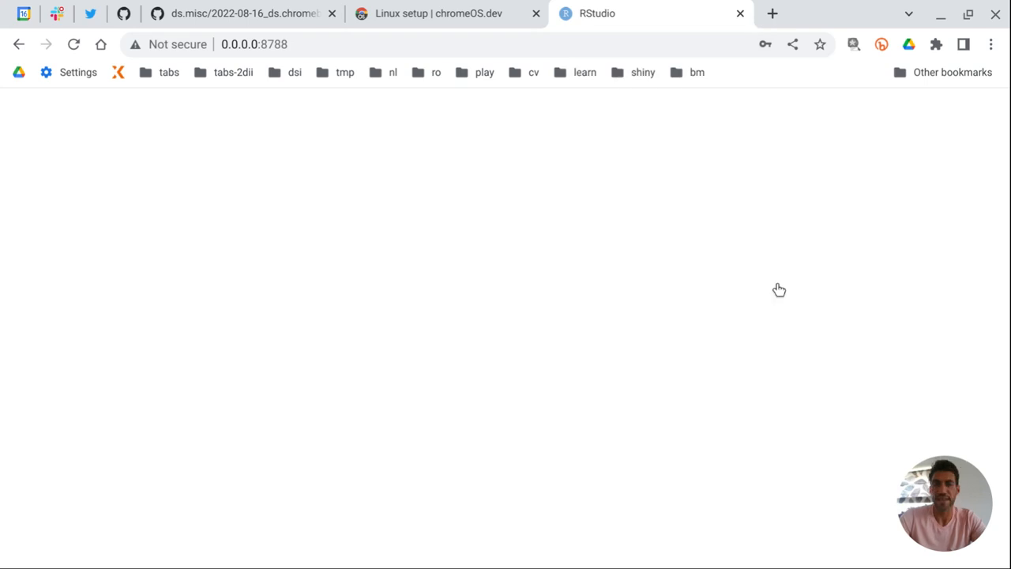
click(261, 44)
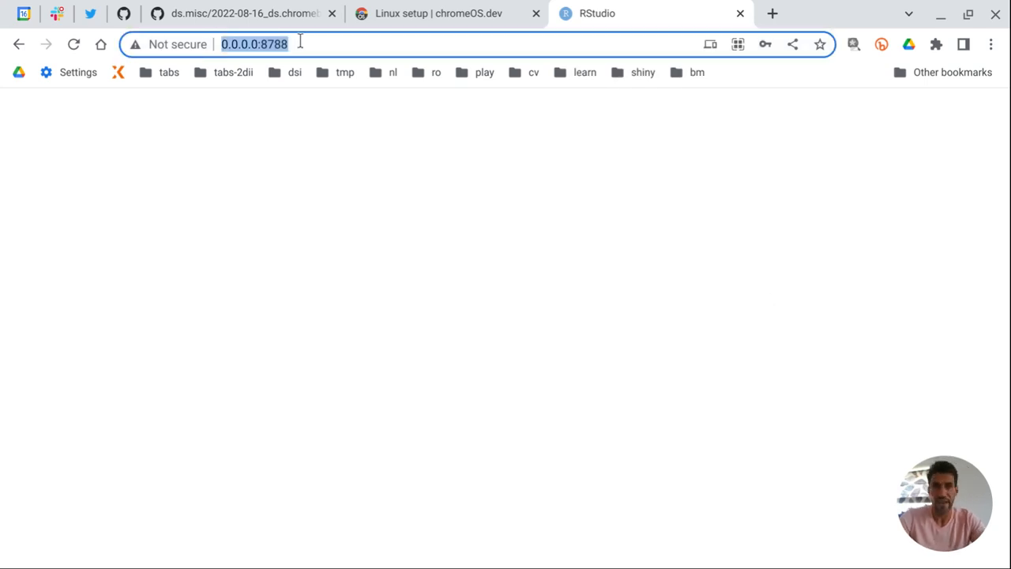
Step: Reload 0.0.0.0:8788 until the full RStudio IDE with the R 4.2.1 console appears
key(Enter)
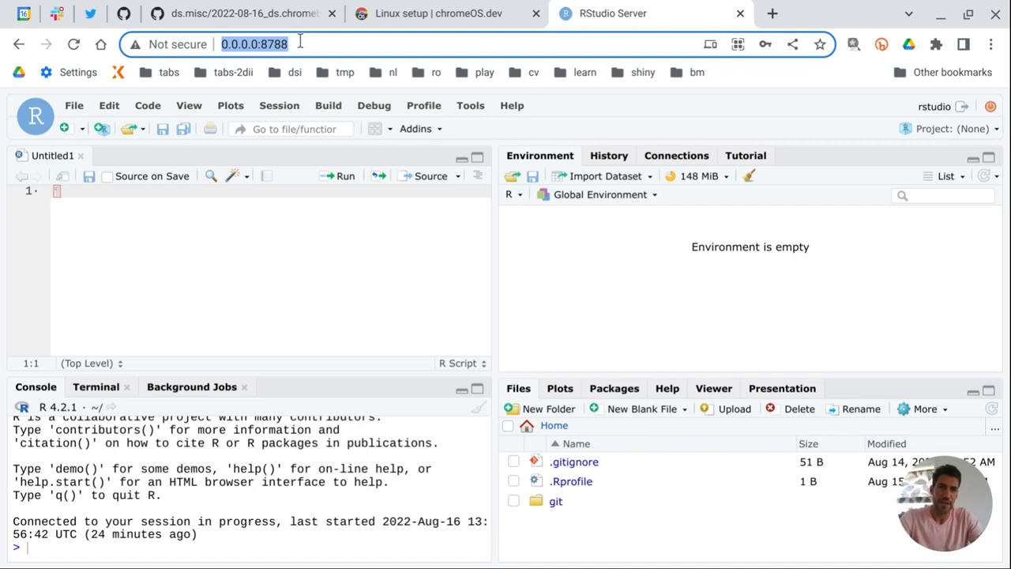
mouse_move(310, 60)
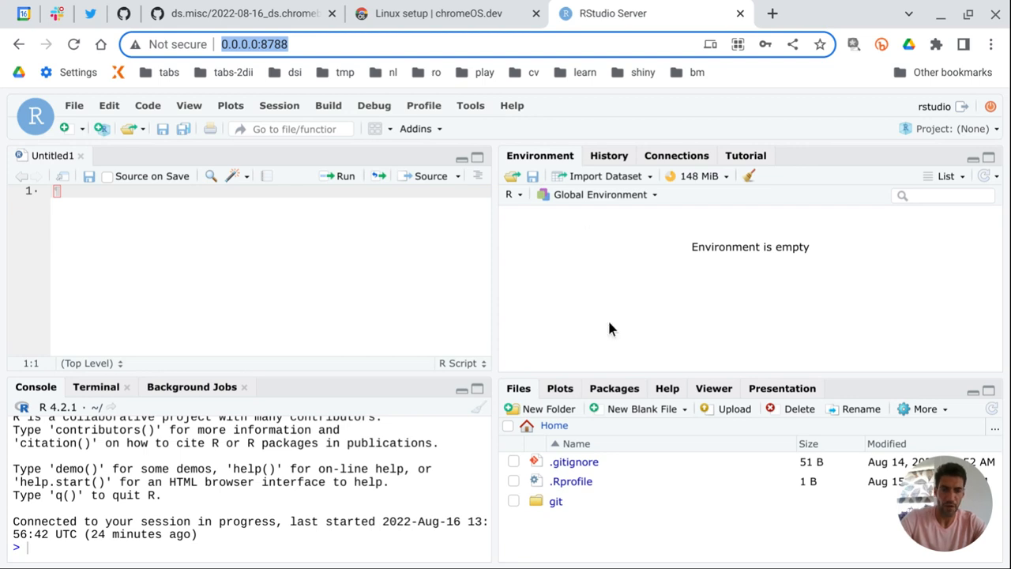
mouse_move(553, 507)
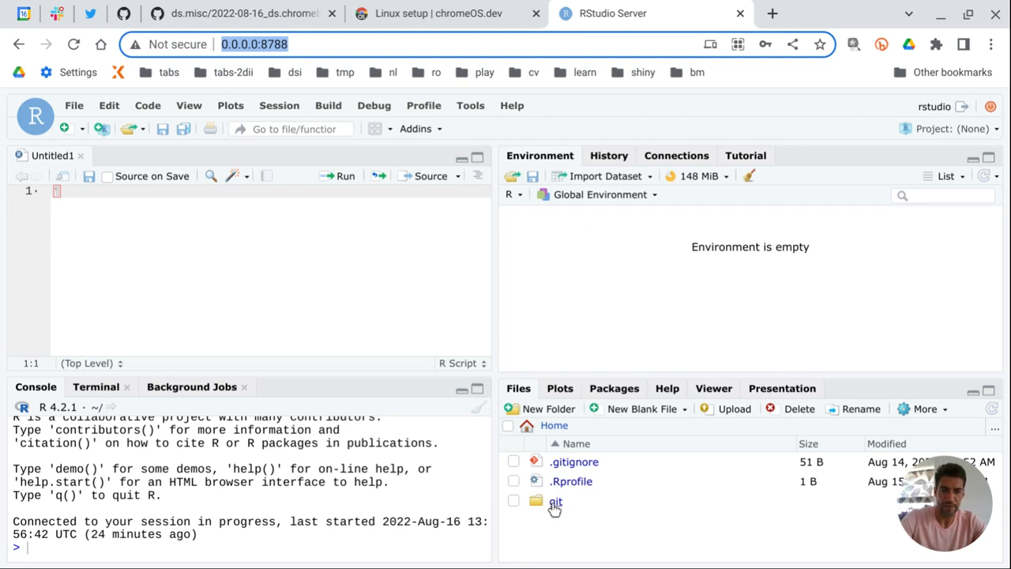
Step: Open the git folder listing dotfiles, ds.misc and tiltData, then return to the README's Personalize steps
double_click(552, 502)
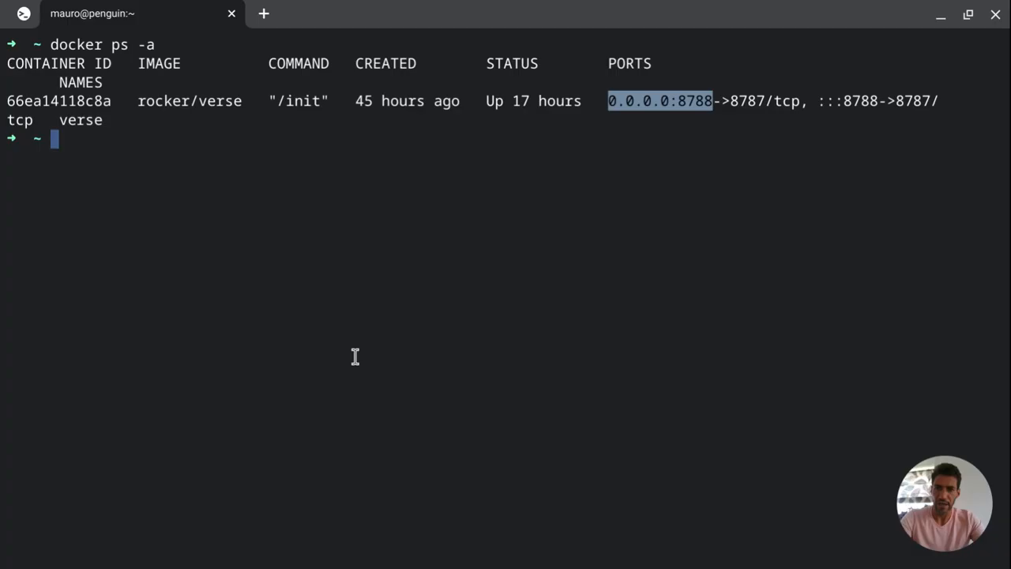
text(ls)
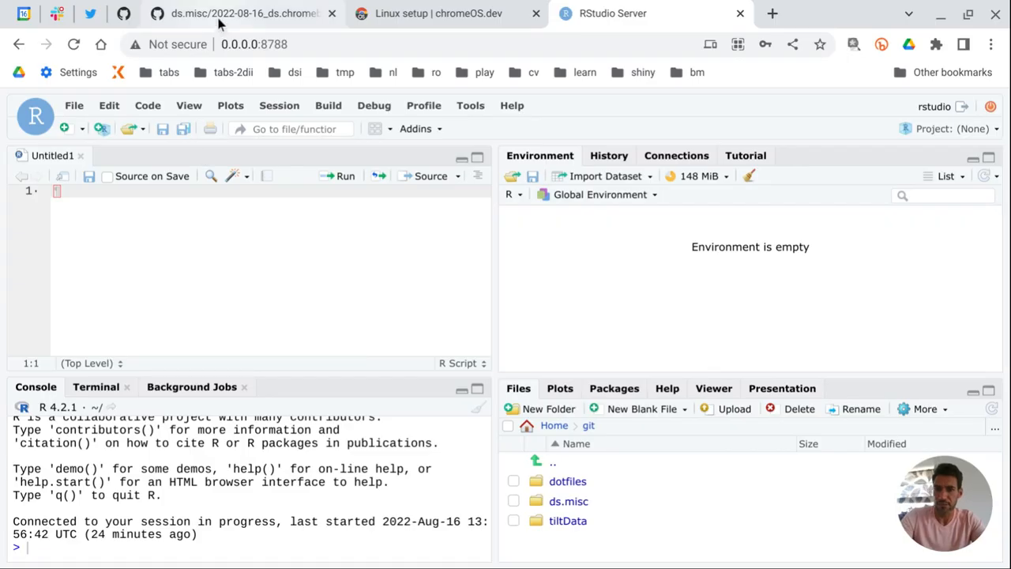
click(245, 14)
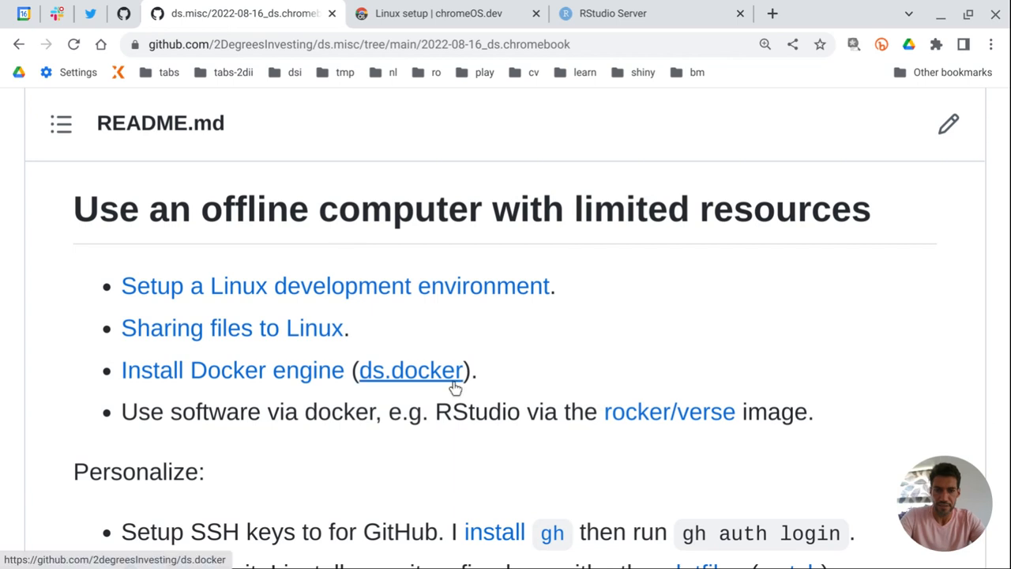
mouse_move(441, 387)
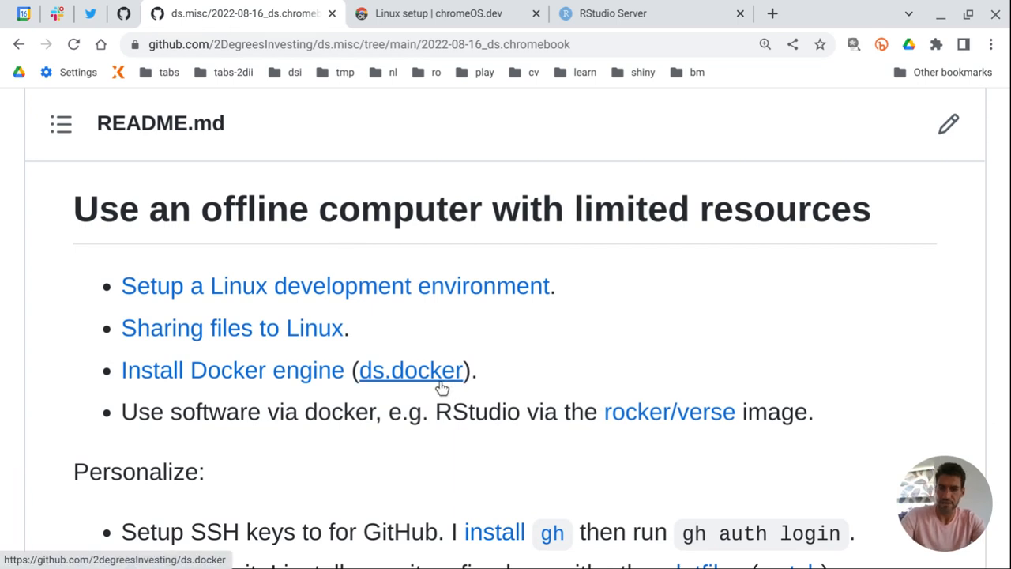
scroll(down, 3)
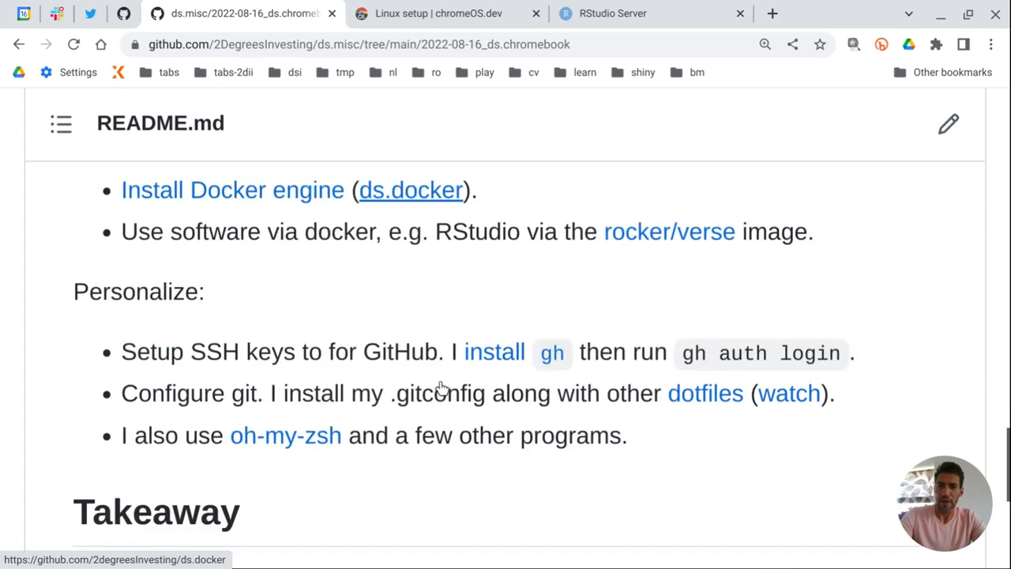
scroll(down, 3)
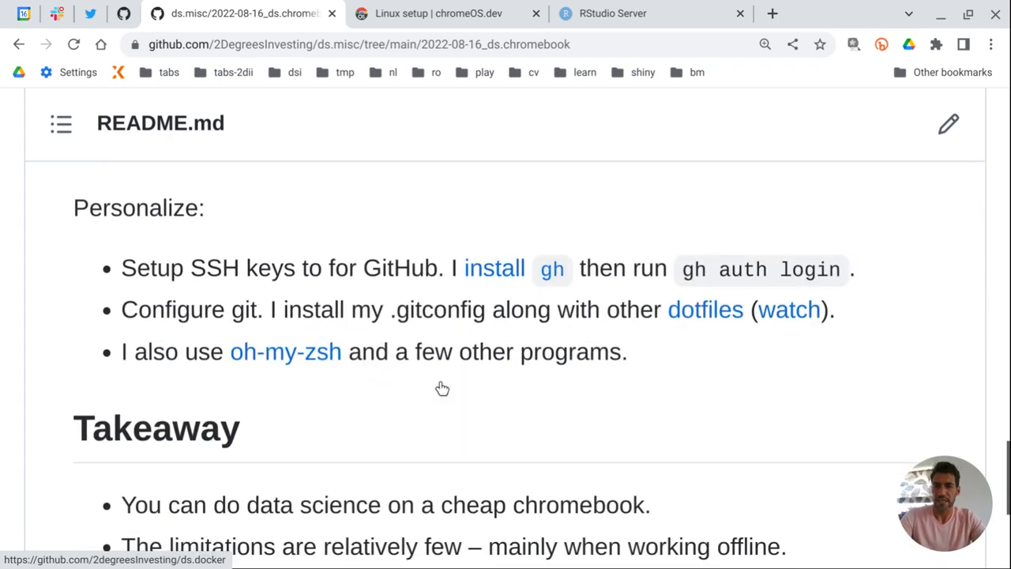
scroll(up, 3)
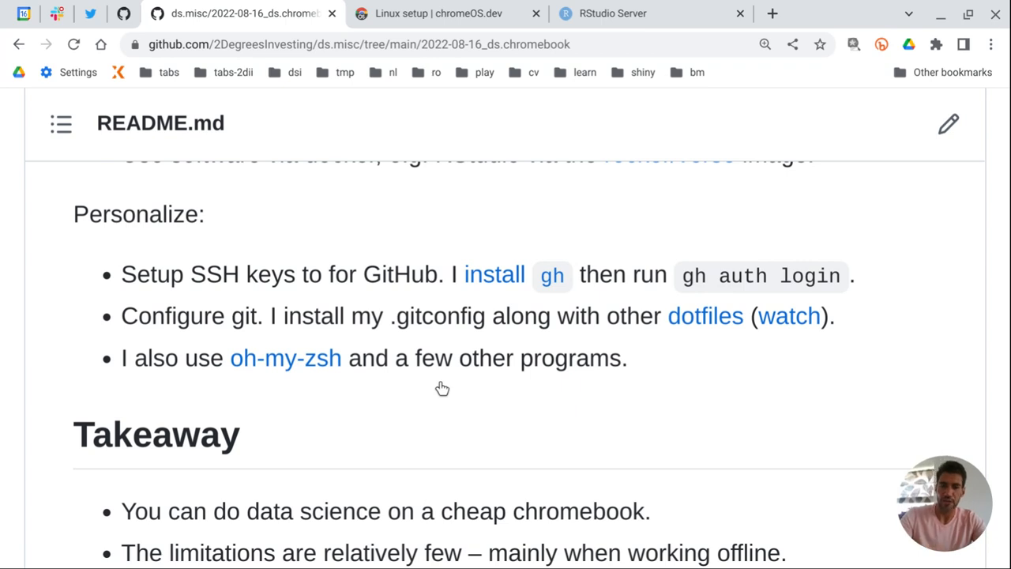
scroll(down, 3)
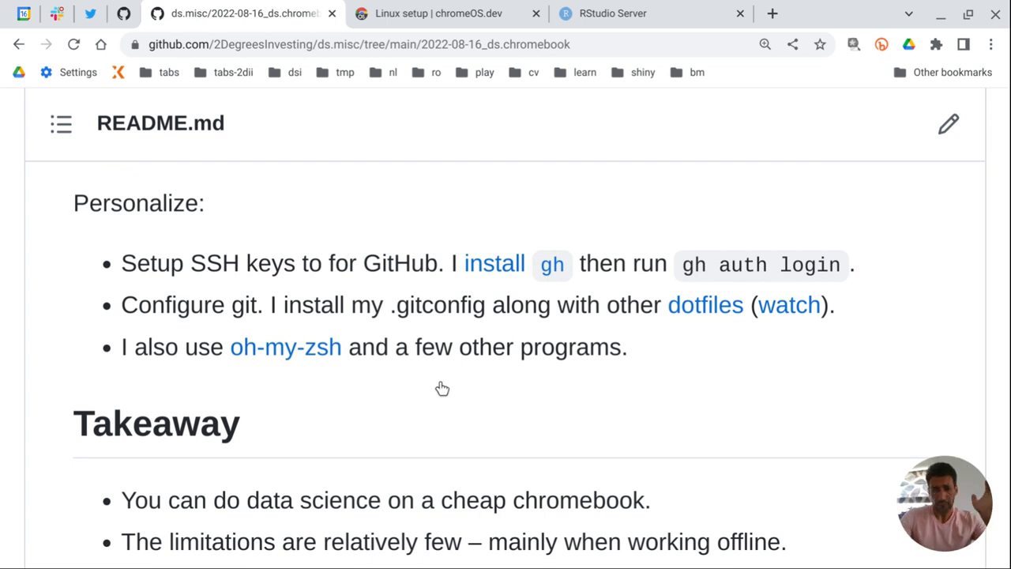
mouse_move(120, 265)
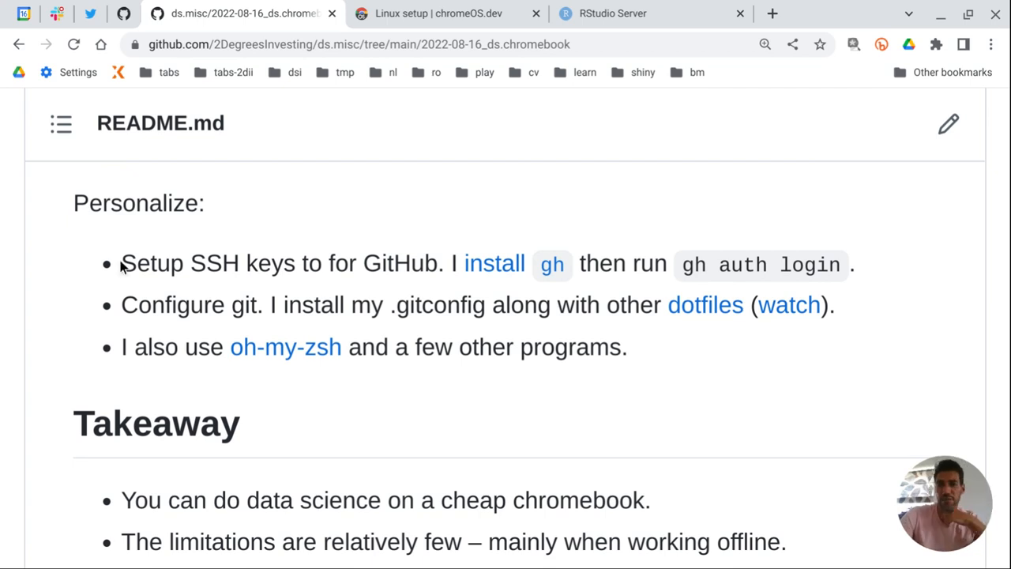
drag(120, 262, 299, 263)
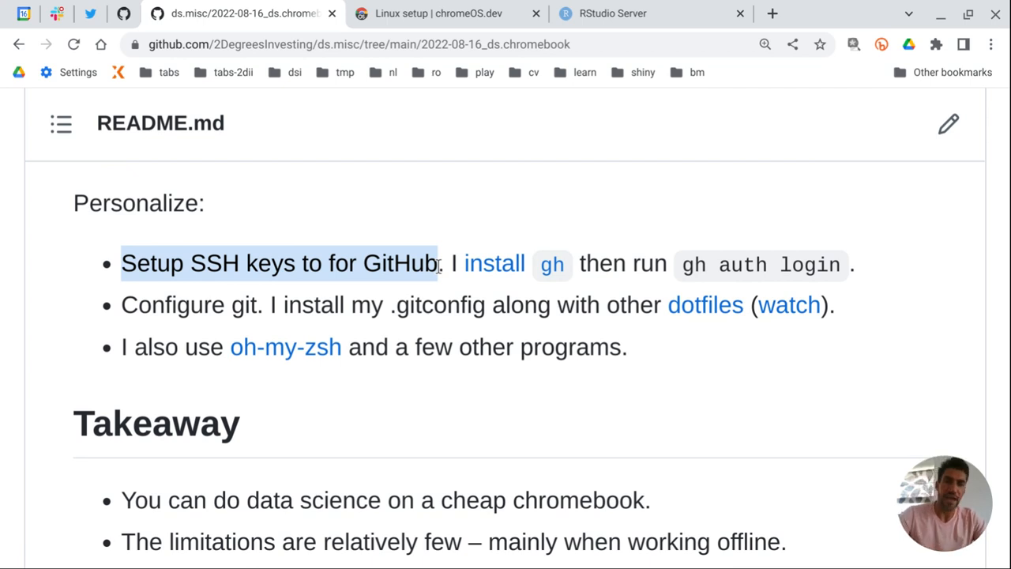
mouse_move(578, 61)
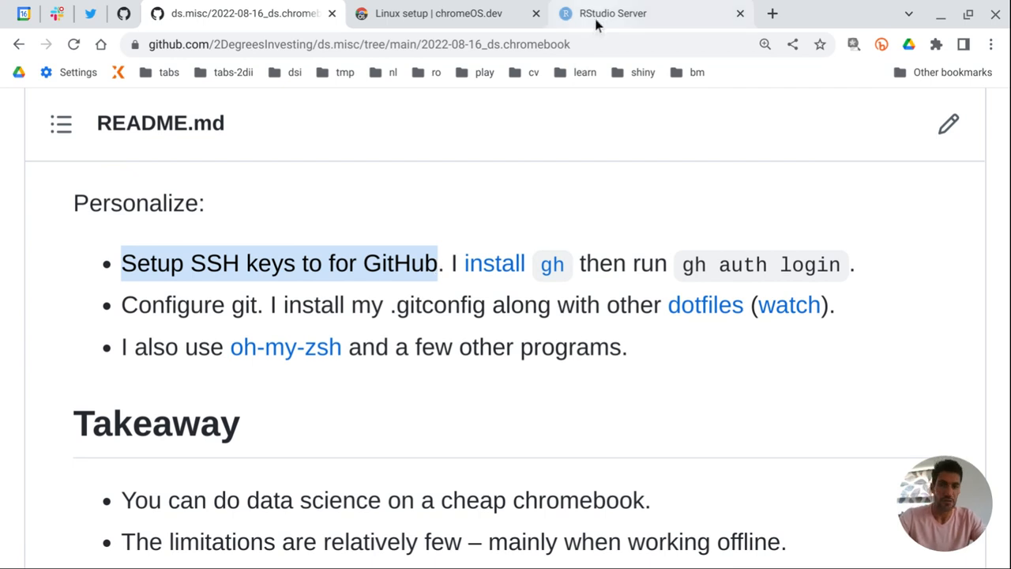
mouse_move(597, 13)
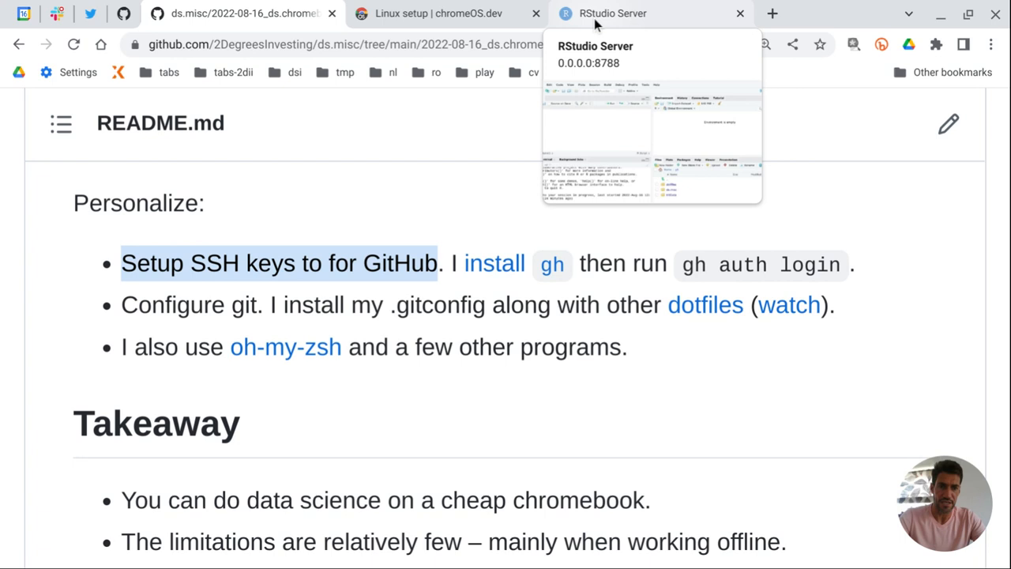
mouse_move(387, 202)
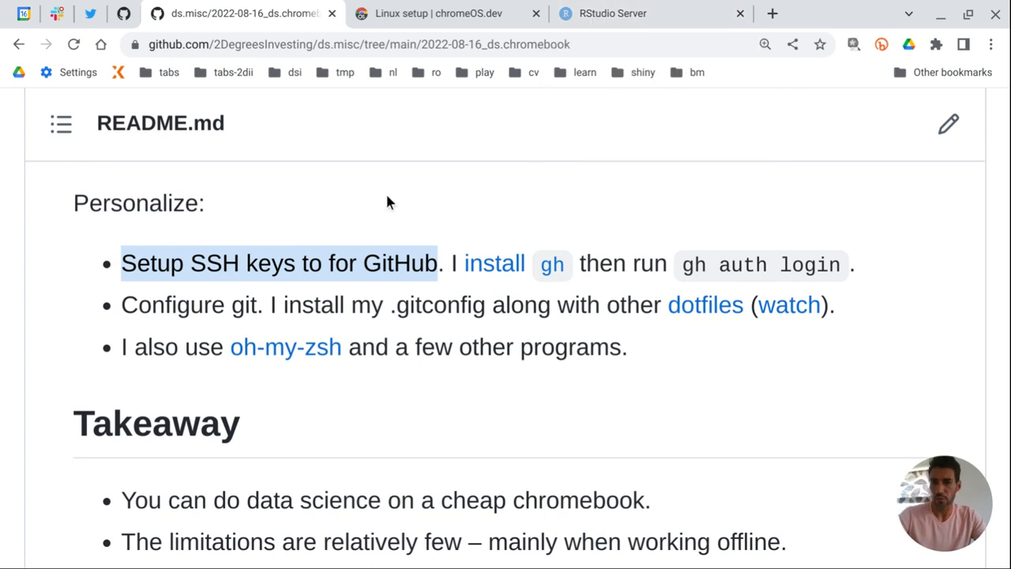
mouse_move(395, 209)
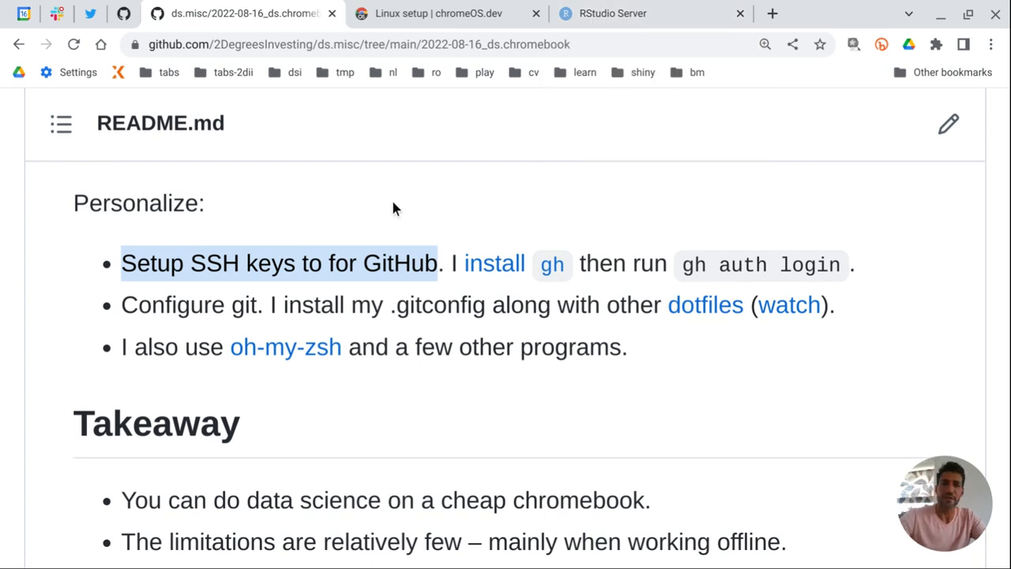
mouse_move(550, 274)
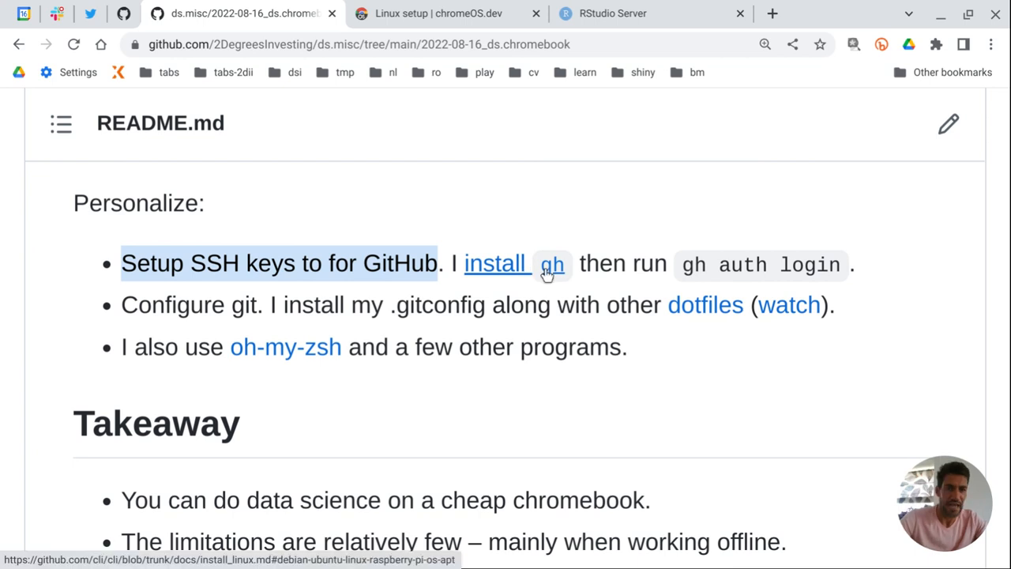
mouse_move(569, 291)
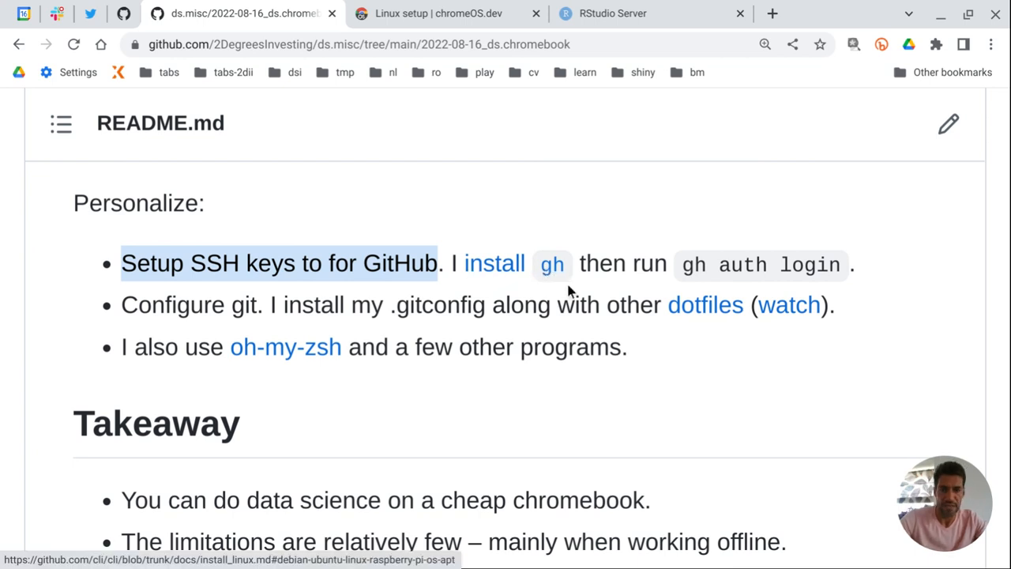
mouse_move(515, 293)
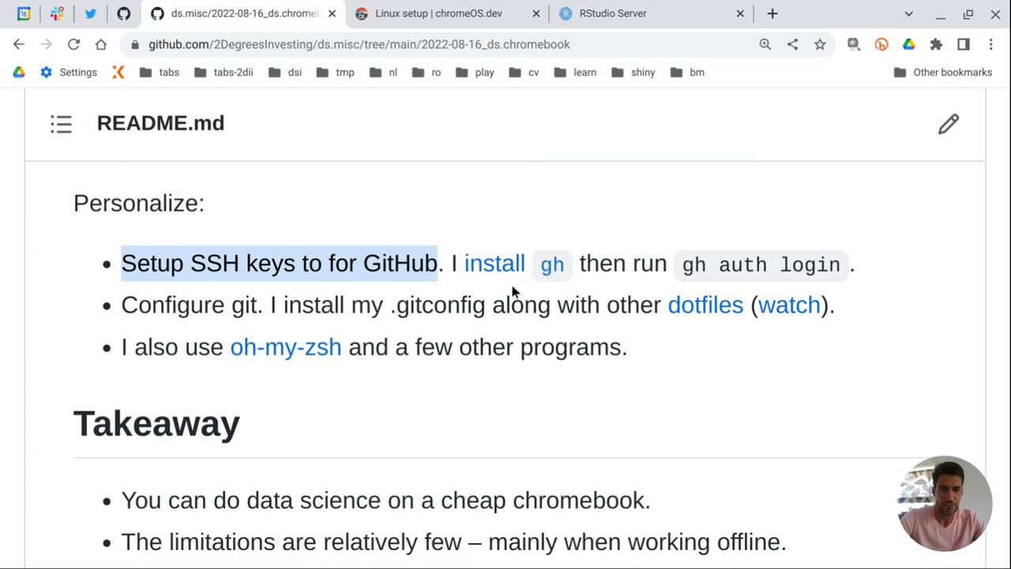
mouse_move(499, 291)
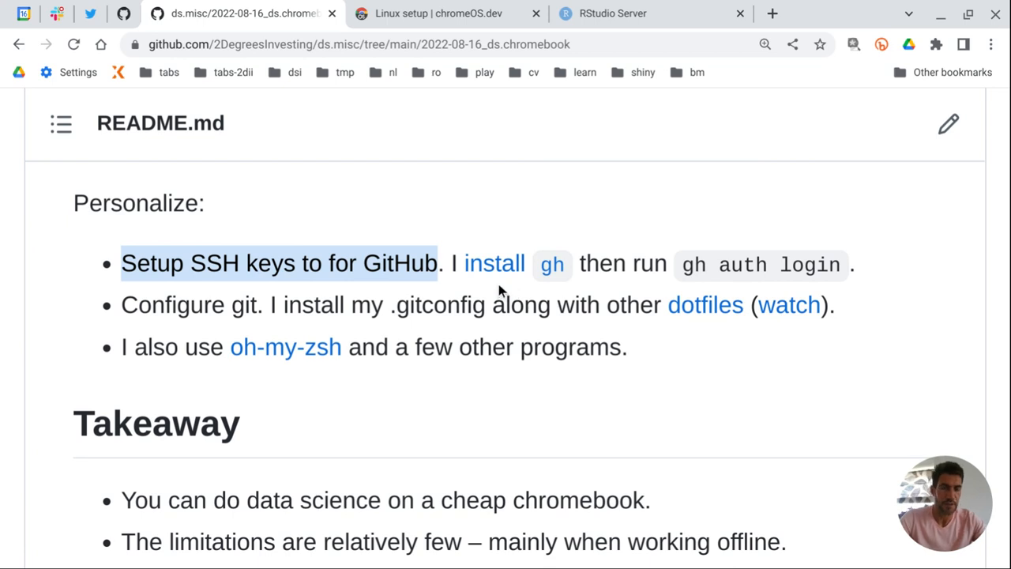
mouse_move(505, 274)
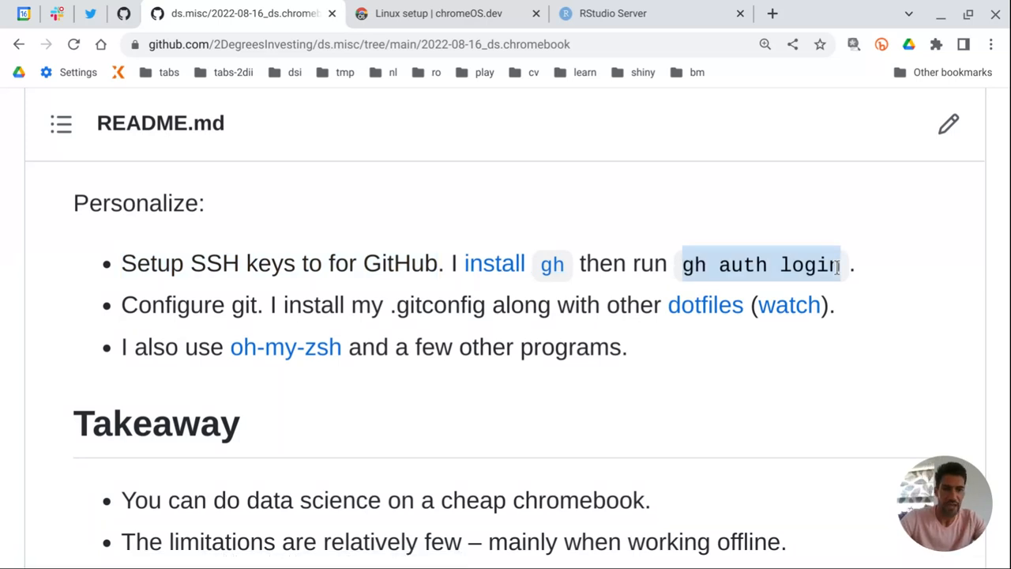
mouse_move(847, 272)
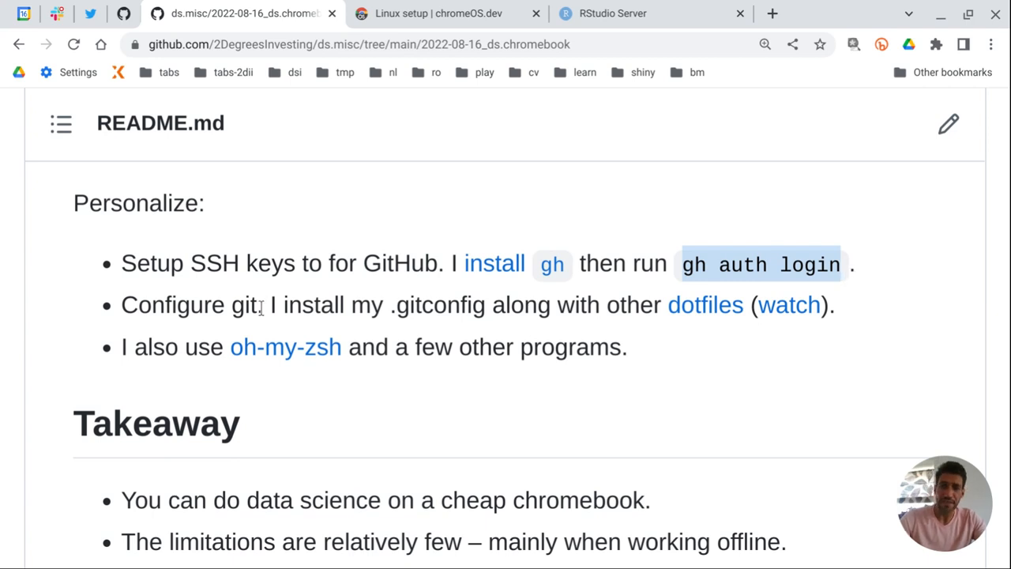
Step: Enter 'git config --global user.name' in the terminal, correcting the 'congig' typo
double_click(190, 305)
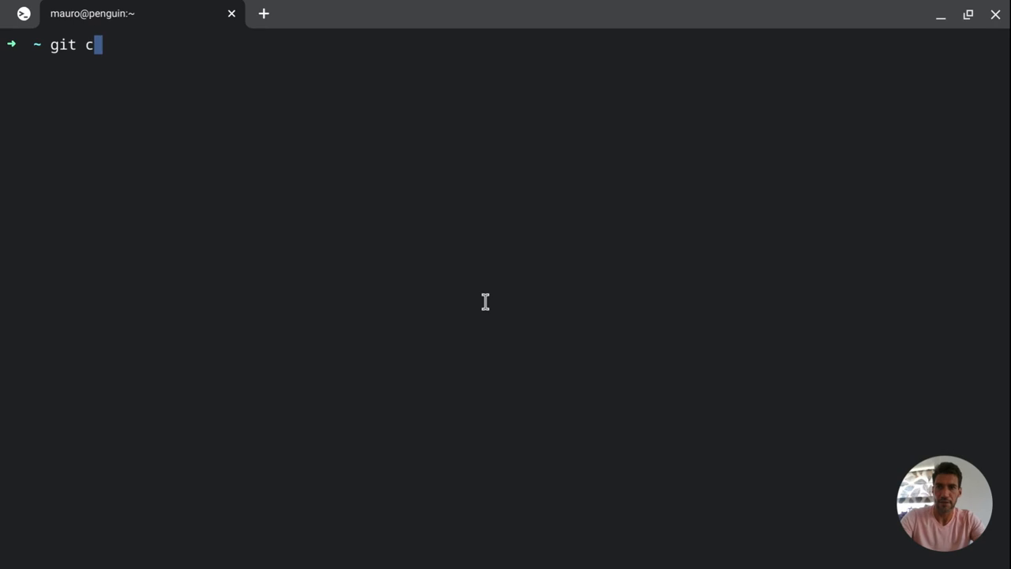
text(ongig --)
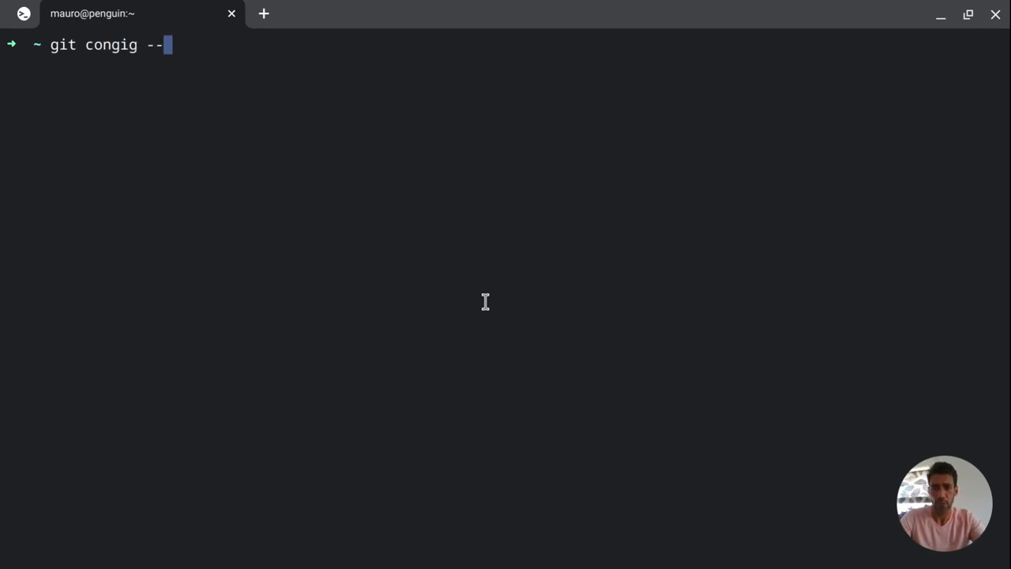
key(BackSpace)
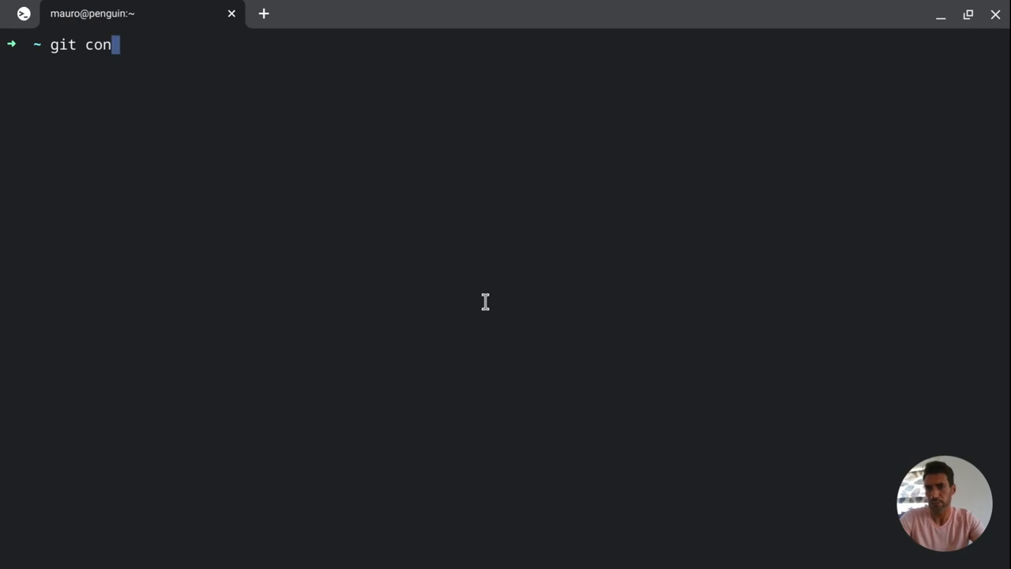
text(fig --glo)
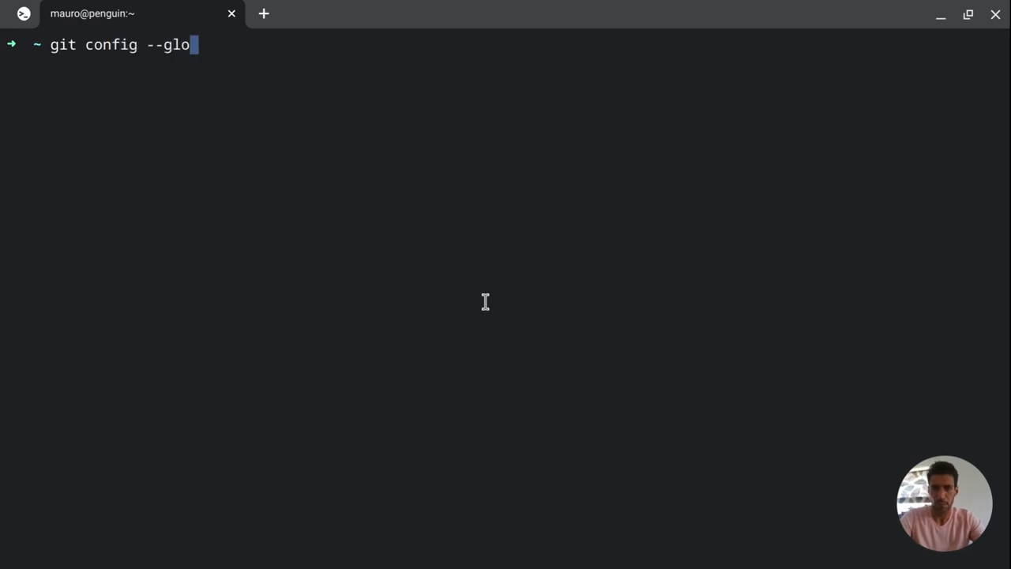
text(bal user.name)
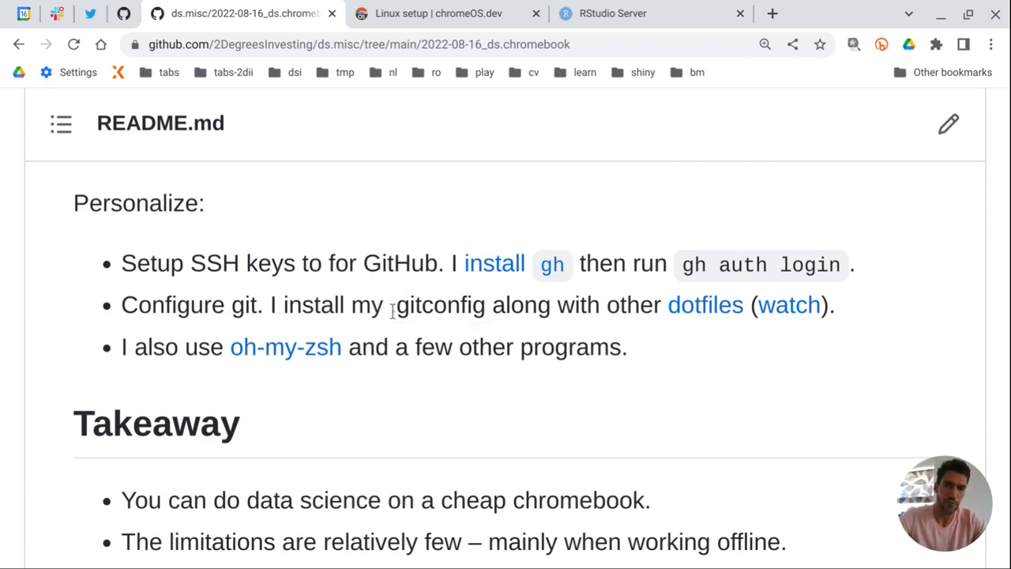
Step: Highlight the .gitconfig and dotfiles step in the README's Personalize section
double_click(439, 305)
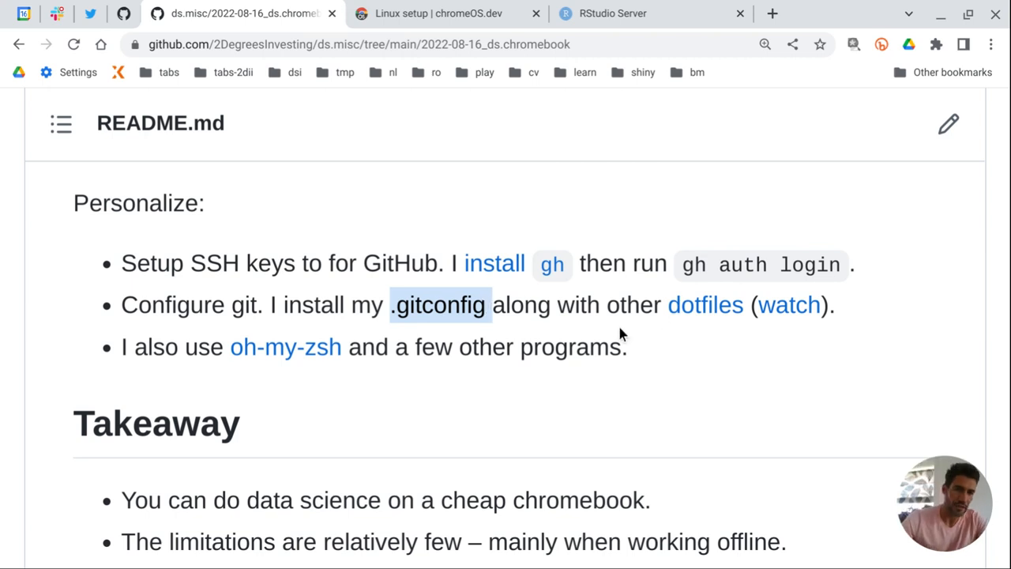
mouse_move(665, 333)
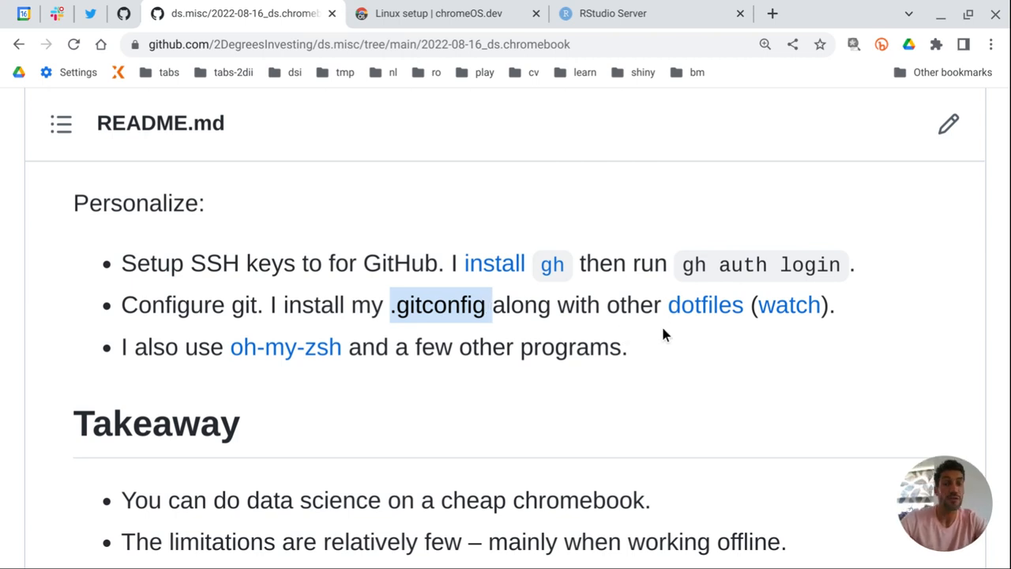
mouse_move(663, 335)
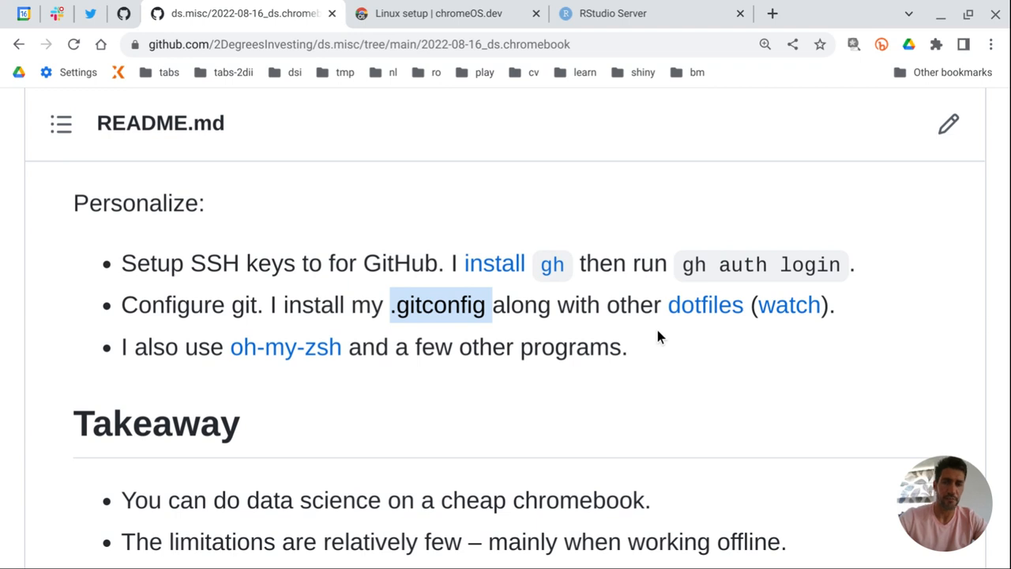
mouse_move(689, 320)
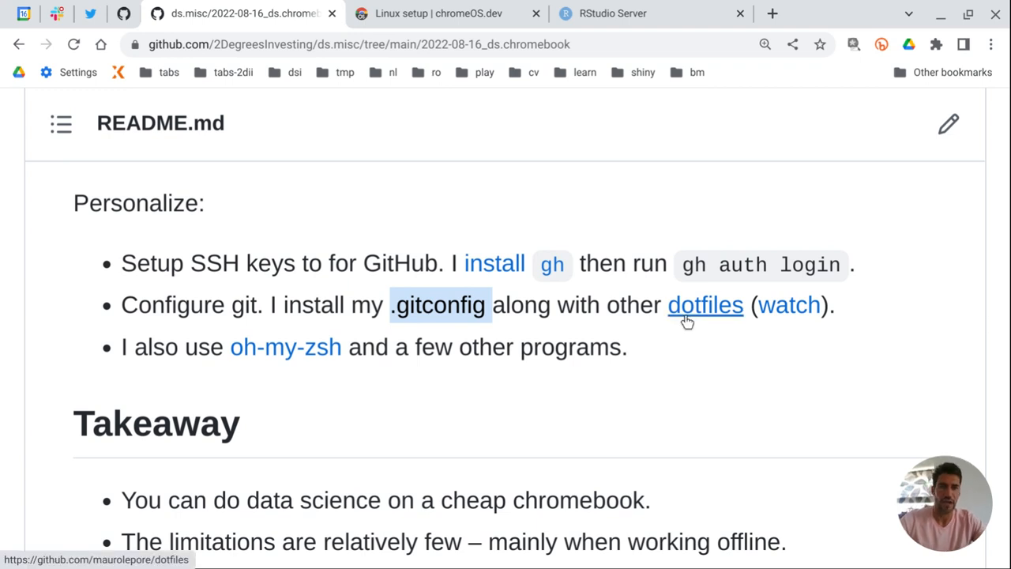
mouse_move(774, 313)
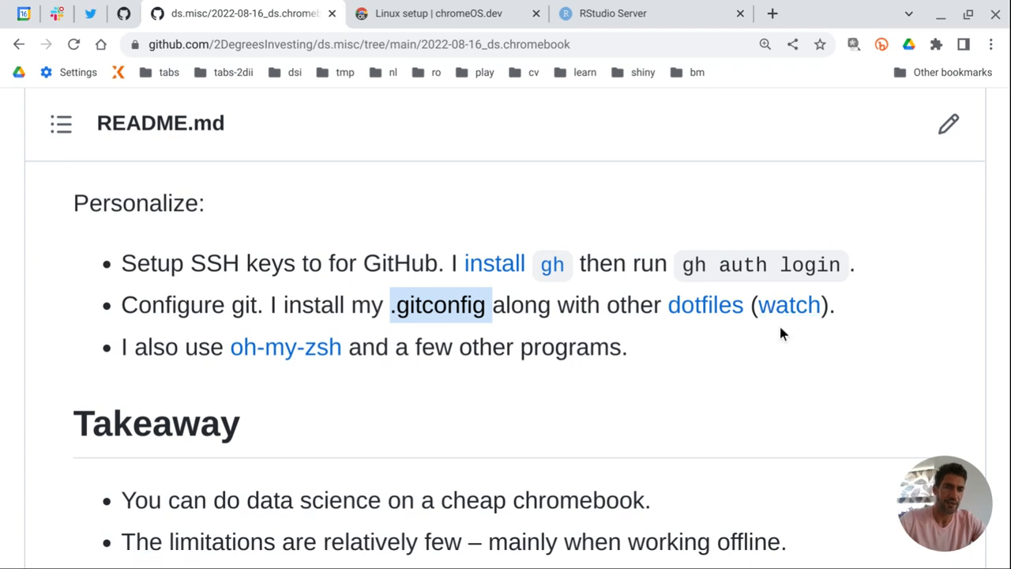
mouse_move(771, 314)
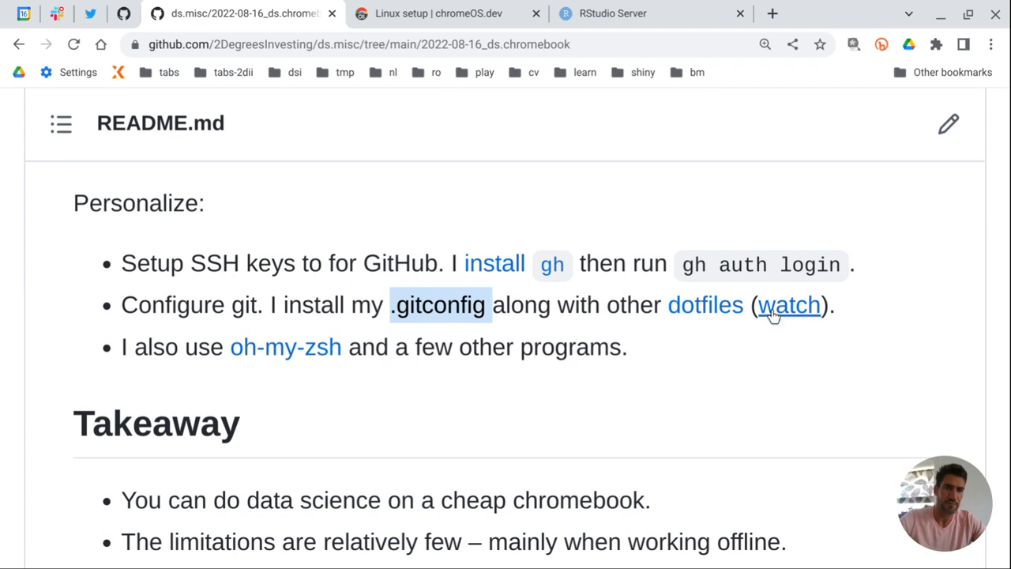
mouse_move(780, 311)
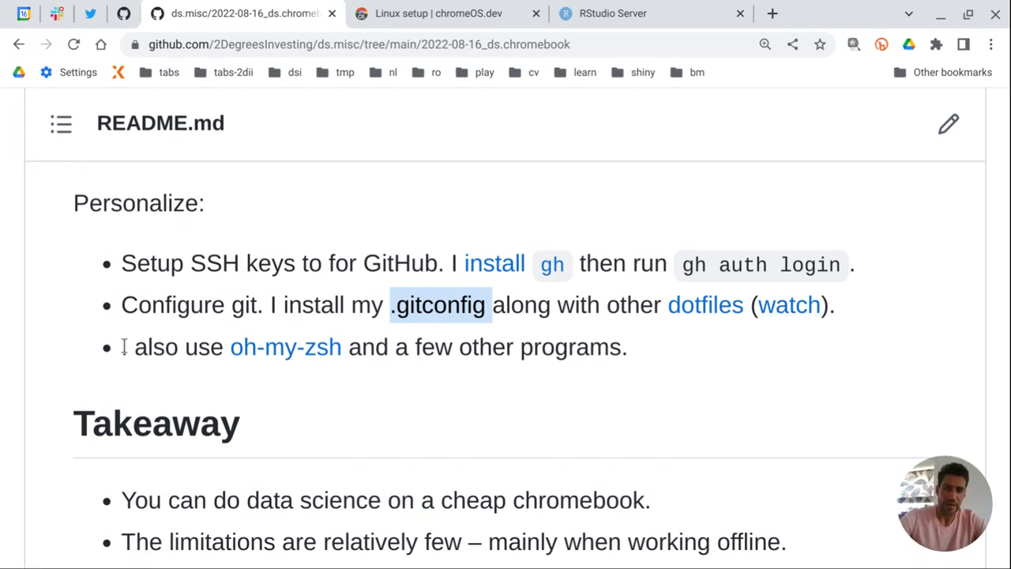
drag(120, 348, 423, 348)
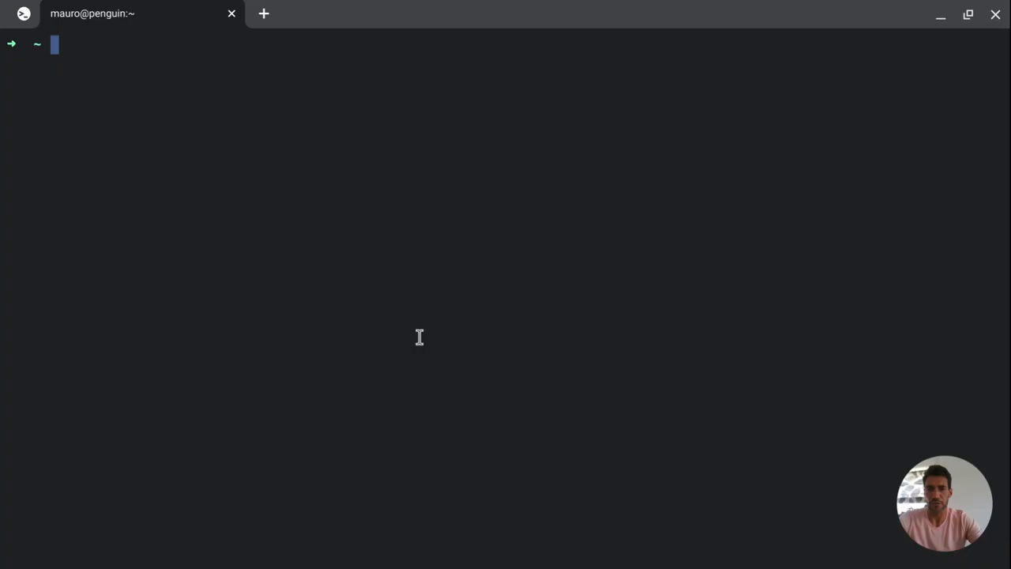
Step: Change into git/ds.misc and point out the branch name main in the zsh prompt
text(cd)
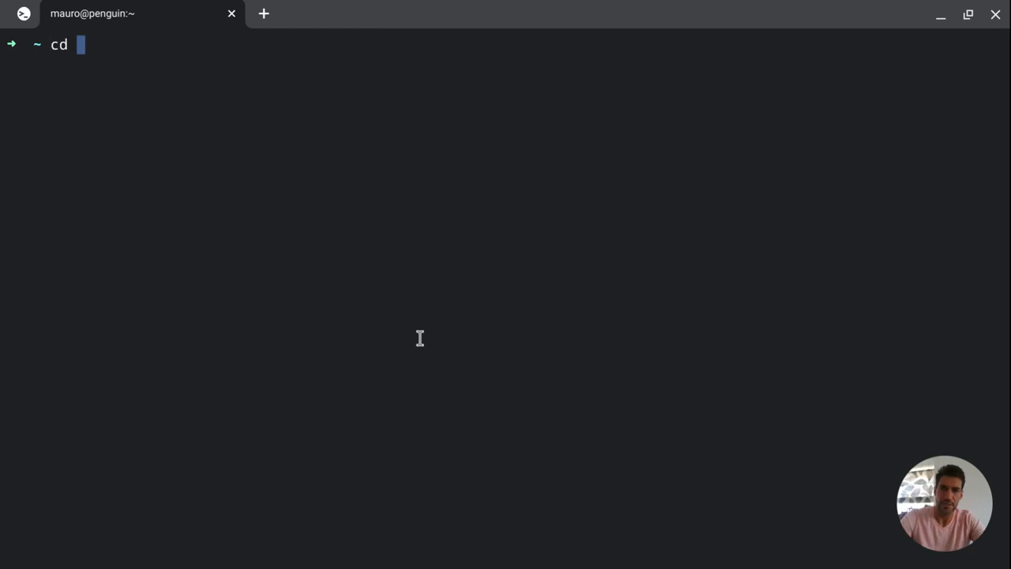
text(git/)
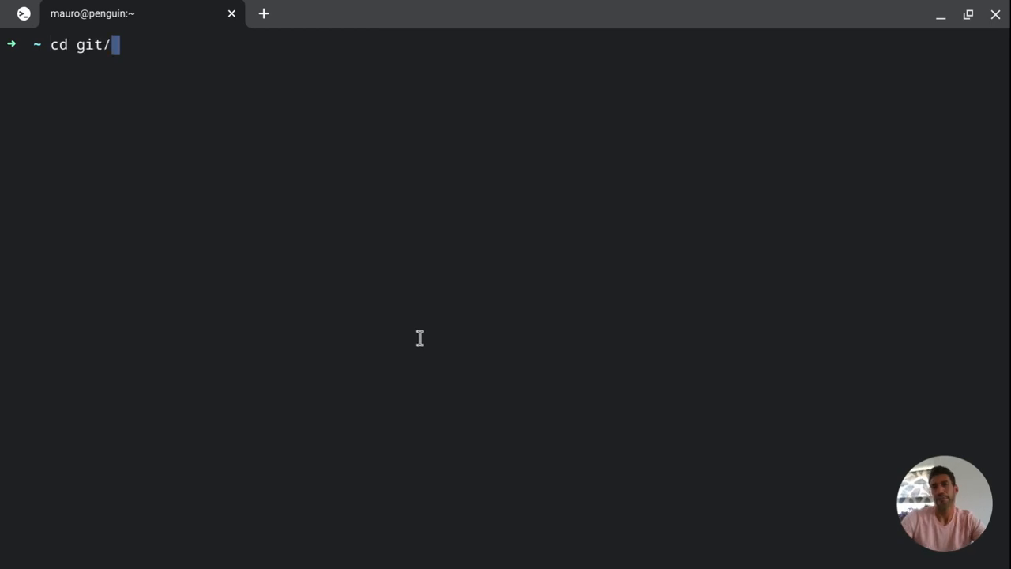
text(d)
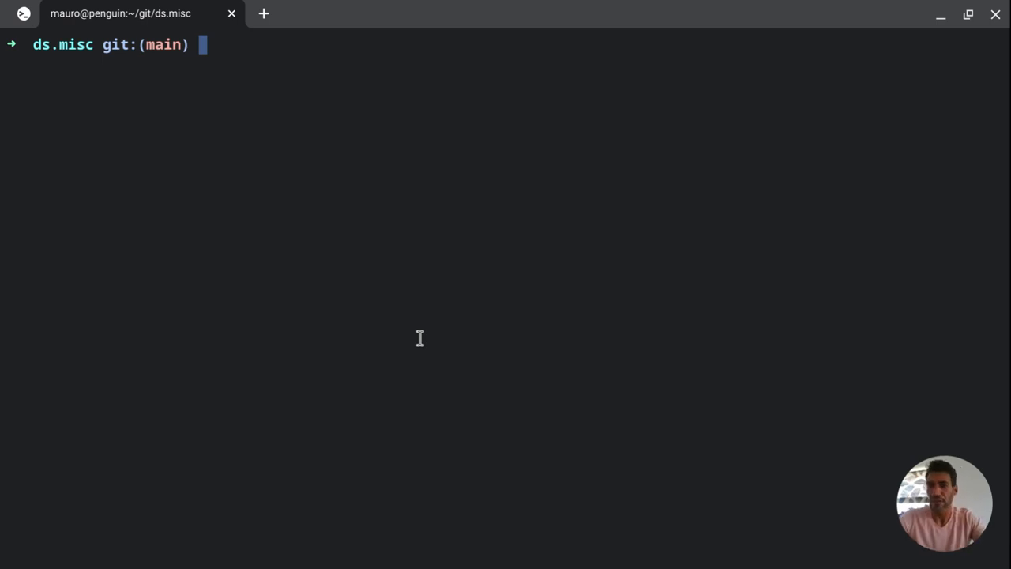
mouse_move(130, 38)
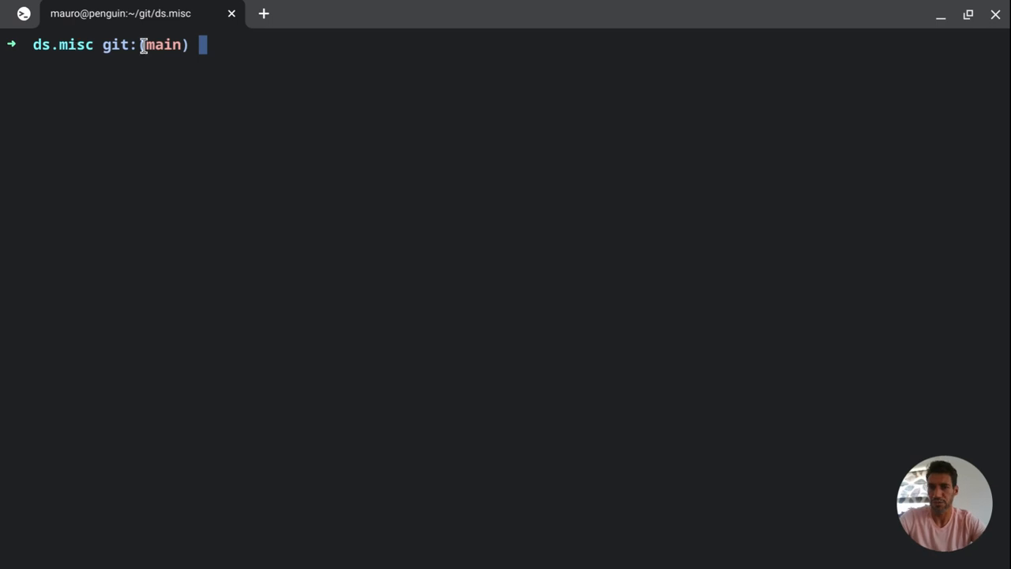
double_click(161, 44)
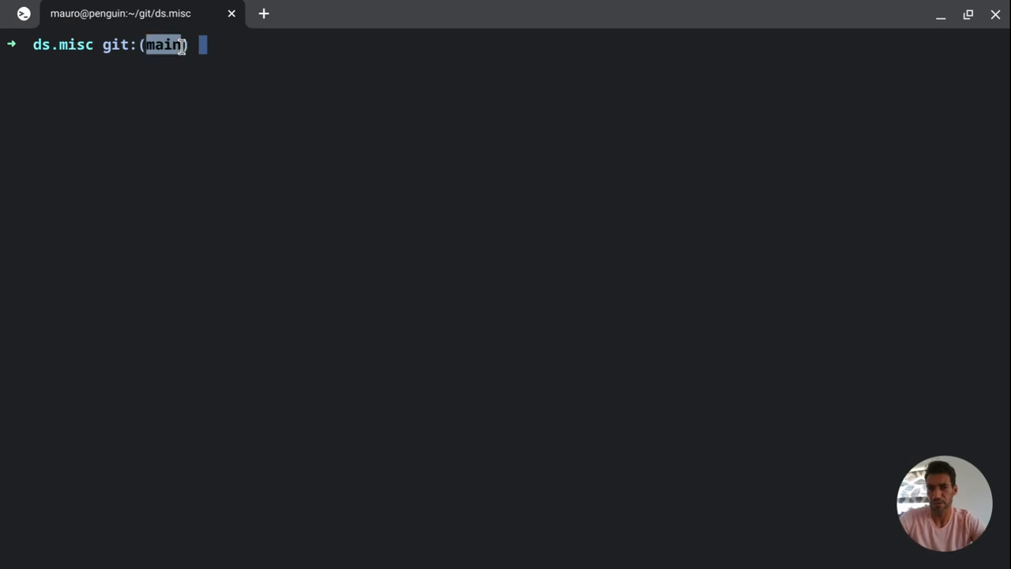
Step: Switch to a bash shell, list the branches showing only main, and return to zsh
text(ba)
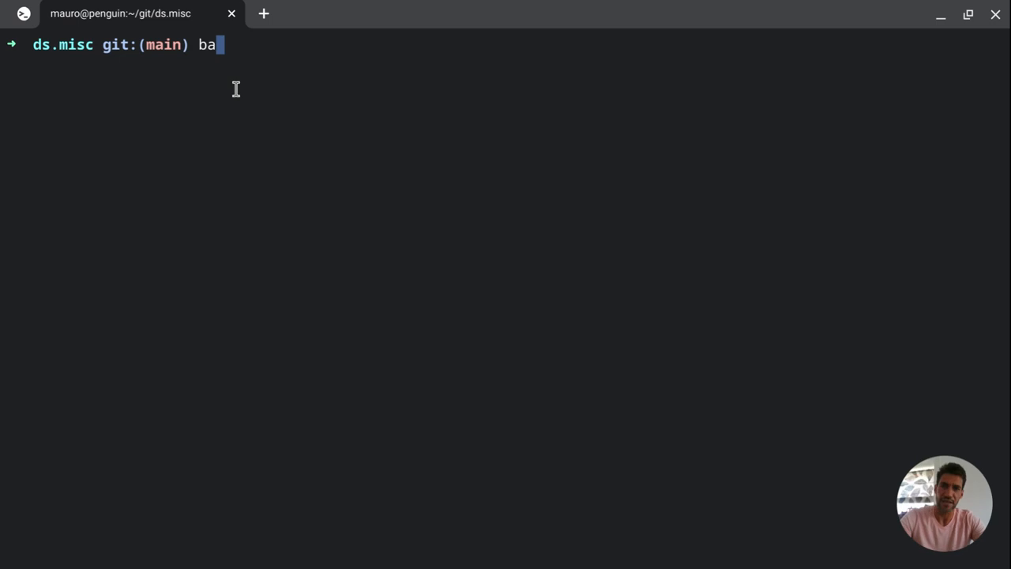
key(Return)
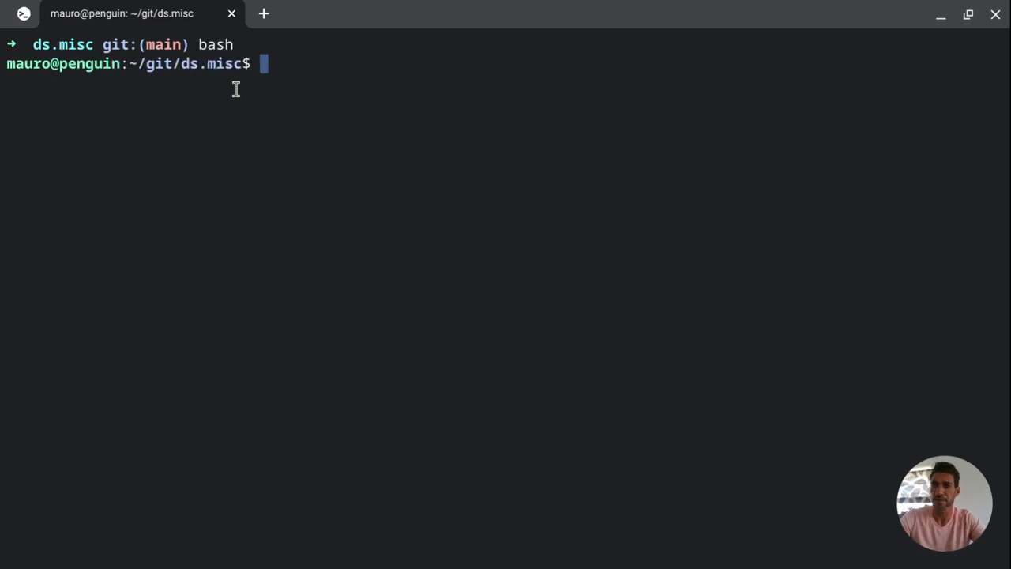
mouse_move(168, 44)
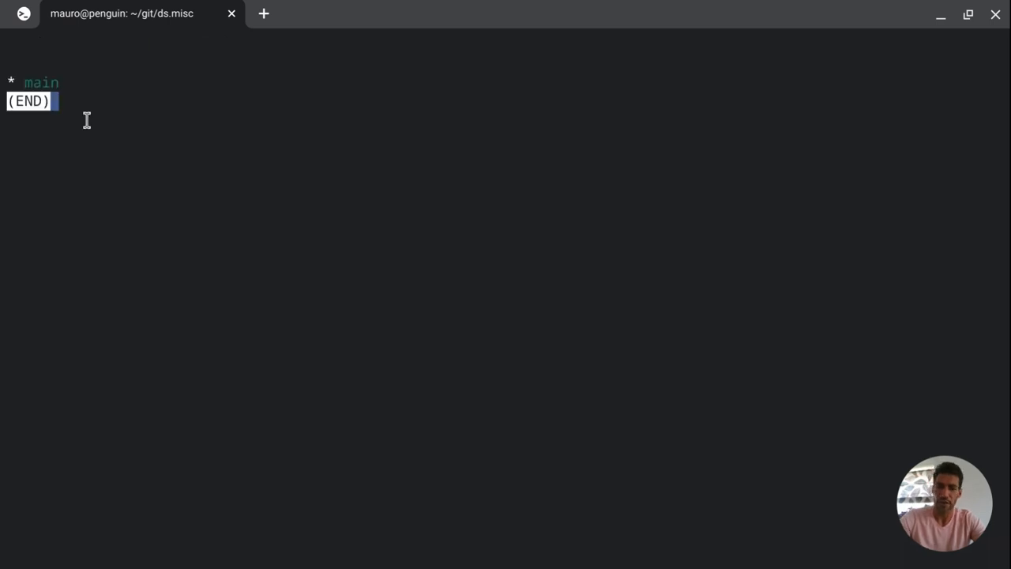
key(q)
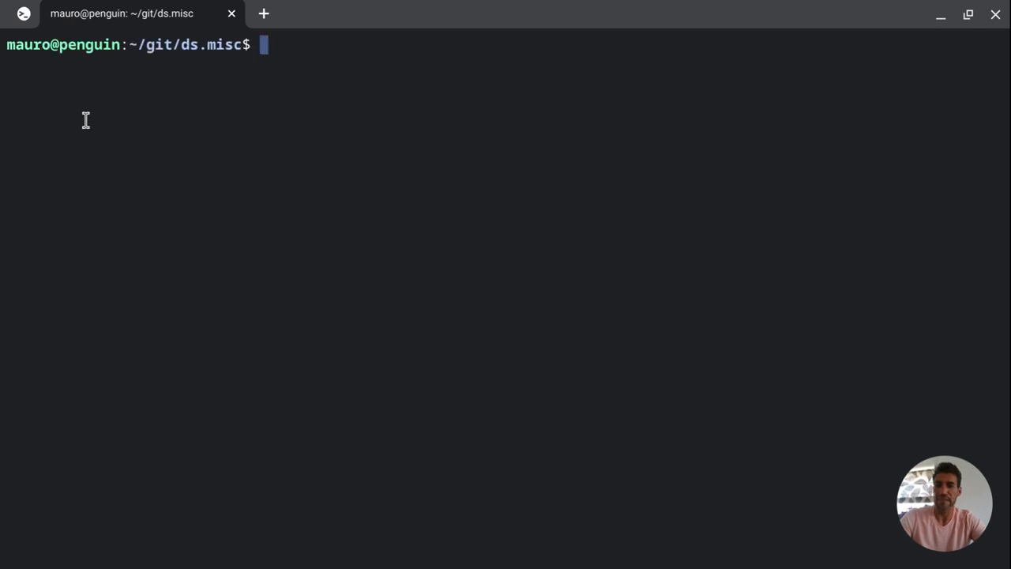
text(z)
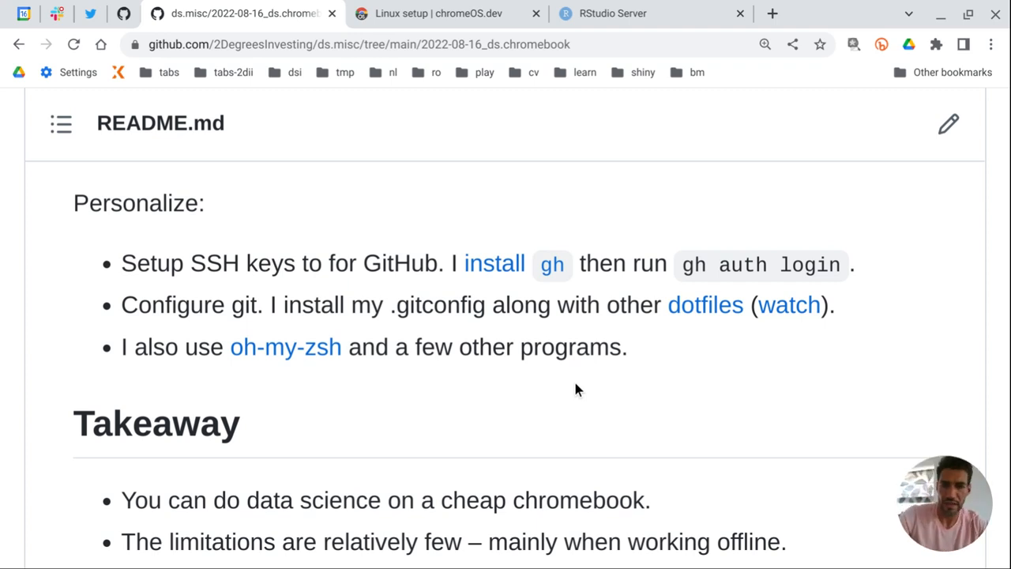
mouse_move(646, 352)
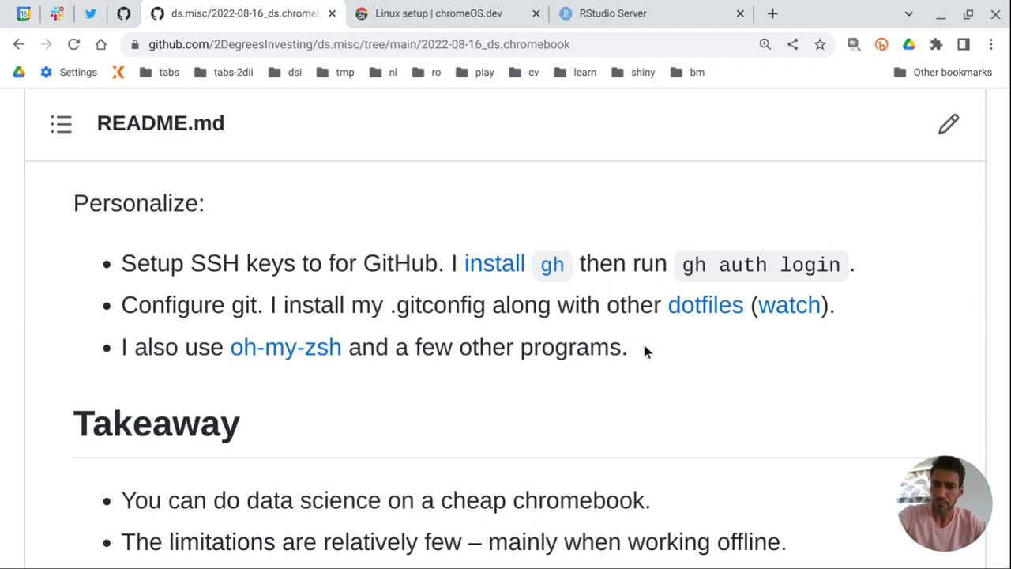
Step: Scroll the README down to bring the Takeaway section into view below Personalize
scroll(down, 3)
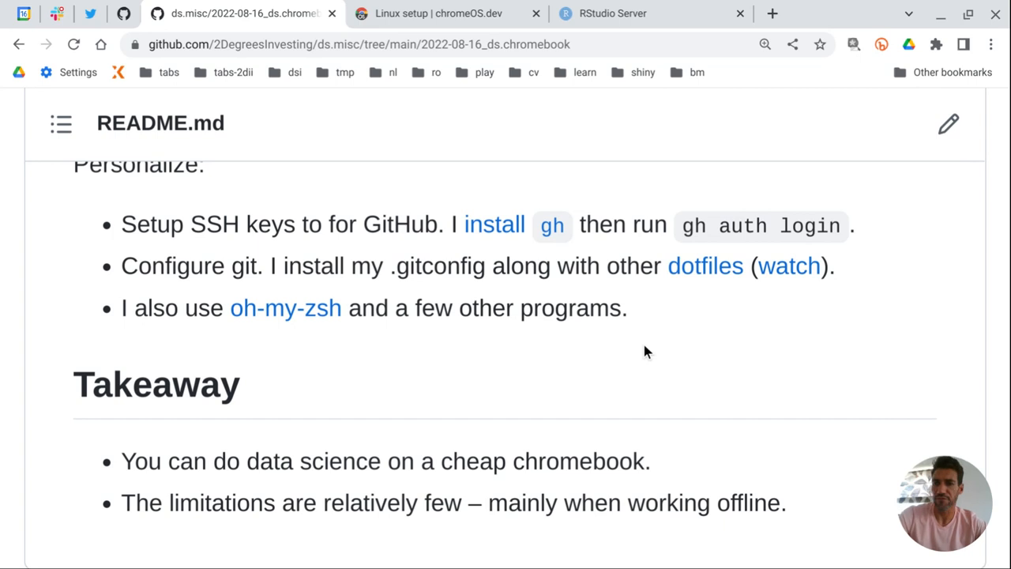